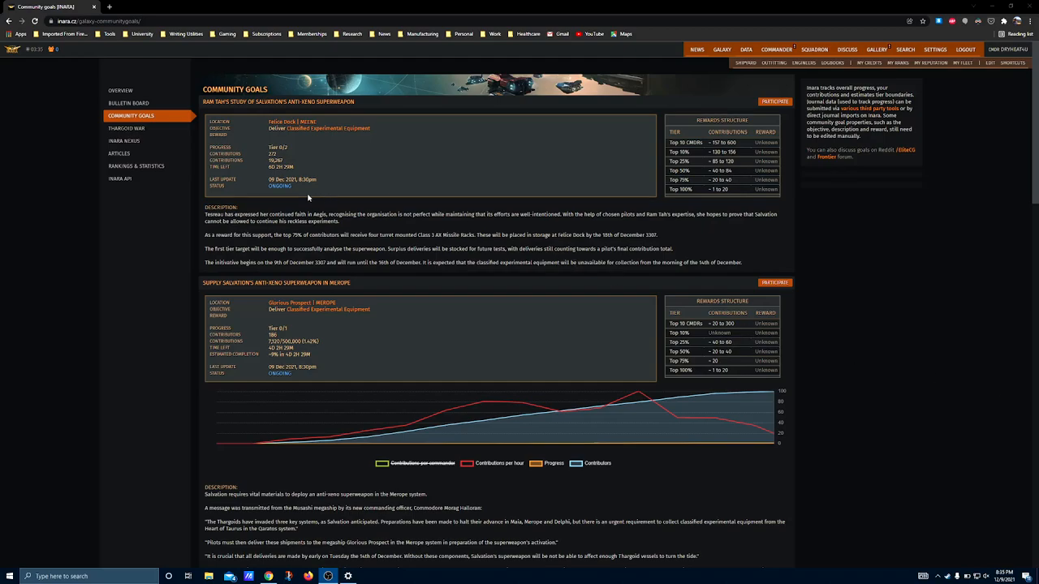
pyautogui.moveTo(239, 179)
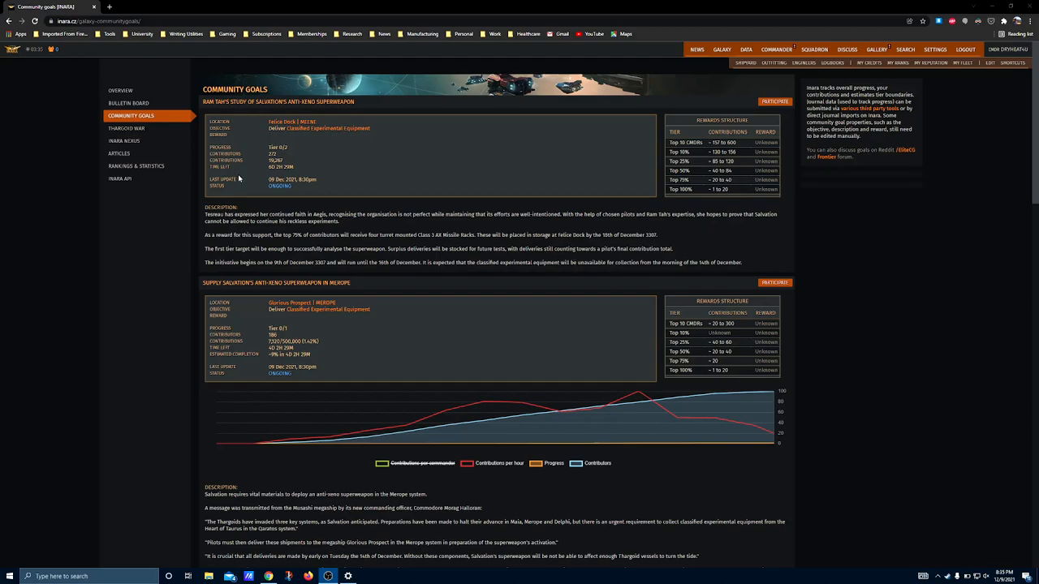
pyautogui.moveTo(203, 140)
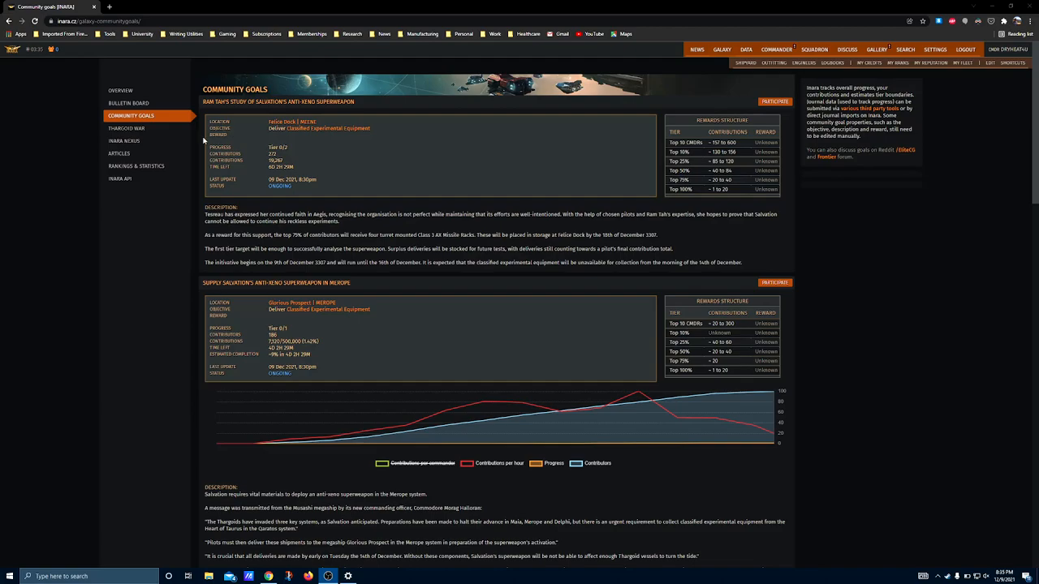
pyautogui.moveTo(329, 154)
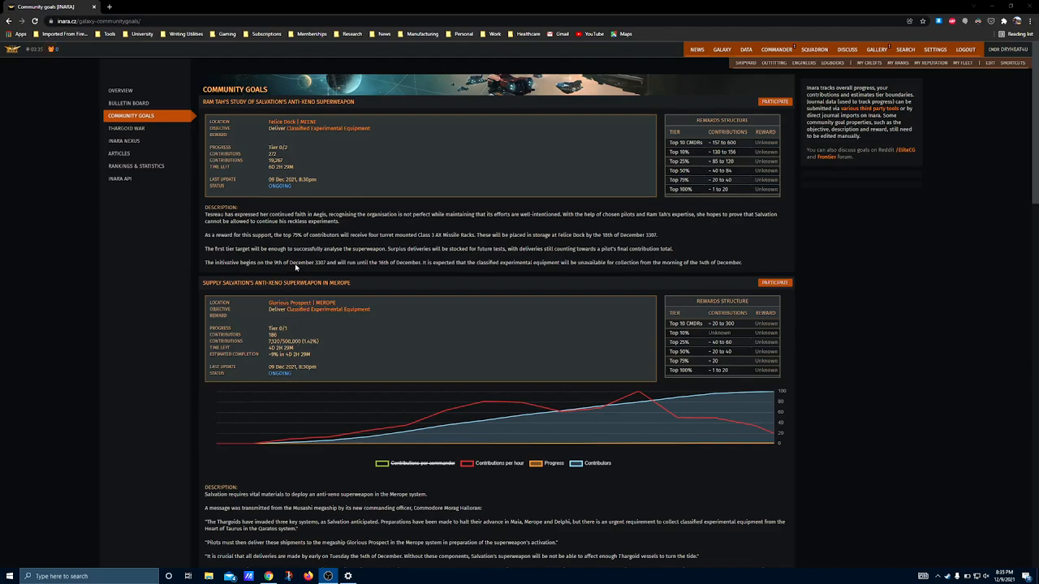
pyautogui.moveTo(270, 310)
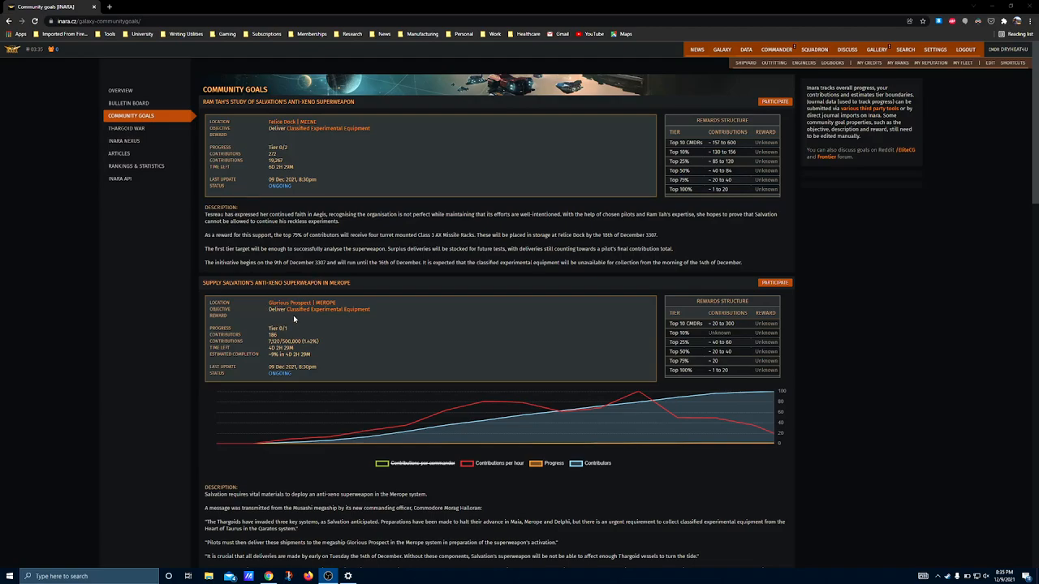
pyautogui.moveTo(322, 274)
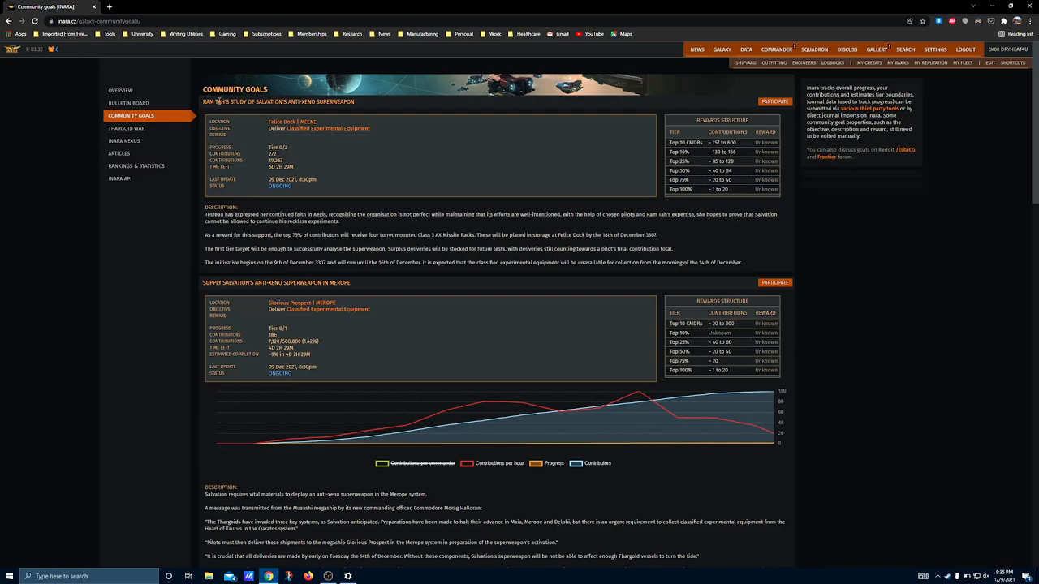
pyautogui.moveTo(322, 202)
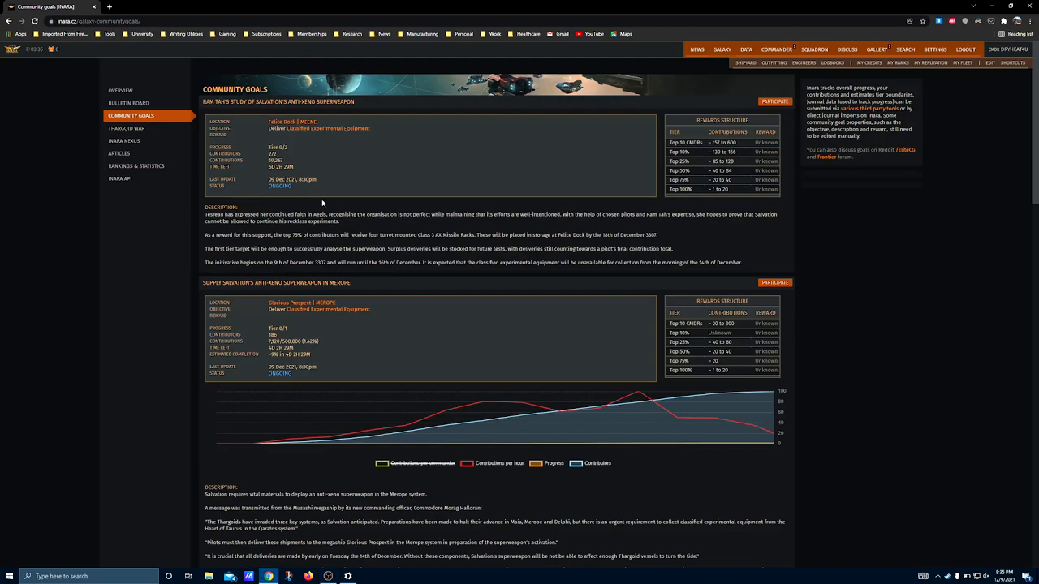
pyautogui.moveTo(263, 246)
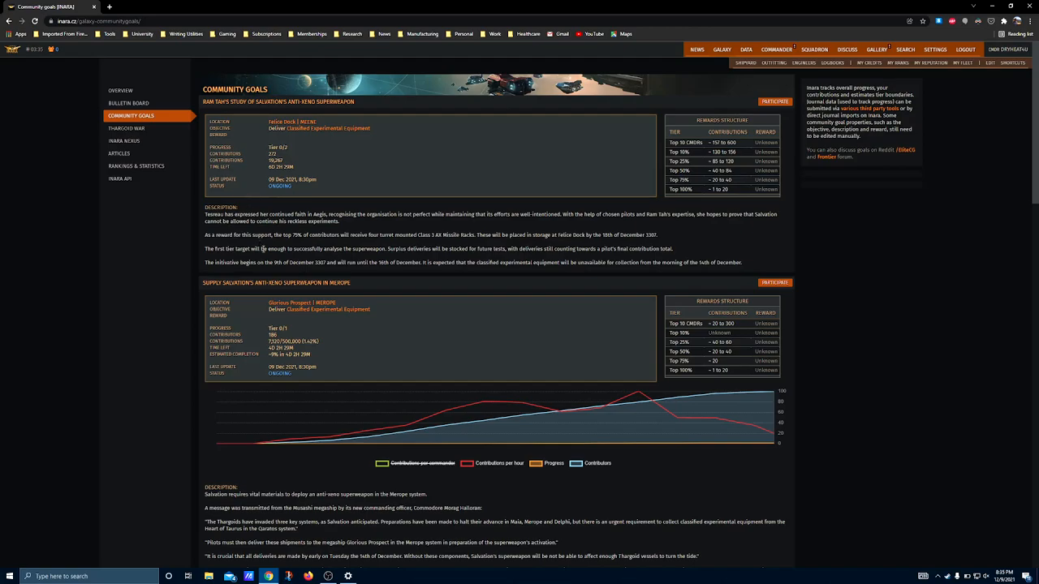
pyautogui.moveTo(330, 336)
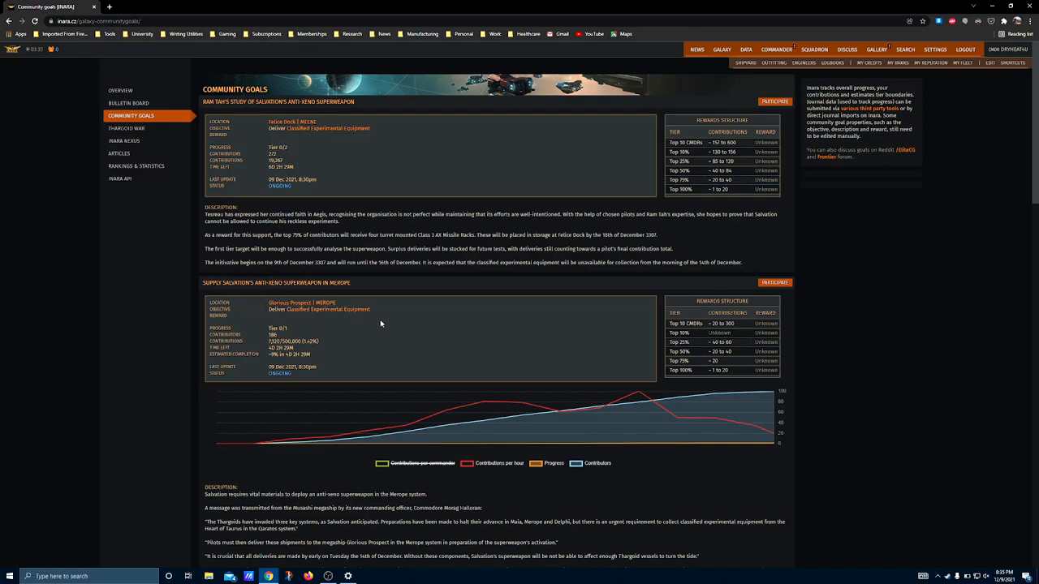
pyautogui.moveTo(276, 214)
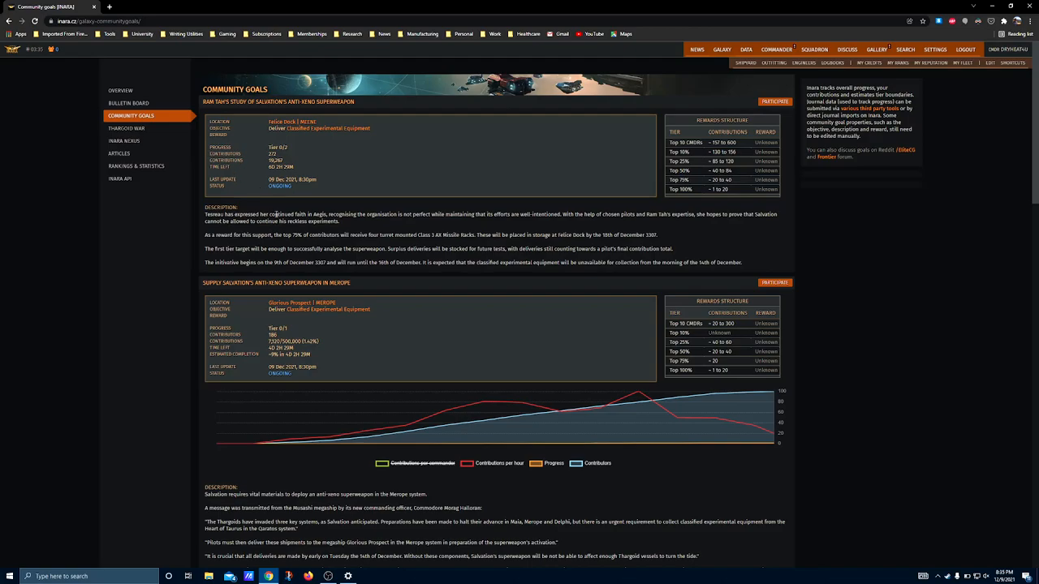
pyautogui.moveTo(322, 249)
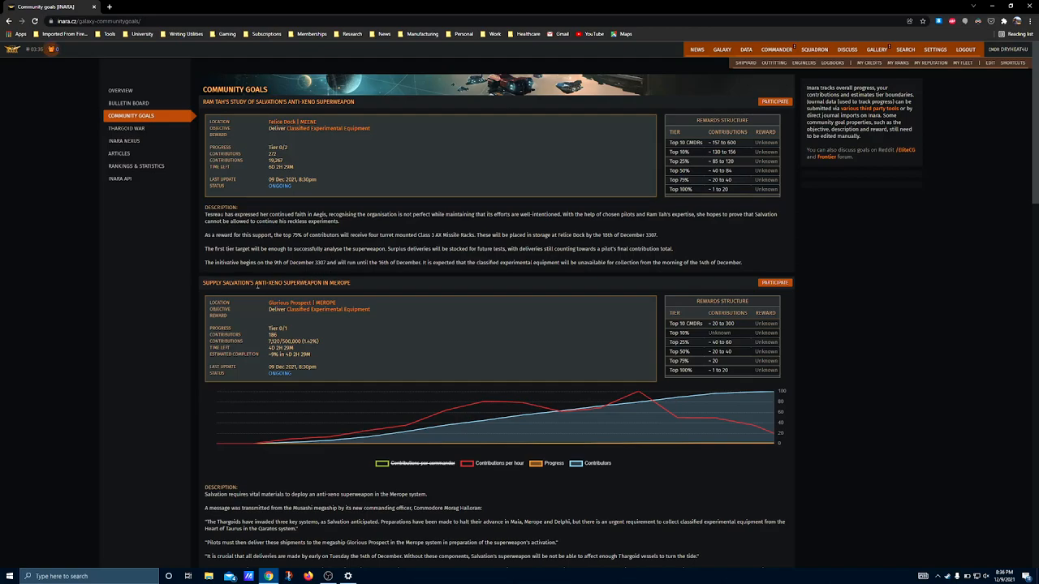
pyautogui.moveTo(354, 272)
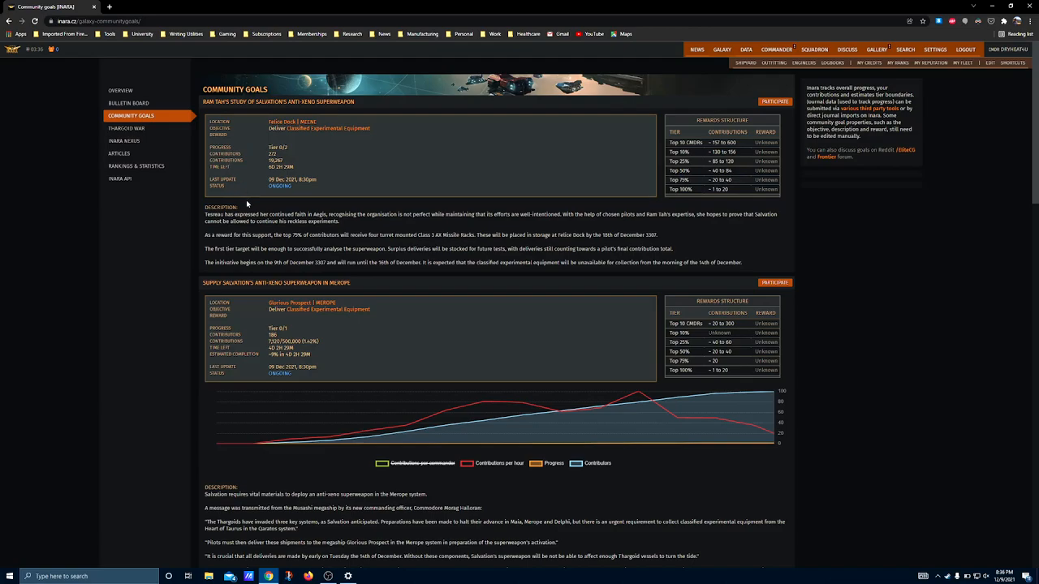
pyautogui.moveTo(455, 261)
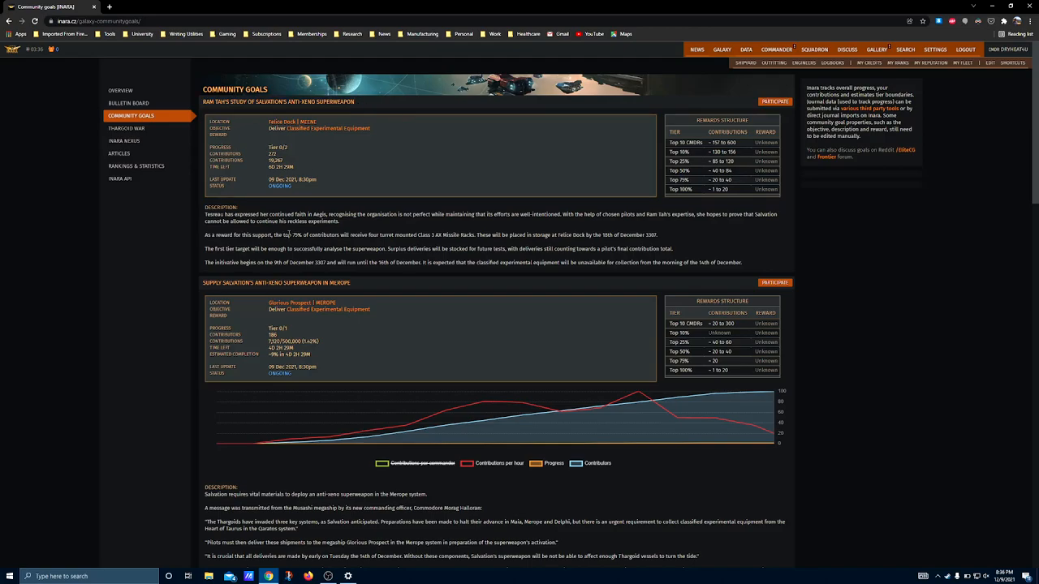
# Highlight the four turret-mounted AX Missile Racks reward and nearby reward text.
pyautogui.moveTo(275, 235); pyautogui.dragTo(357, 234)
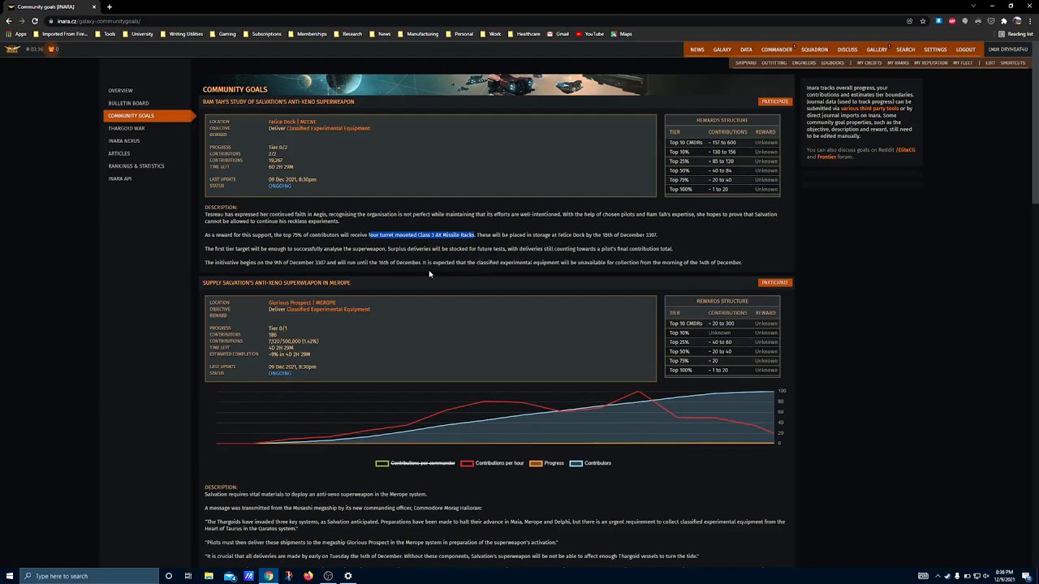
pyautogui.moveTo(354, 248)
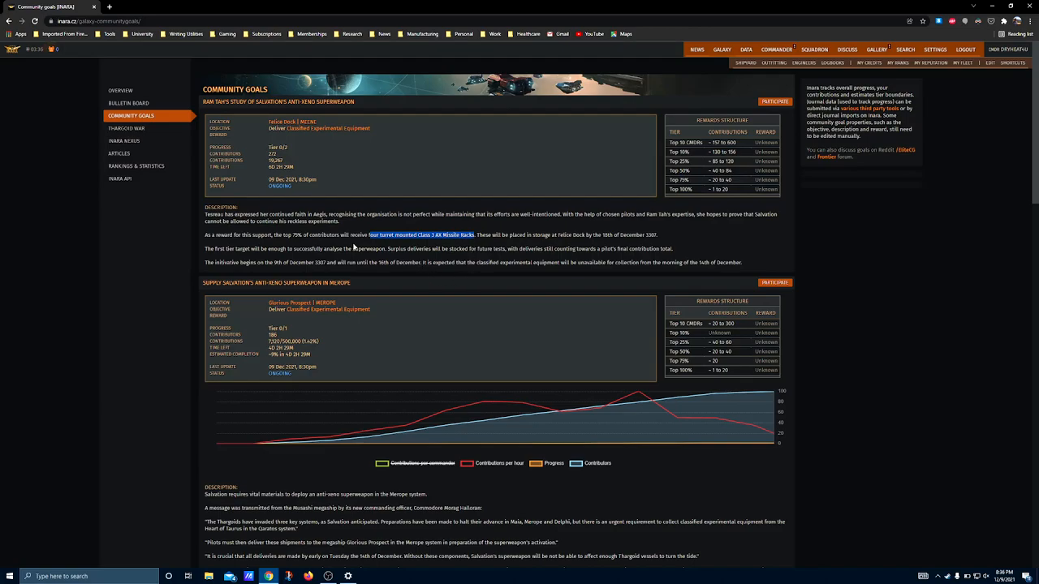
pyautogui.moveTo(399, 224)
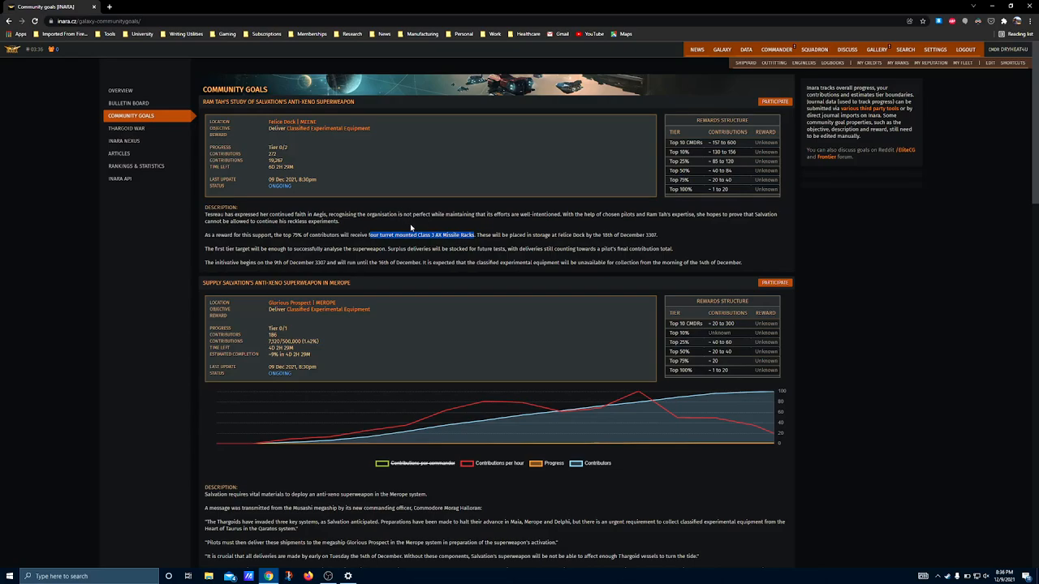
pyautogui.moveTo(450, 214)
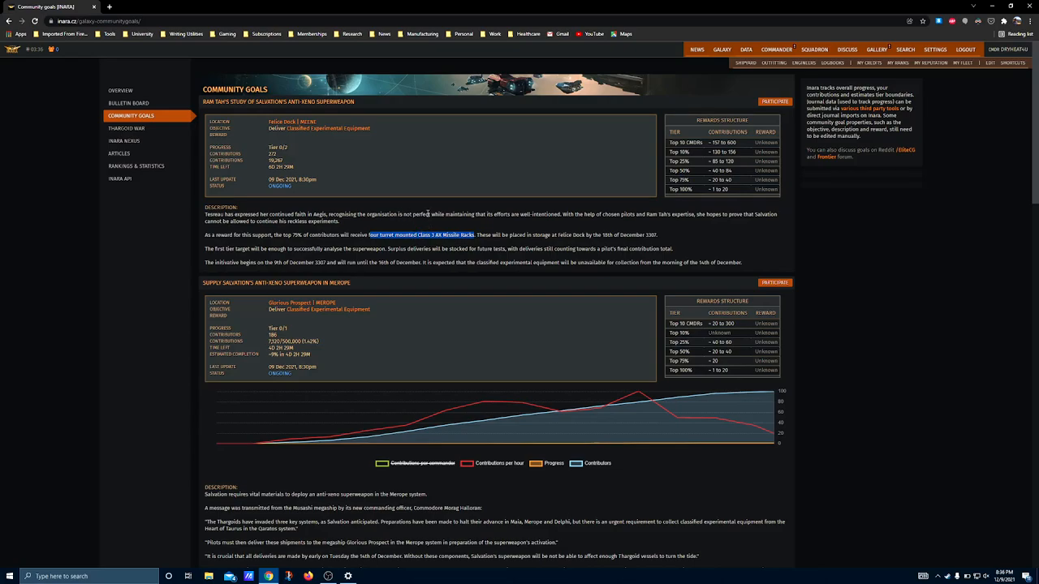
pyautogui.moveTo(392, 244)
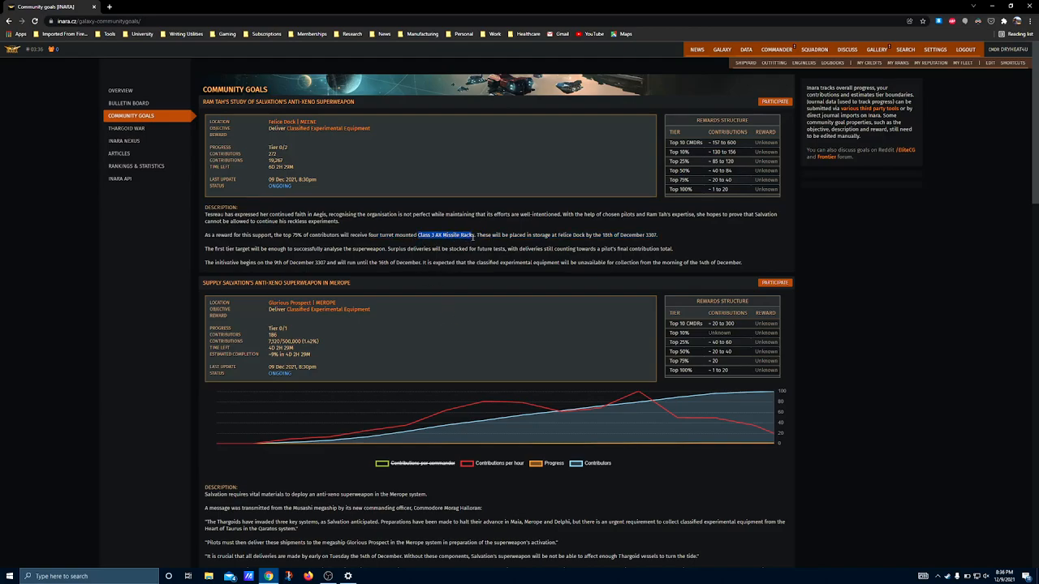
pyautogui.moveTo(588, 246)
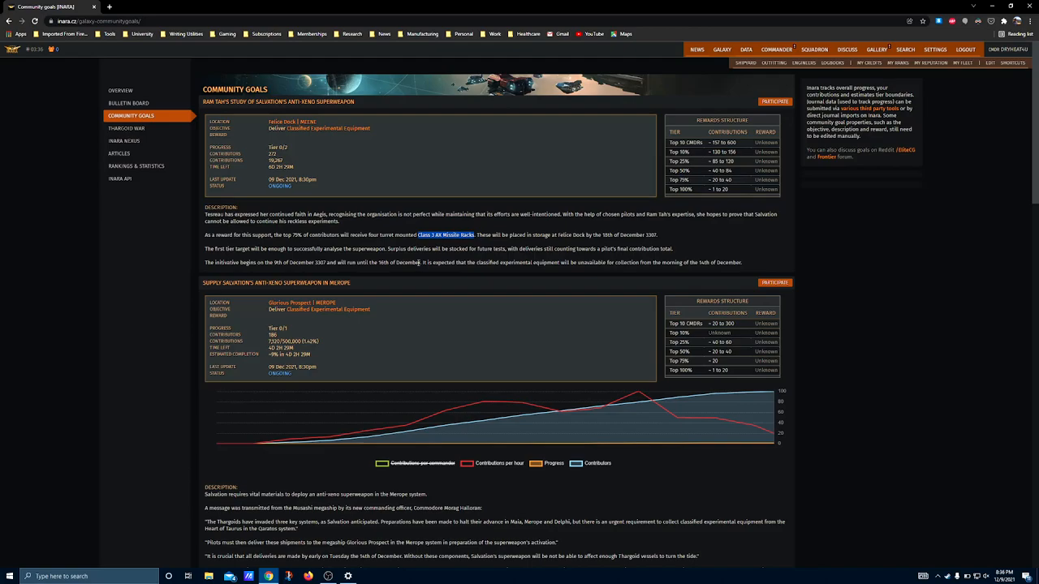
pyautogui.moveTo(469, 235)
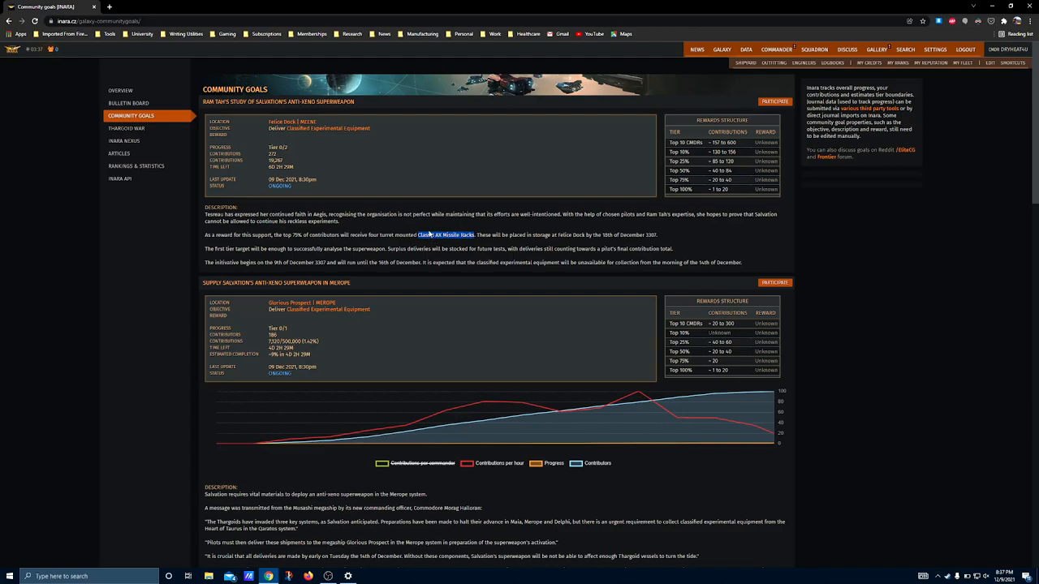
pyautogui.moveTo(456, 225)
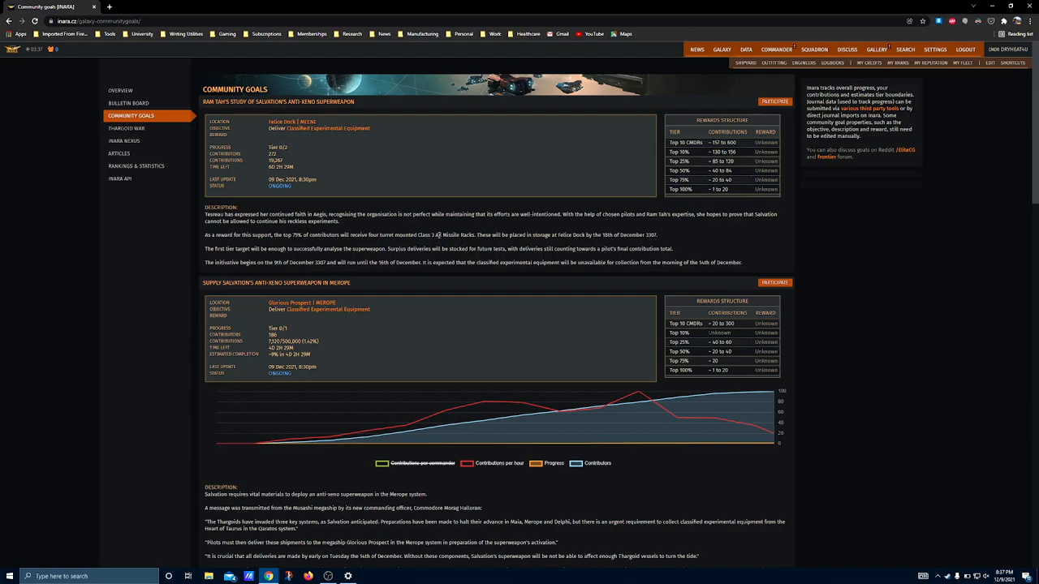
pyautogui.moveTo(453, 226)
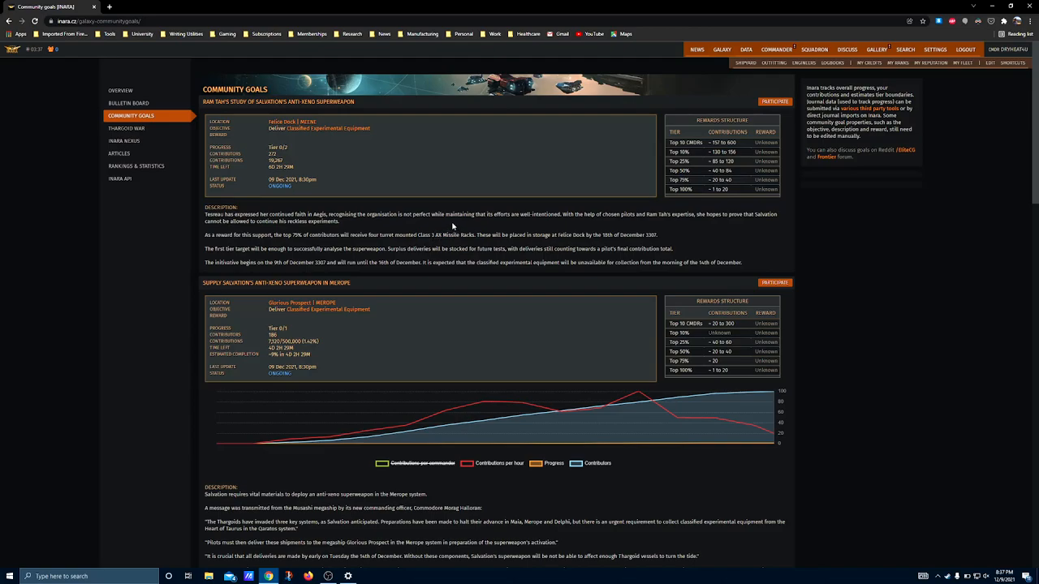
pyautogui.moveTo(453, 239)
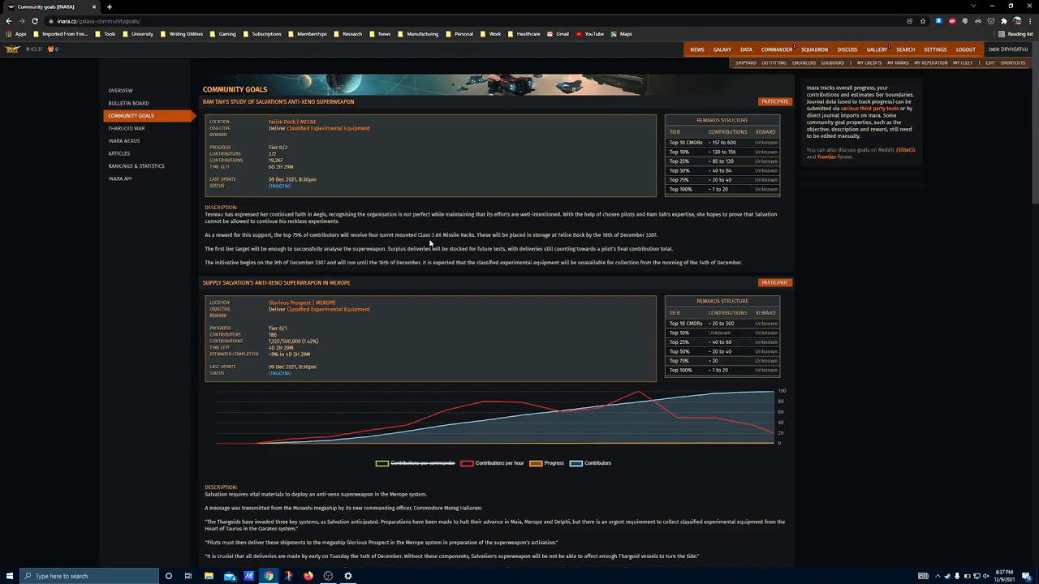
pyautogui.moveTo(431, 244)
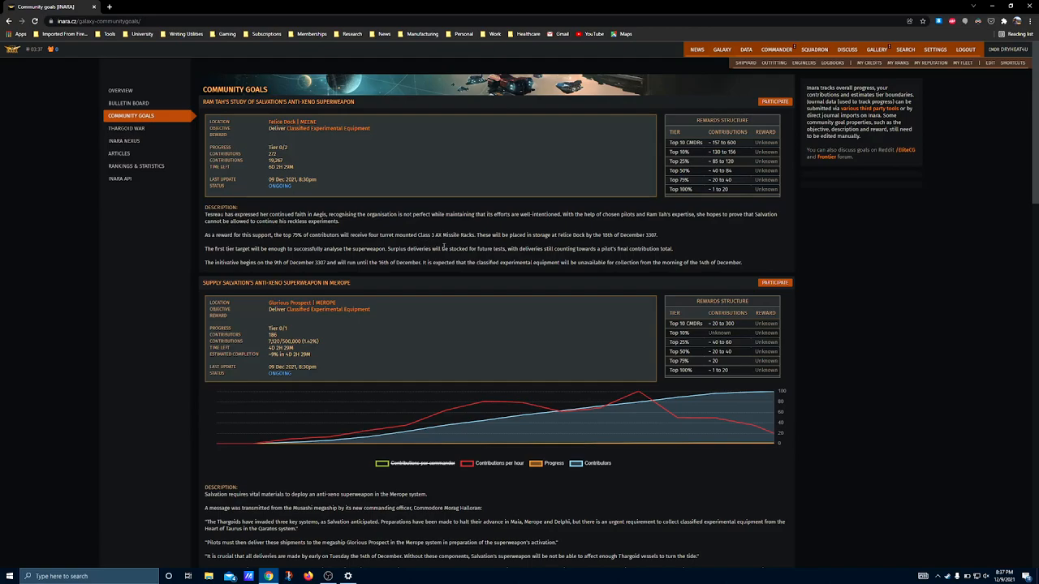
pyautogui.moveTo(446, 245)
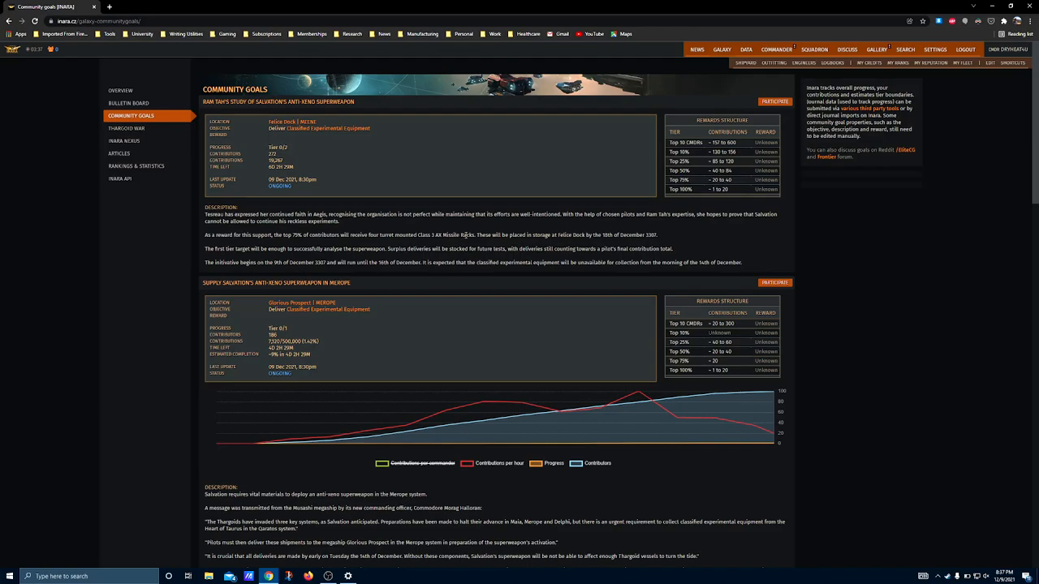
pyautogui.moveTo(434, 231)
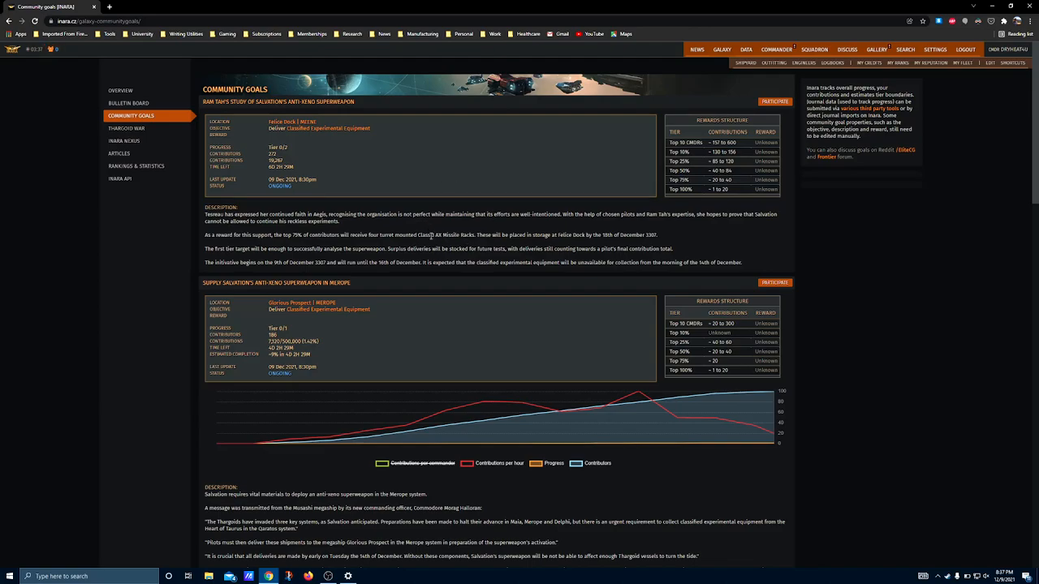
pyautogui.moveTo(432, 235); pyautogui.dragTo(658, 235)
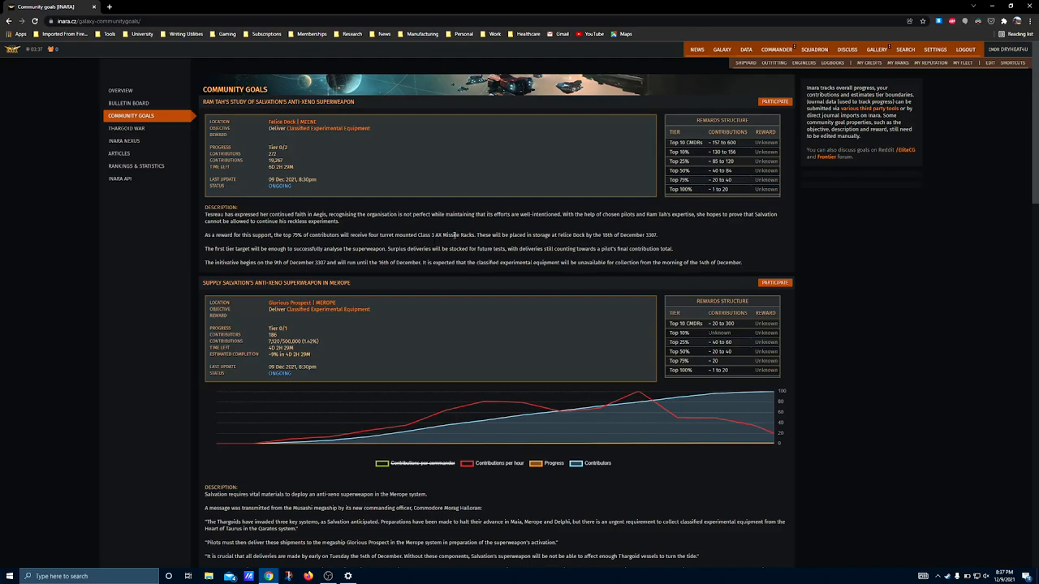
pyautogui.doubleClick(459, 234)
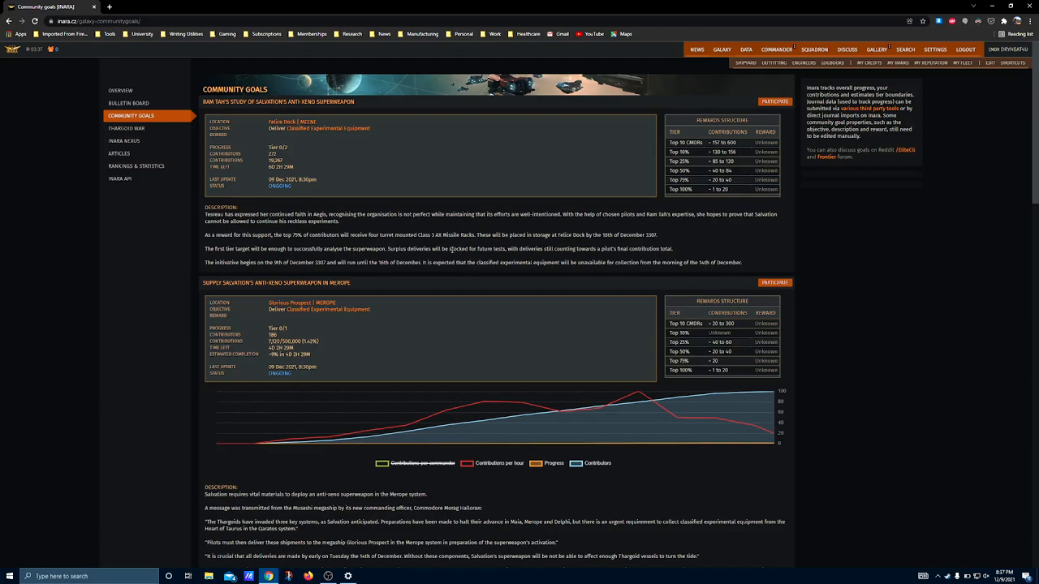
pyautogui.moveTo(441, 227)
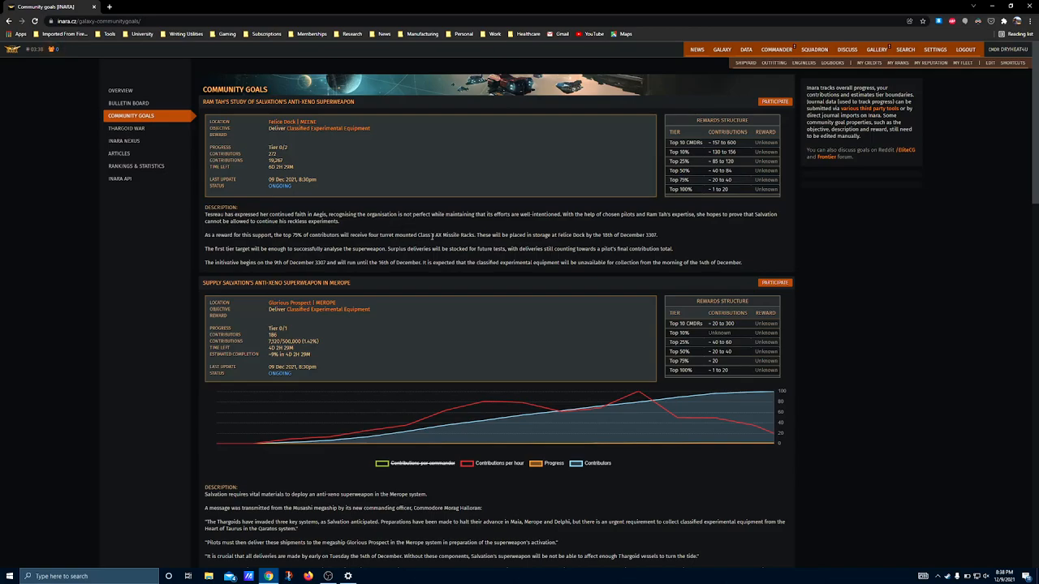
pyautogui.doubleClick(453, 233)
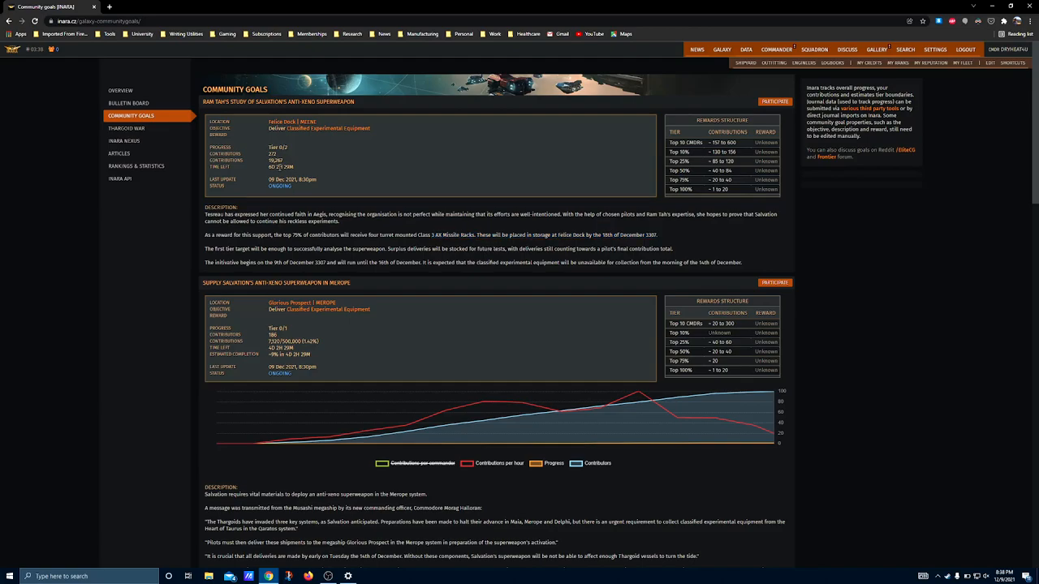
# Scroll past the Maia and Delphi goals, then back up to Merope.
pyautogui.scroll(-3)
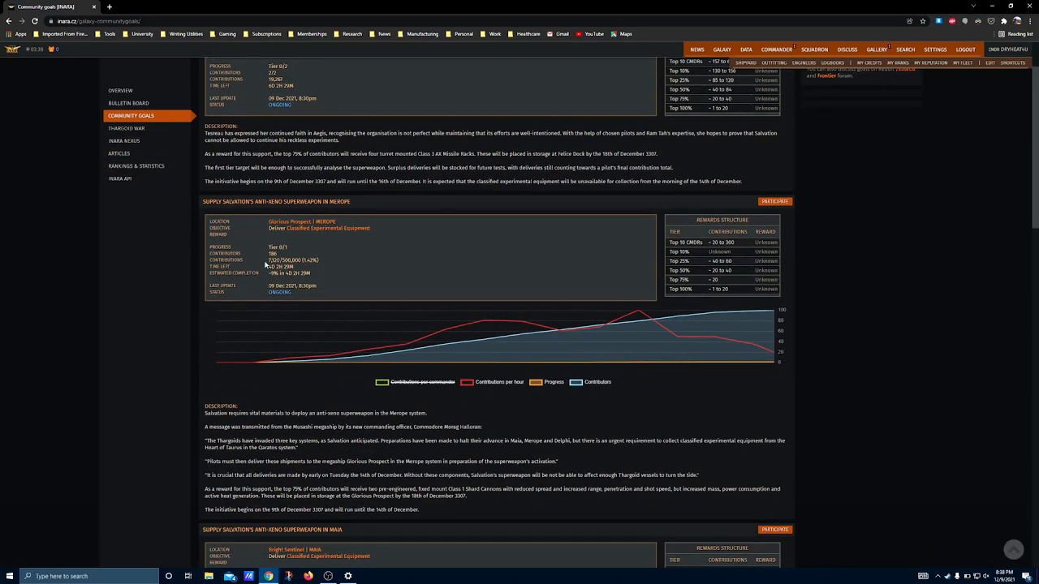
pyautogui.scroll(-3)
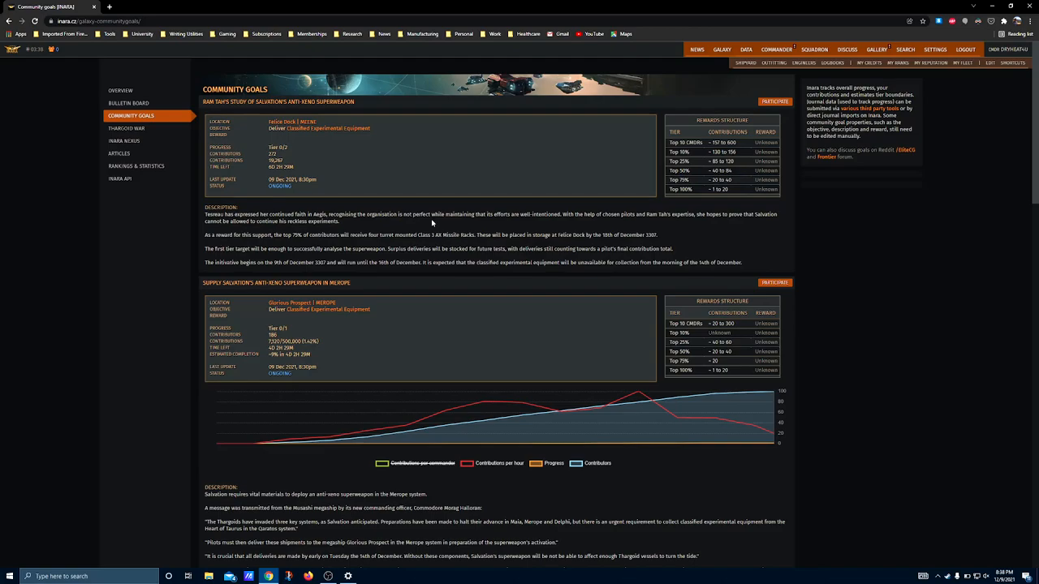
pyautogui.moveTo(356, 213)
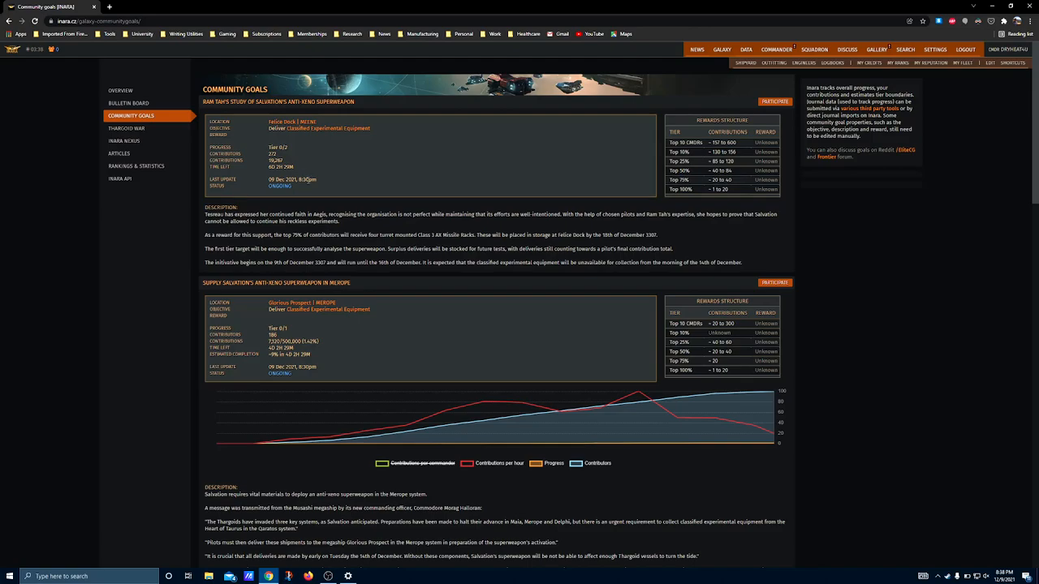
pyautogui.moveTo(329, 449)
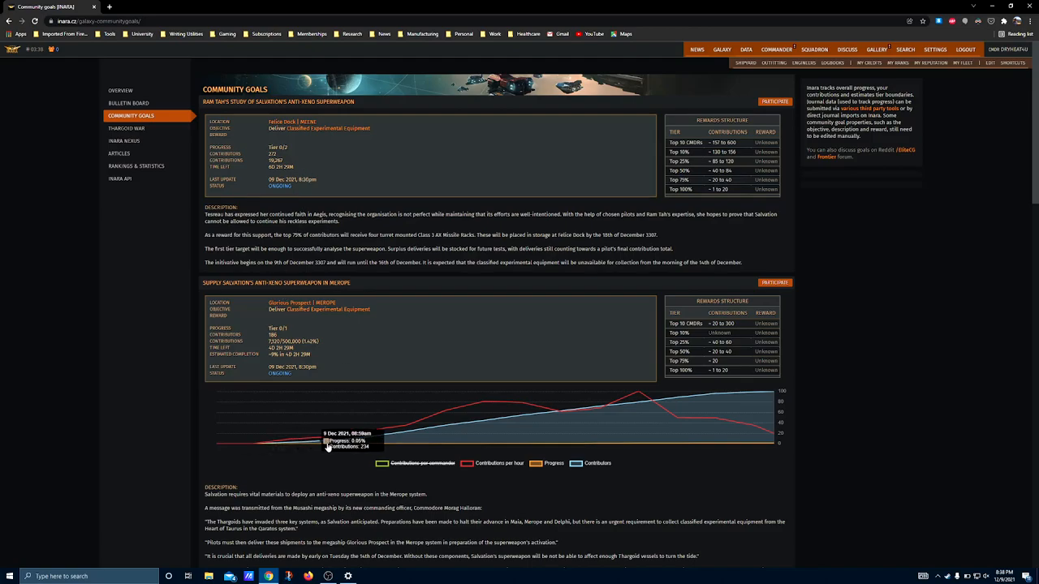
pyautogui.scroll(-3)
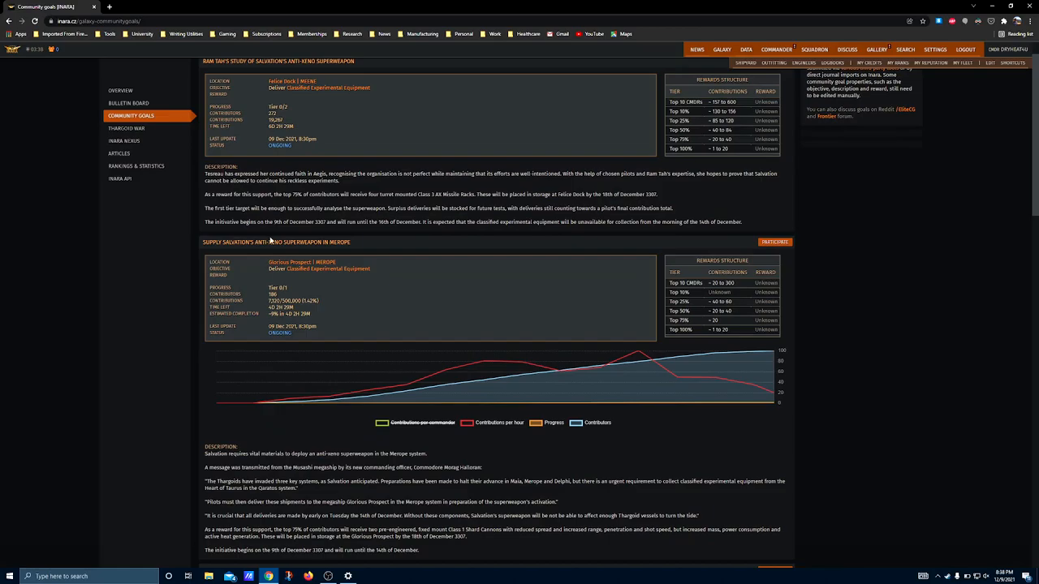
pyautogui.scroll(-3)
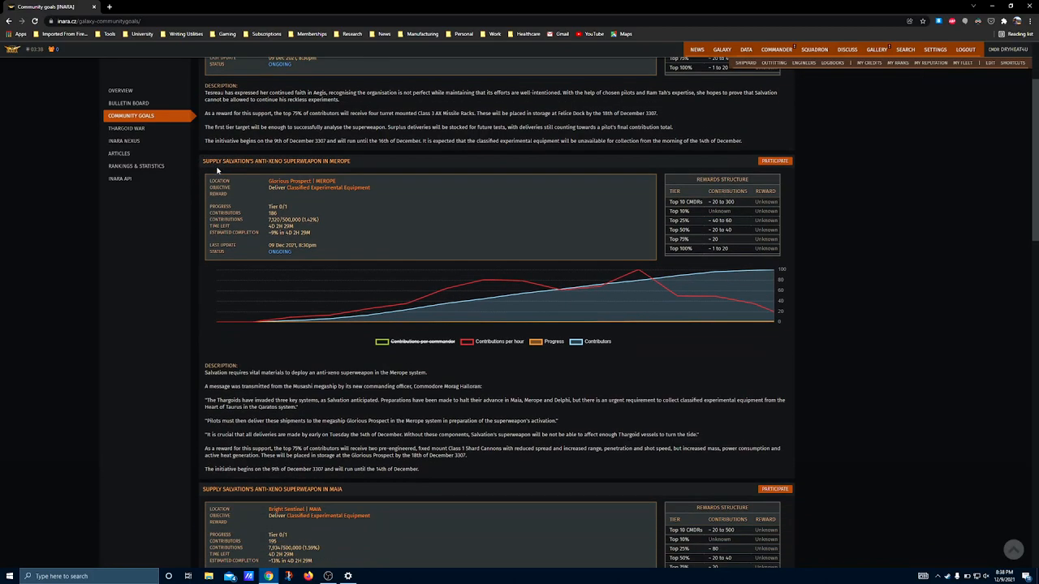
pyautogui.scroll(-3)
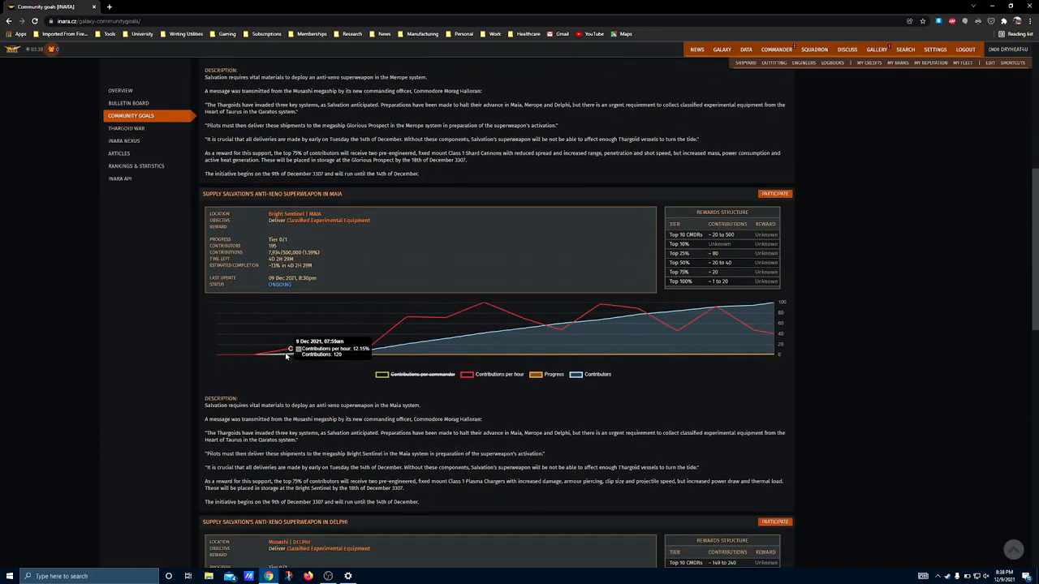
pyautogui.scroll(-3)
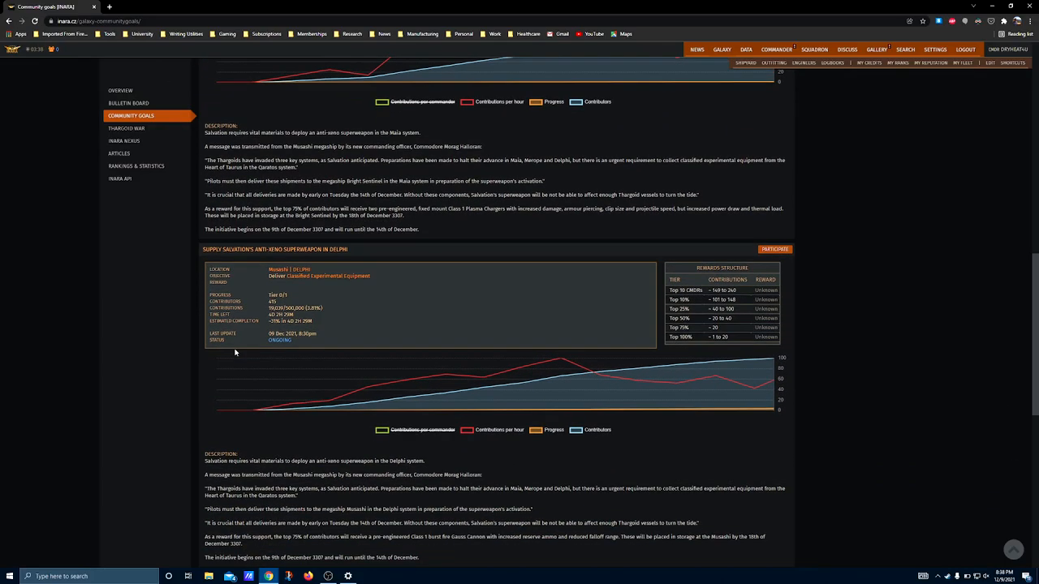
pyautogui.scroll(-3)
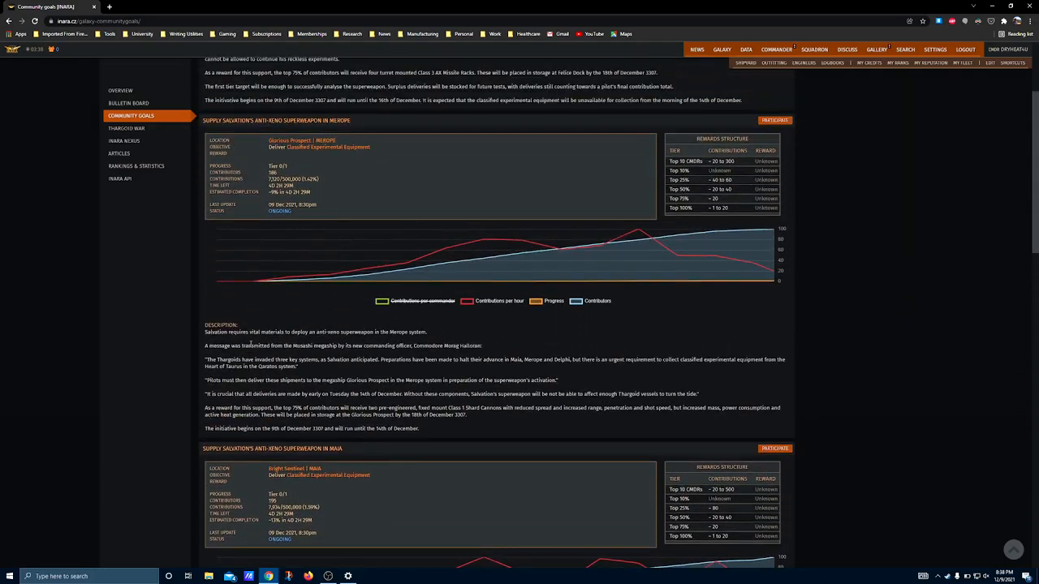
pyautogui.scroll(3)
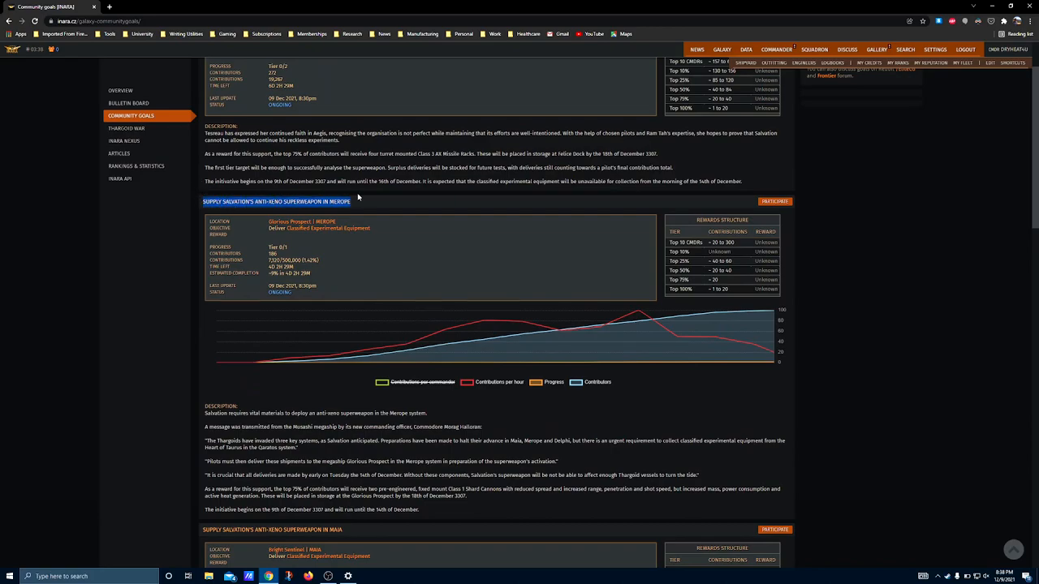
pyautogui.moveTo(339, 231)
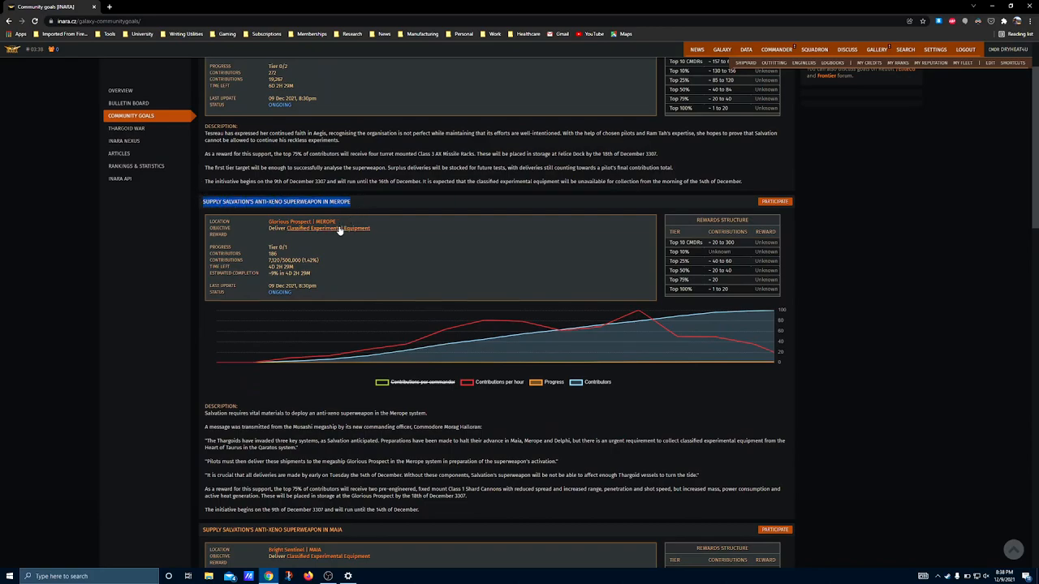
# Scroll slightly to the Merope description's two pre-engineered Shard Cannons reward sentence.
pyautogui.scroll(-3)
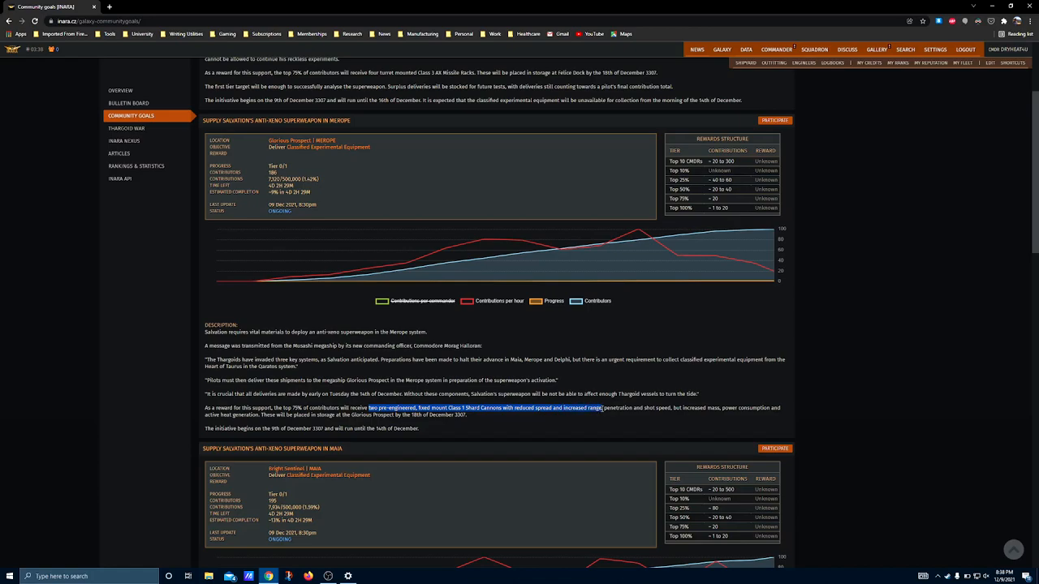
# Highlight the Shard Cannon reward through its drawbacks, then read down the Merope description.
pyautogui.moveTo(604, 407); pyautogui.dragTo(676, 407)
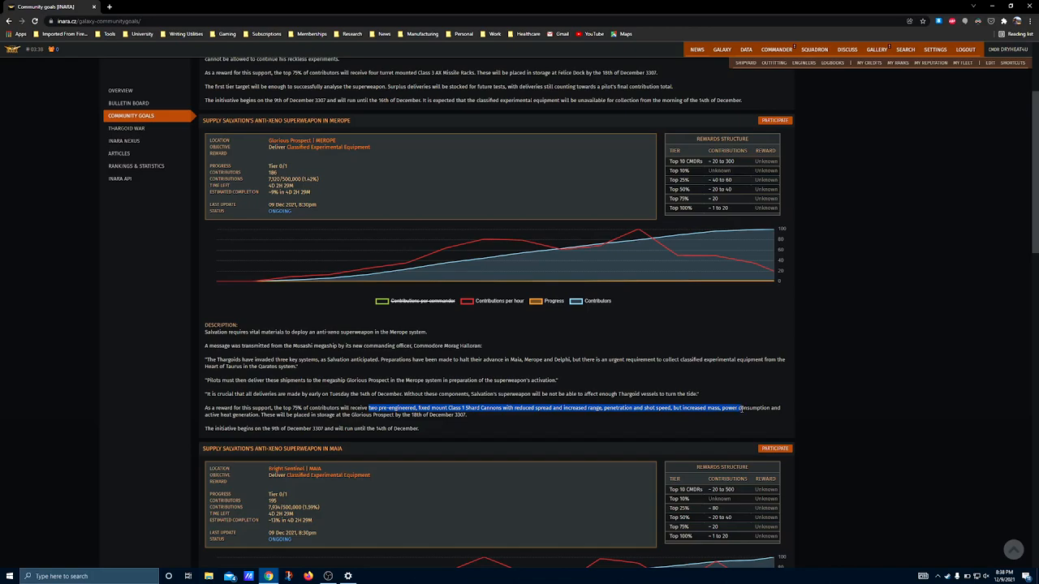
pyautogui.moveTo(740, 407); pyautogui.dragTo(262, 414)
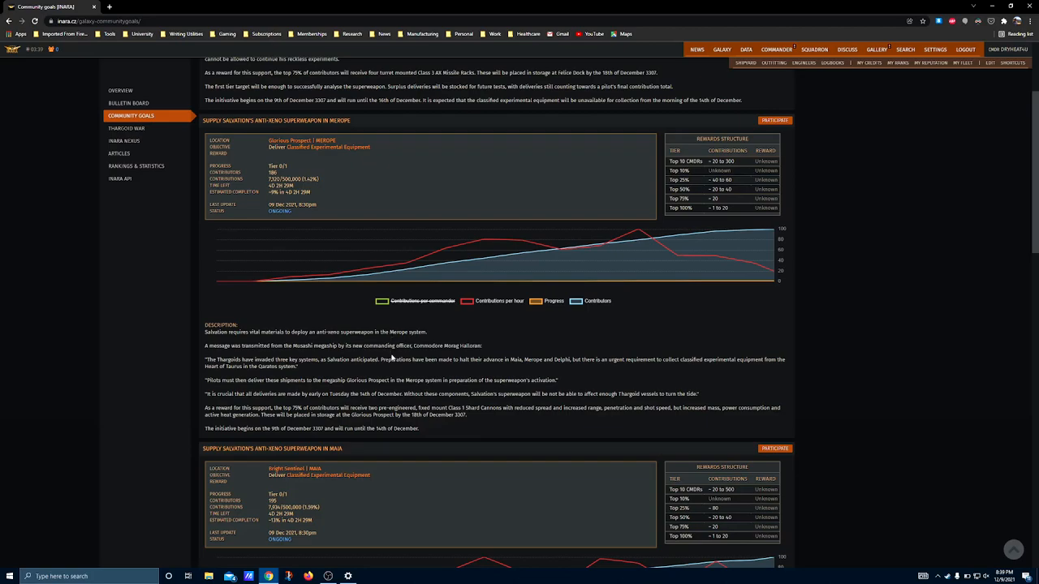
pyautogui.moveTo(365, 463)
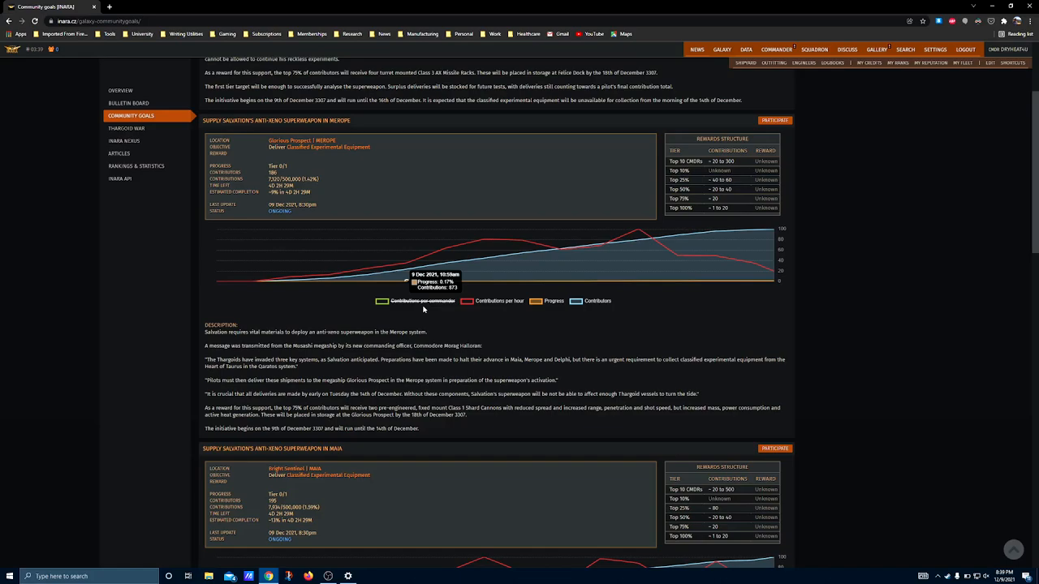
pyautogui.moveTo(397, 376)
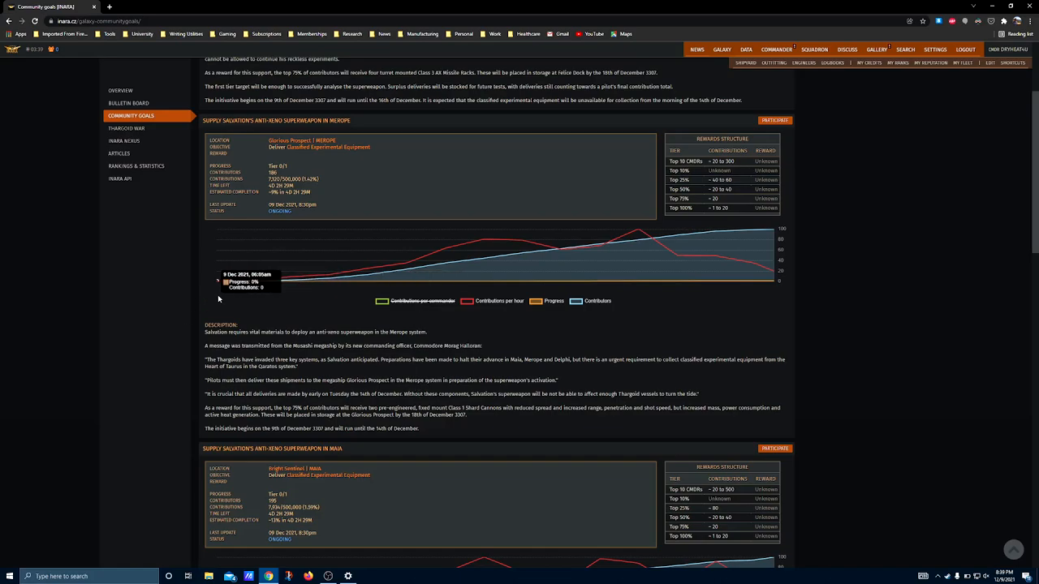
pyautogui.moveTo(234, 324)
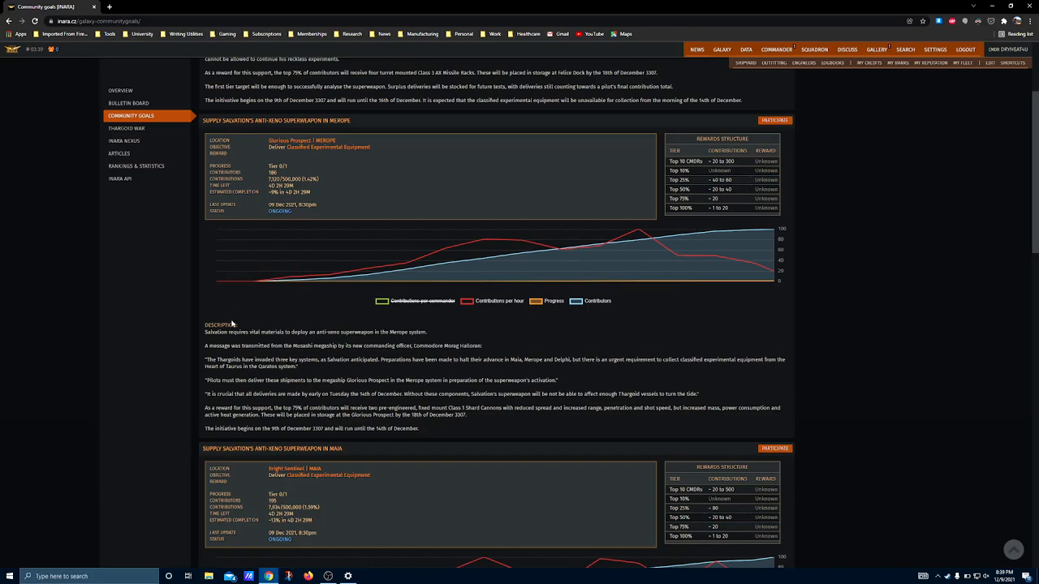
pyautogui.moveTo(402, 394)
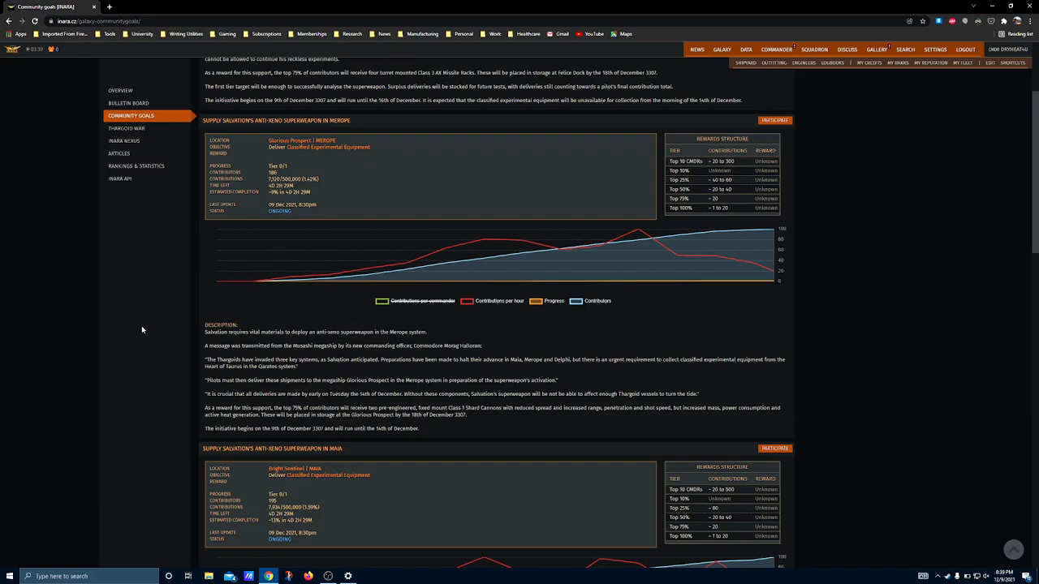
pyautogui.moveTo(386, 380)
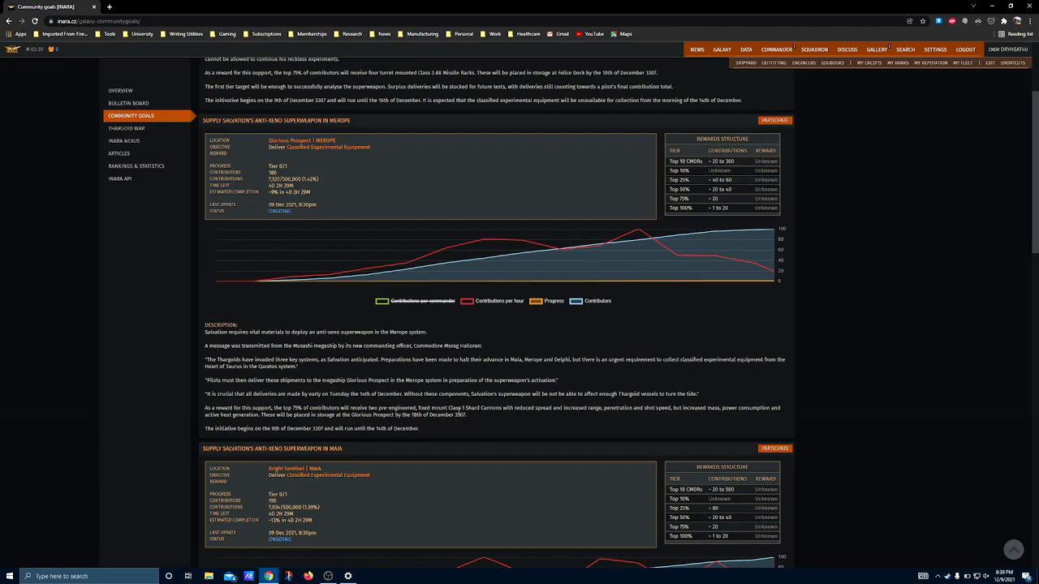
pyautogui.scroll(-3)
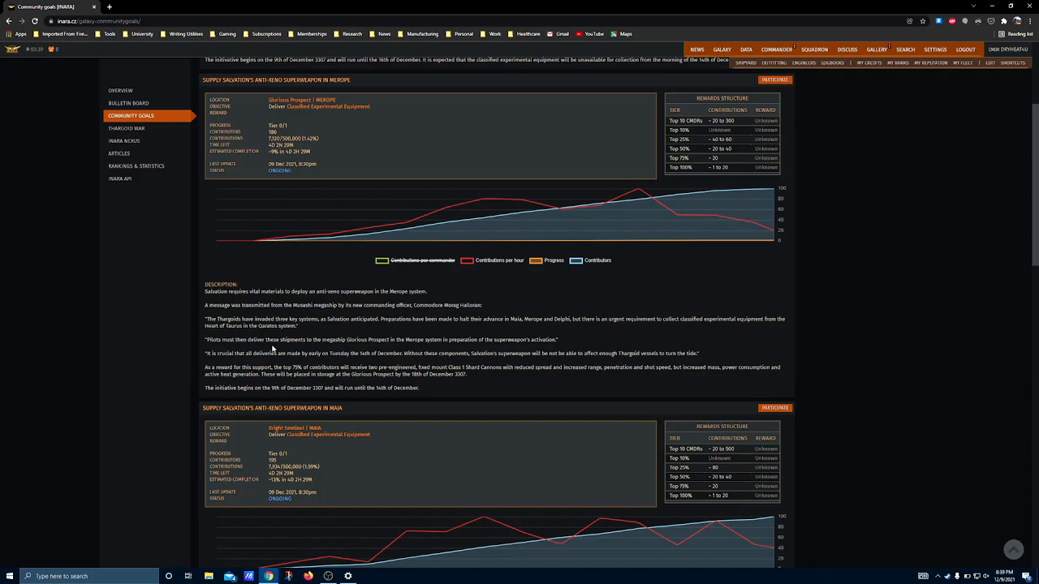
pyautogui.moveTo(355, 291)
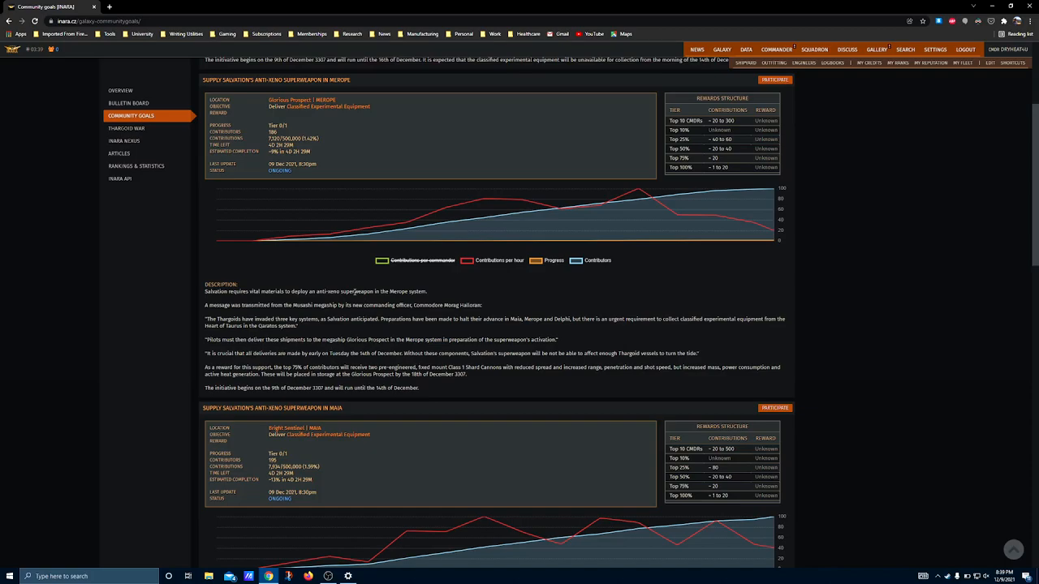
pyautogui.moveTo(363, 352)
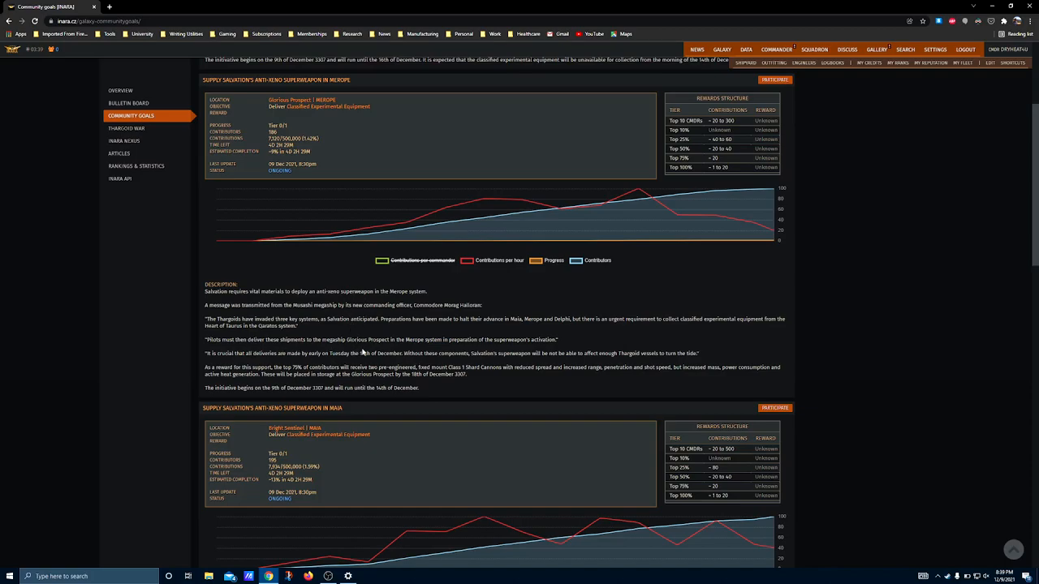
pyautogui.moveTo(376, 341)
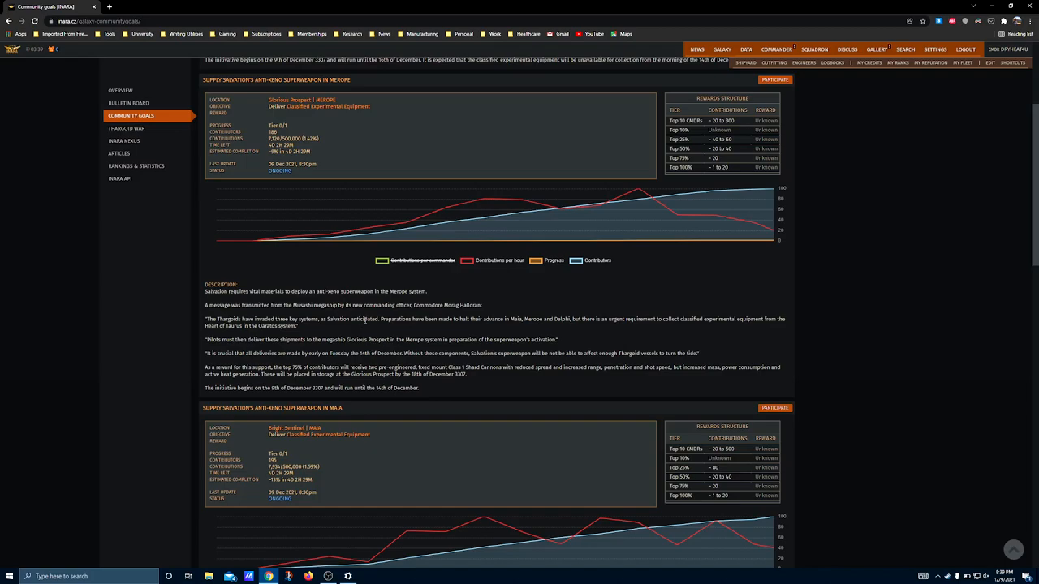
pyautogui.moveTo(312, 299)
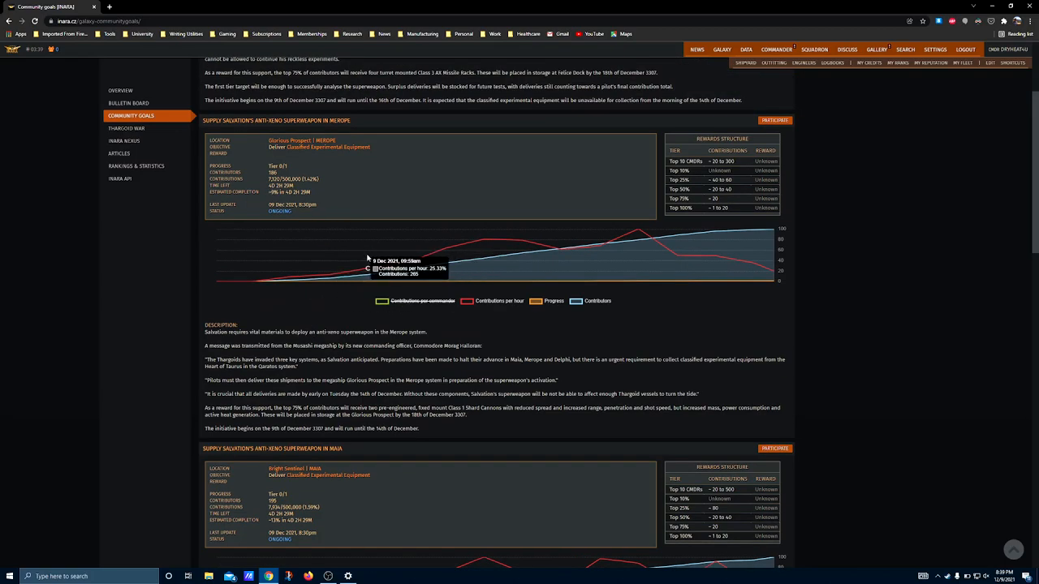
pyautogui.moveTo(408, 314)
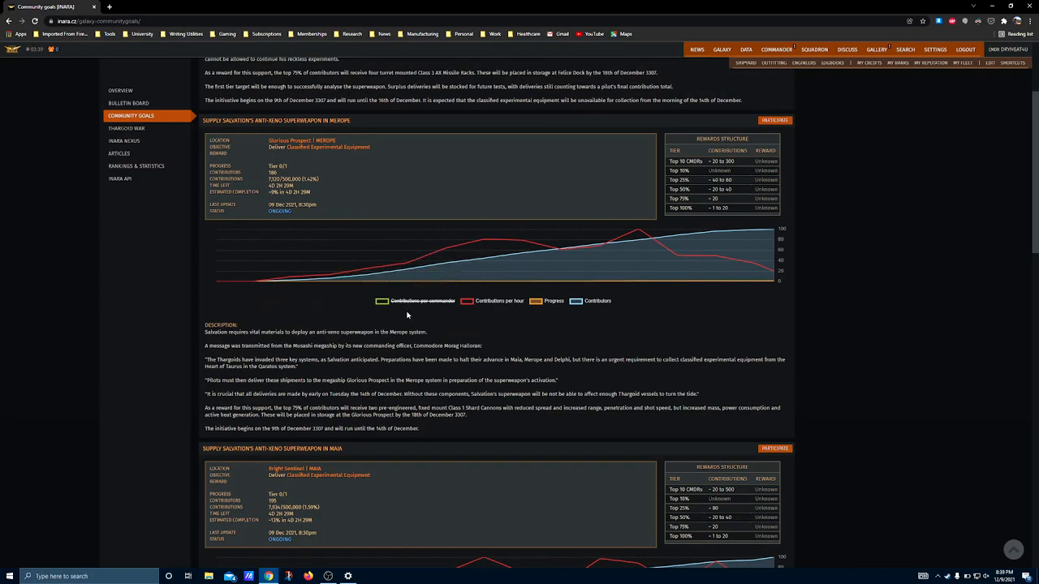
pyautogui.moveTo(375, 291)
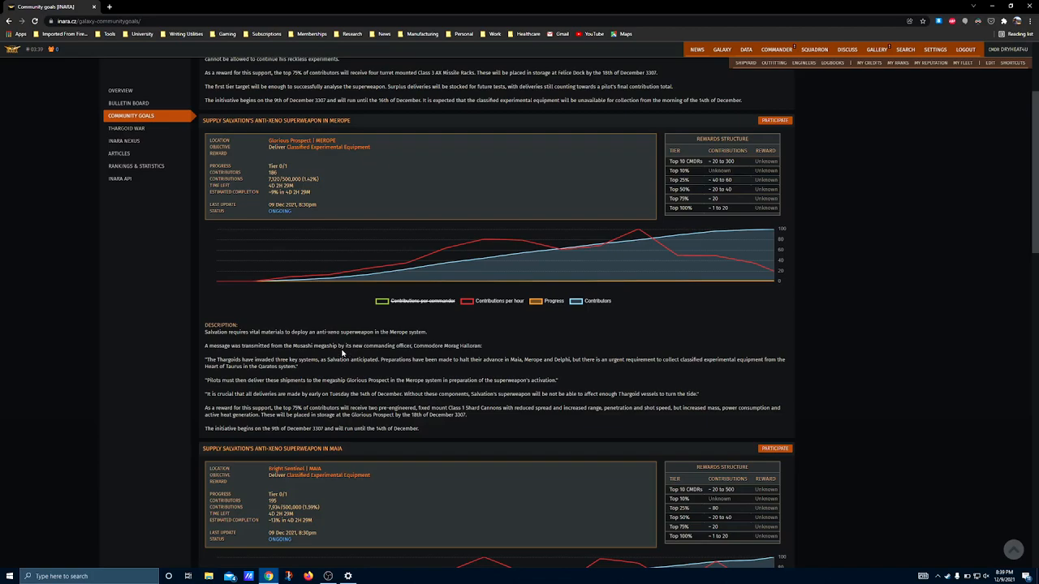
pyautogui.moveTo(320, 321)
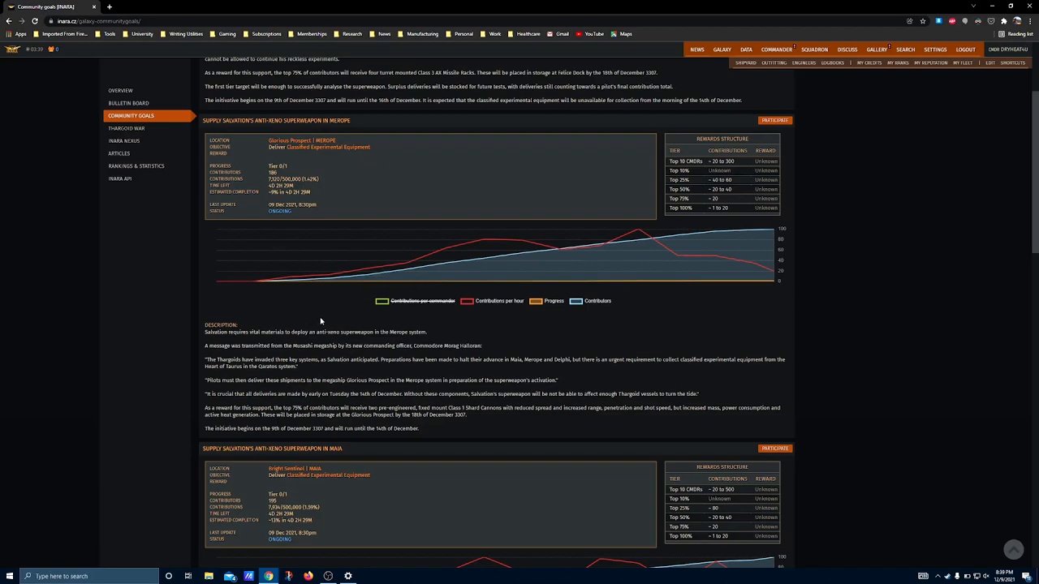
pyautogui.scroll(-3)
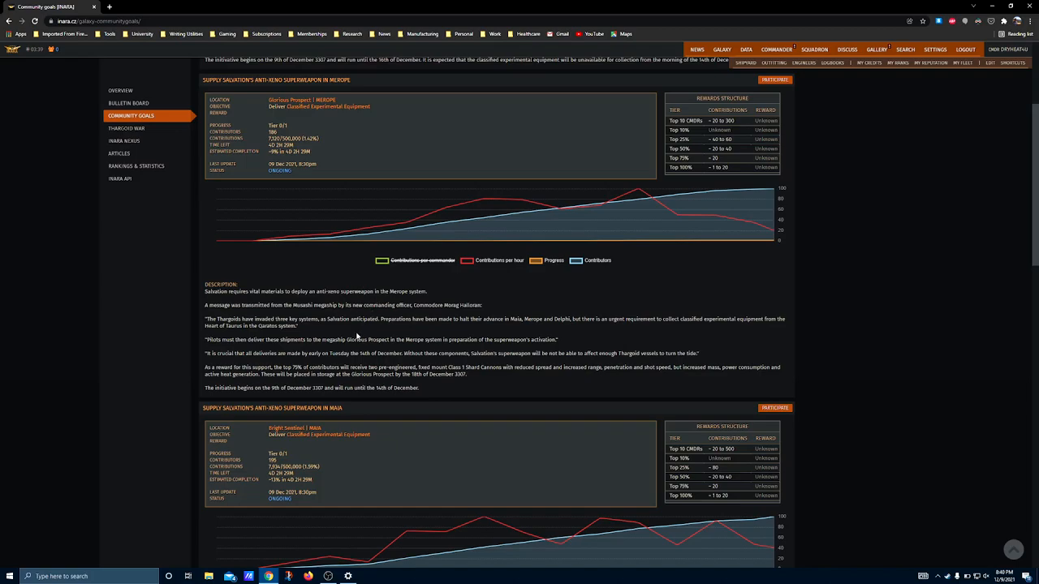
# Scroll to the Maia goal and mark text about its two Class 1 plasma chargers.
pyautogui.scroll(-3)
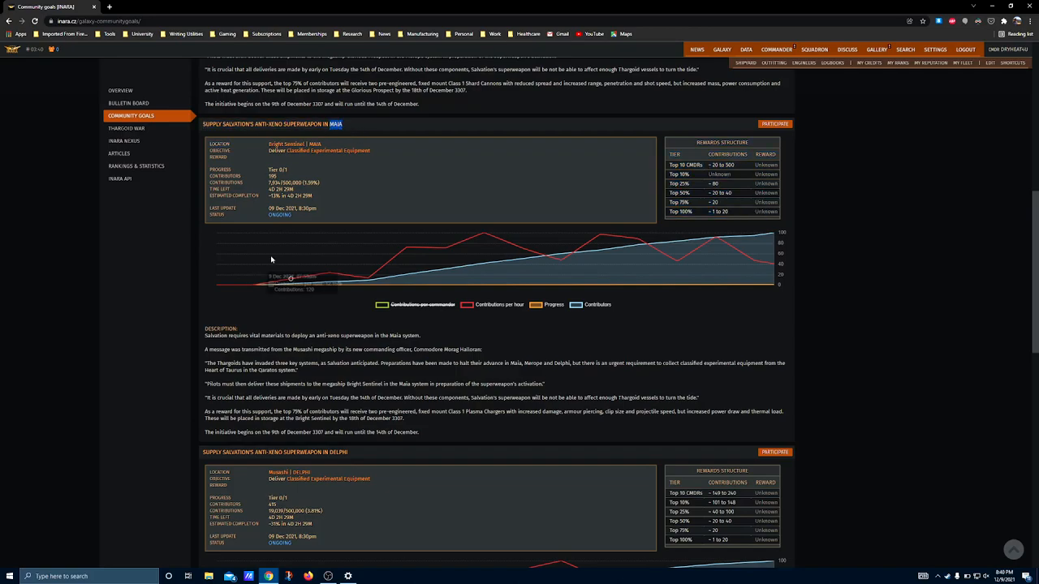
pyautogui.moveTo(245, 342)
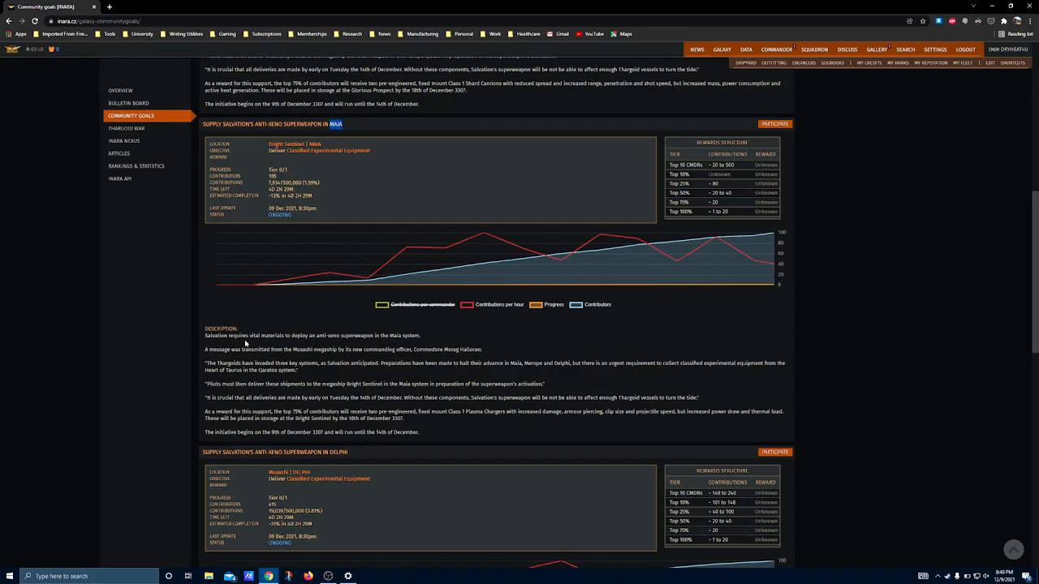
pyautogui.scroll(-3)
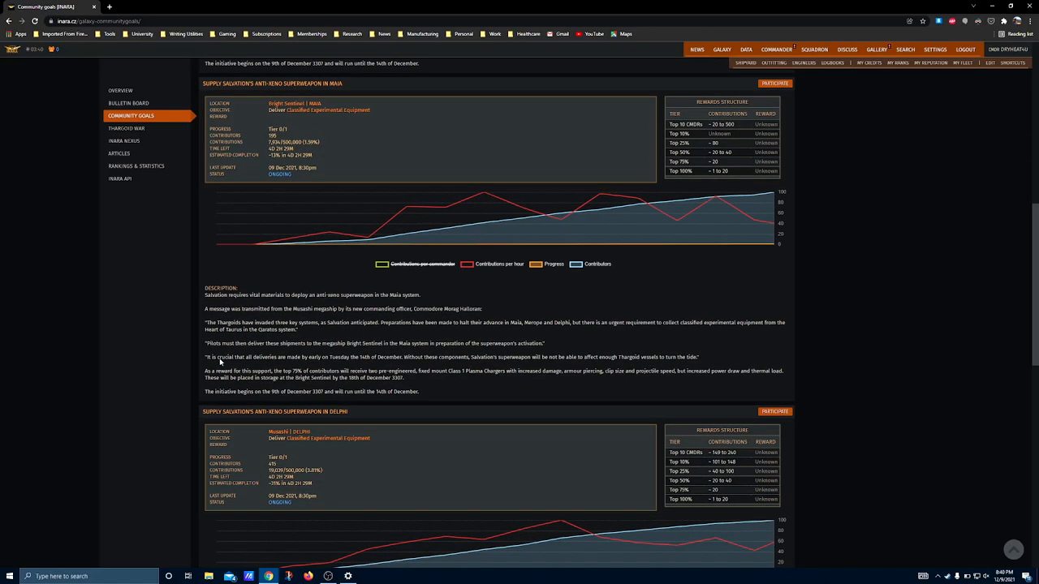
pyautogui.moveTo(278, 371)
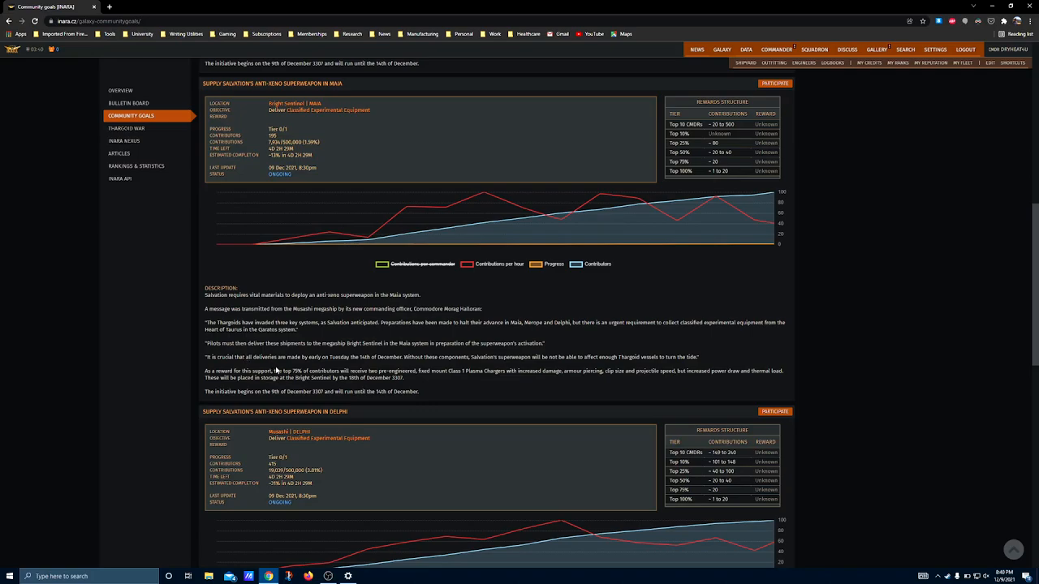
pyautogui.moveTo(275, 371); pyautogui.dragTo(342, 371)
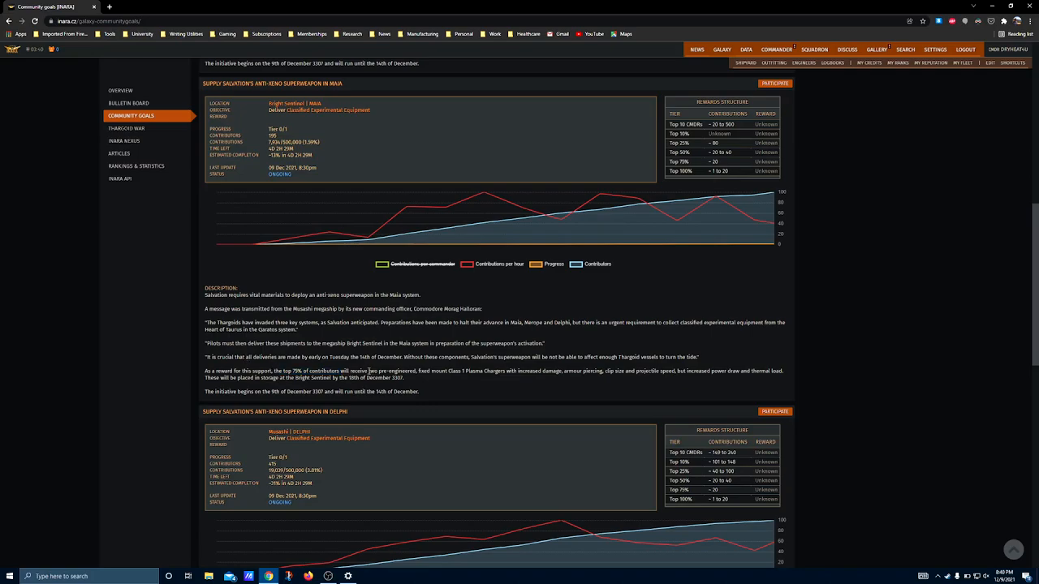
pyautogui.moveTo(205, 371); pyautogui.dragTo(367, 371)
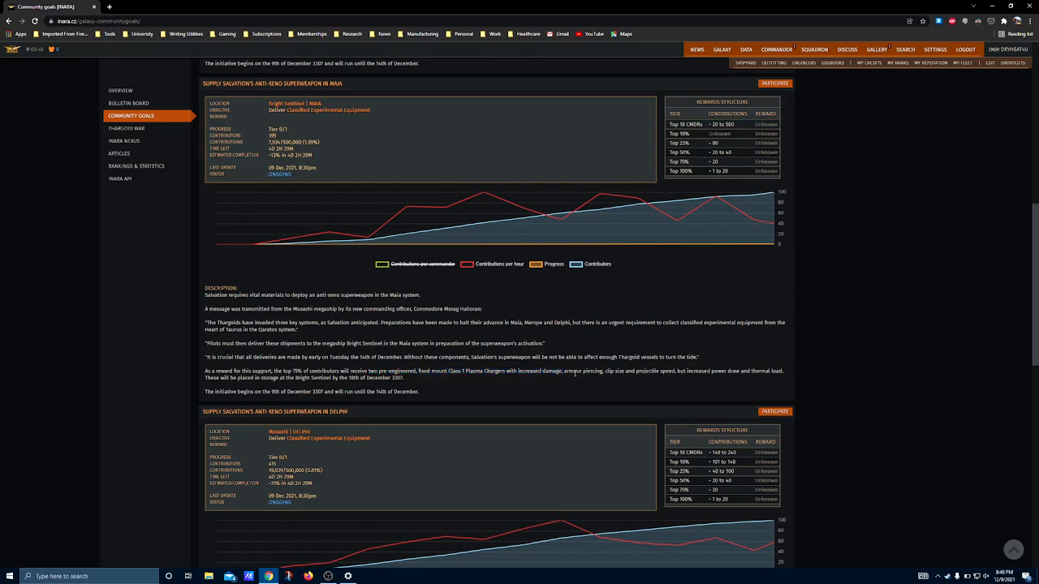
pyautogui.moveTo(516, 377)
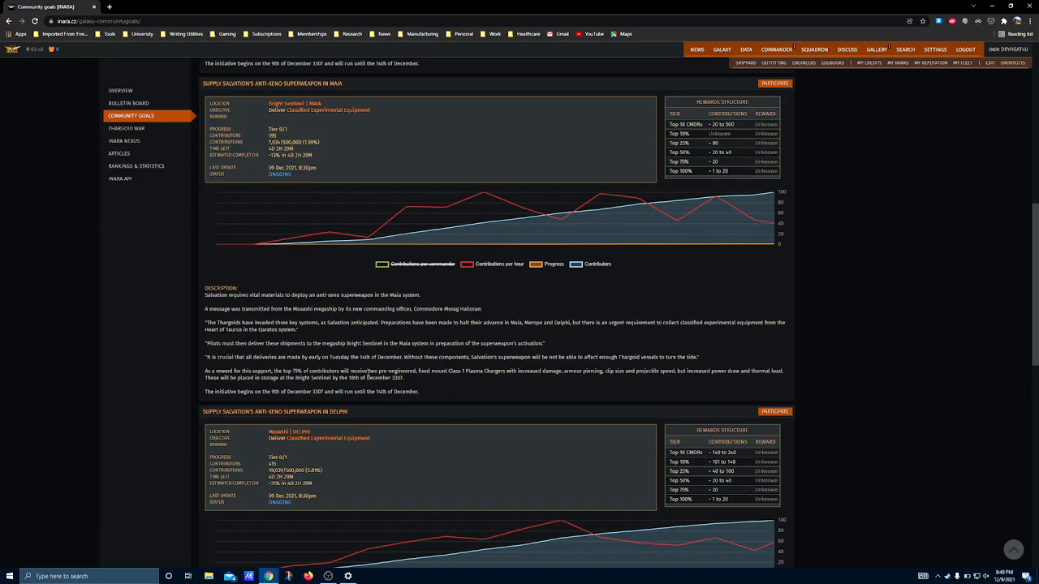
pyautogui.moveTo(160, 230)
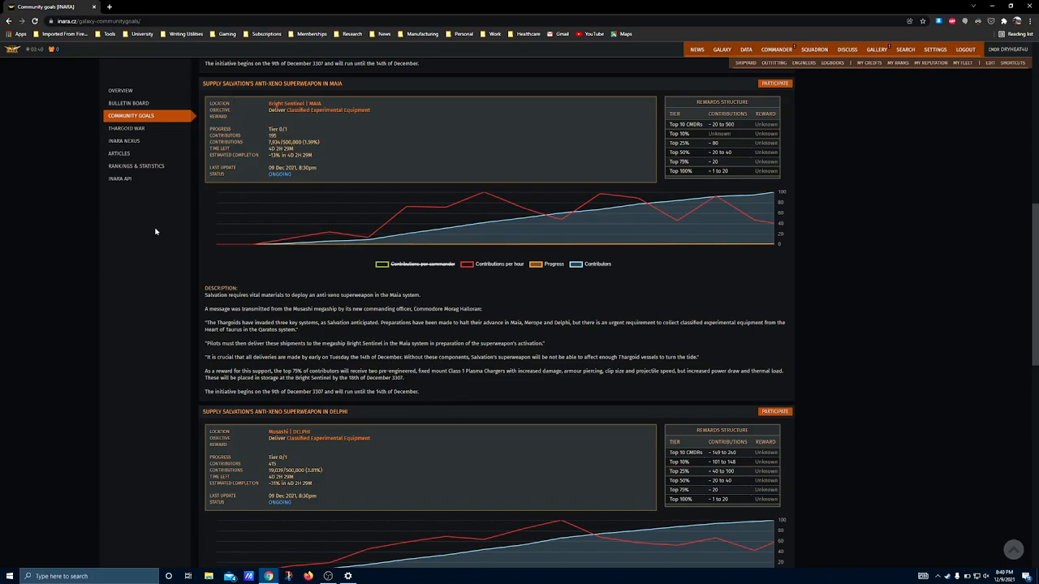
pyautogui.doubleClick(483, 372)
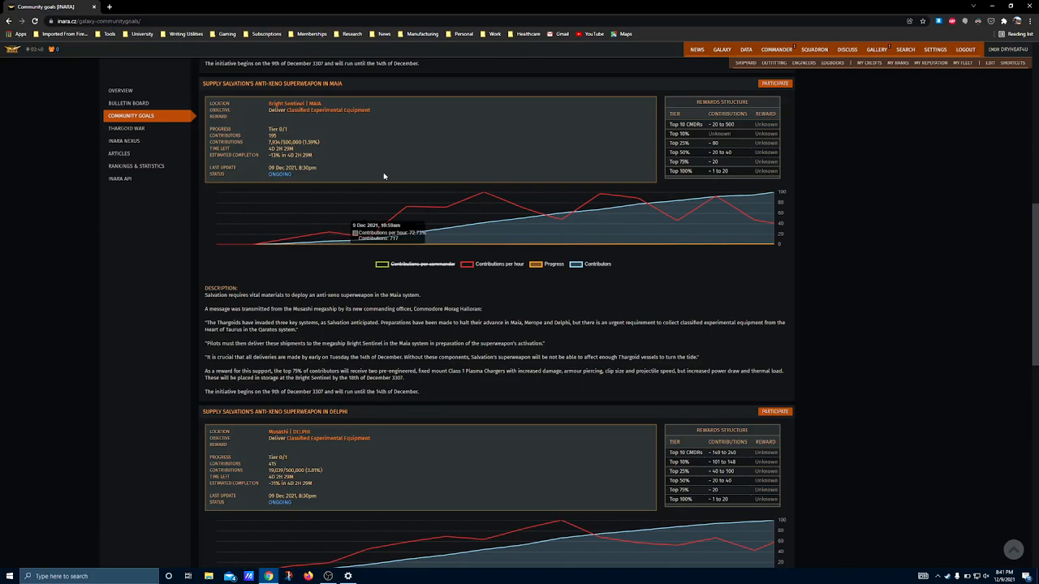
# Scroll to the Delphi goal and mark its burst-fire Gauss cannon reward wording.
pyautogui.scroll(-3)
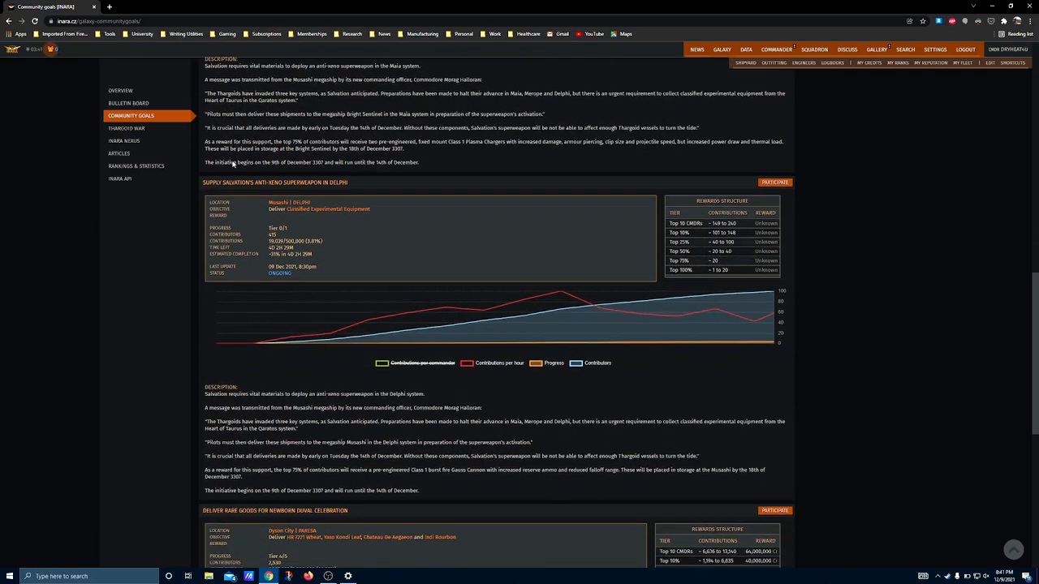
pyautogui.scroll(-3)
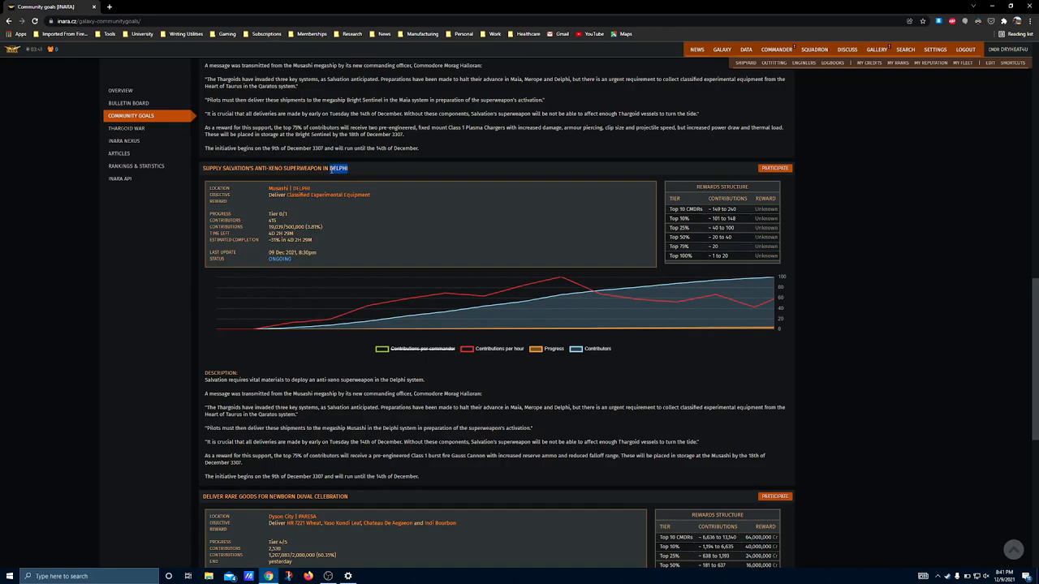
pyautogui.scroll(-3)
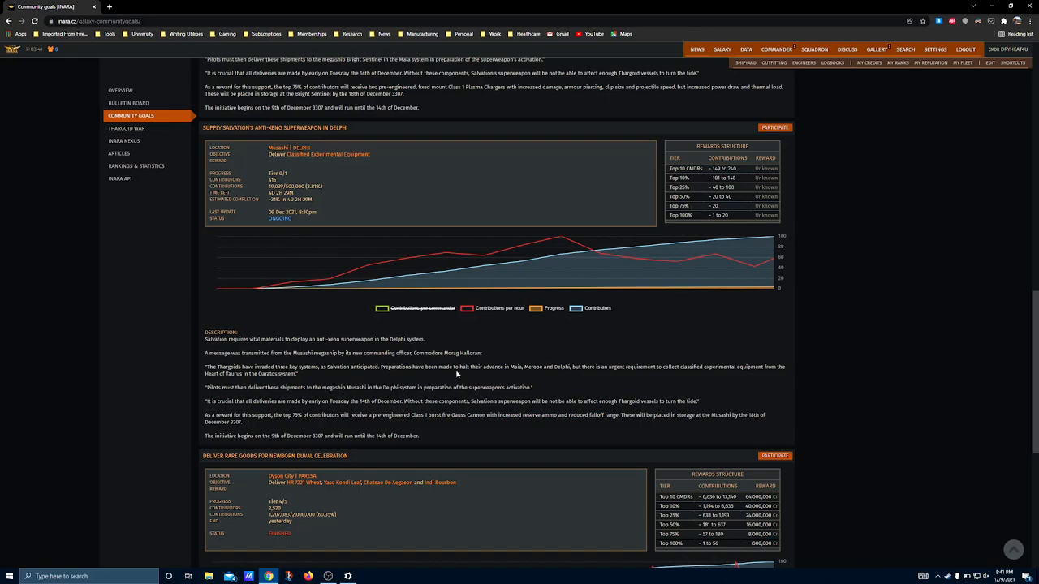
pyautogui.moveTo(461, 425)
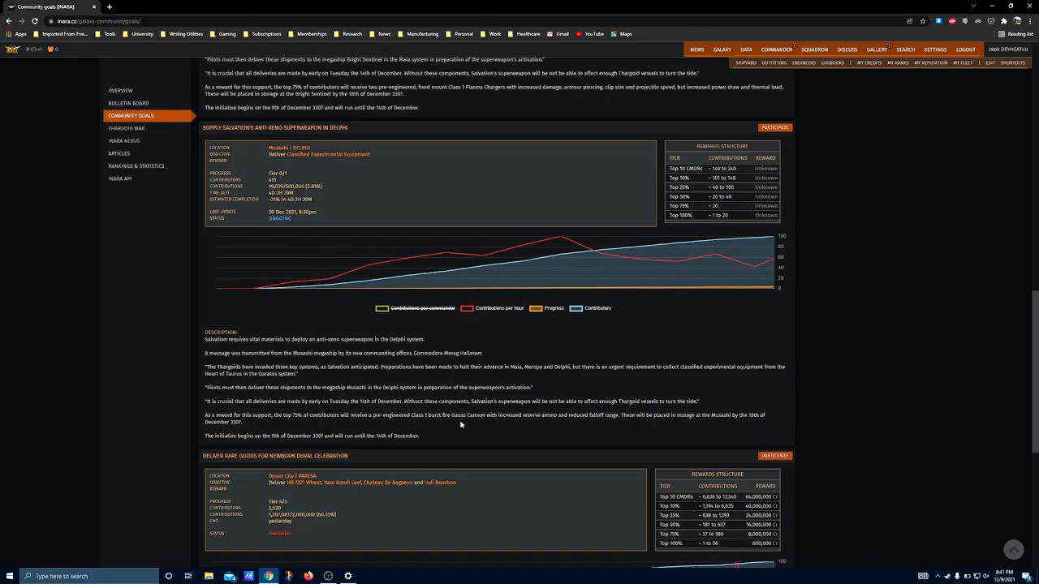
pyautogui.moveTo(439, 425)
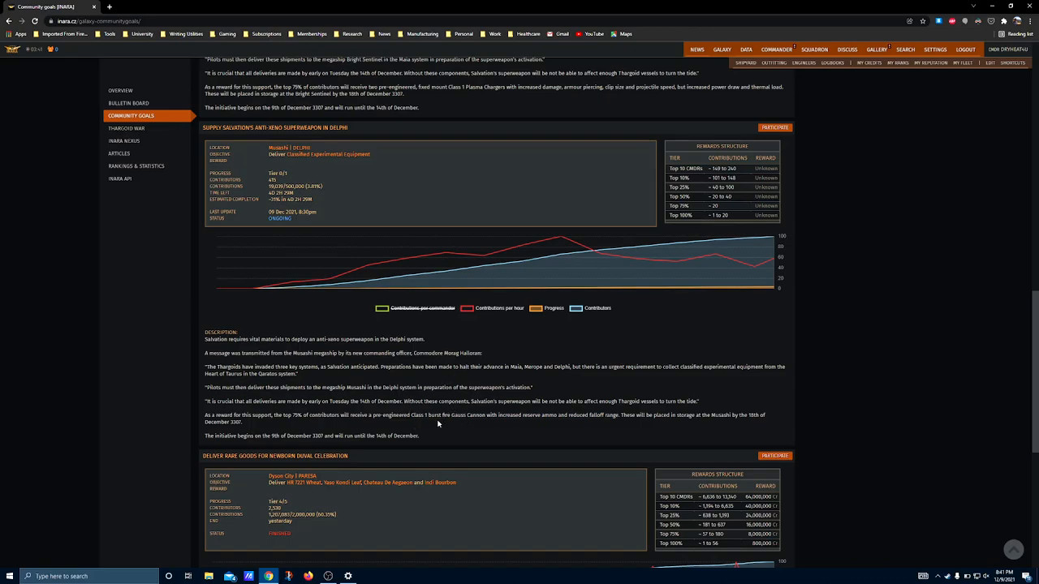
pyautogui.moveTo(417, 436)
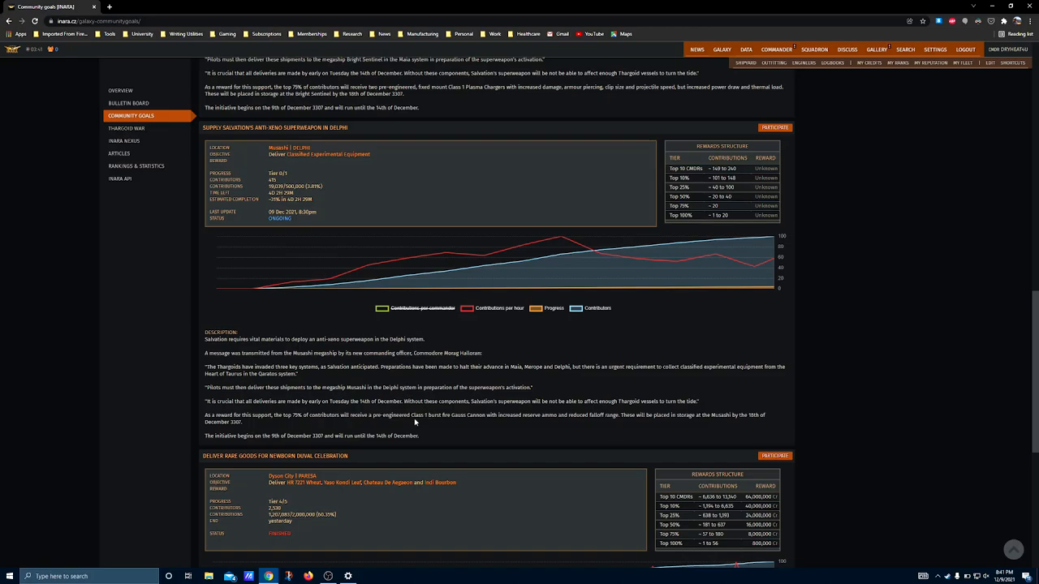
pyautogui.doubleClick(412, 417)
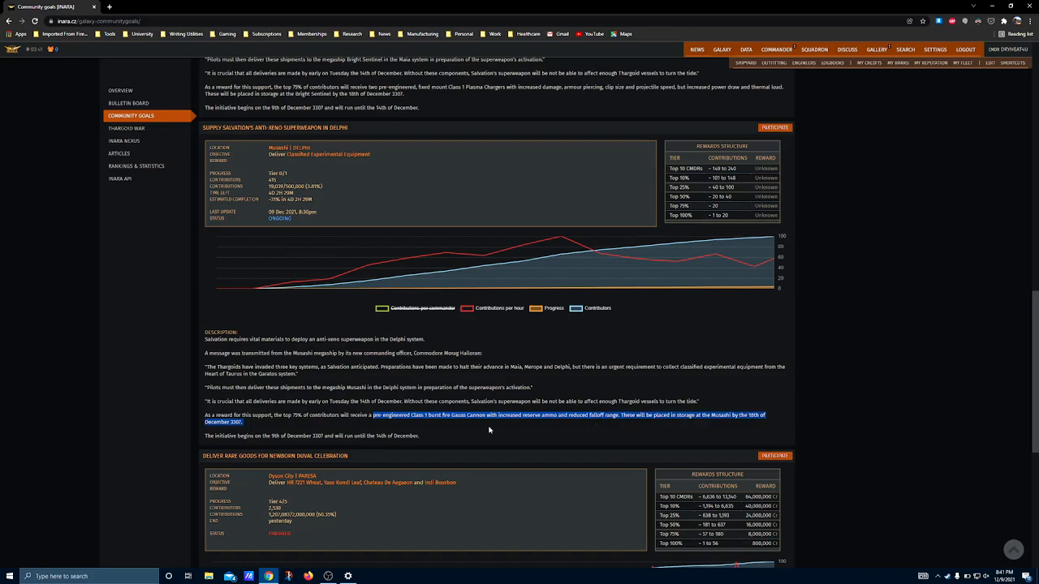
pyautogui.moveTo(313, 421)
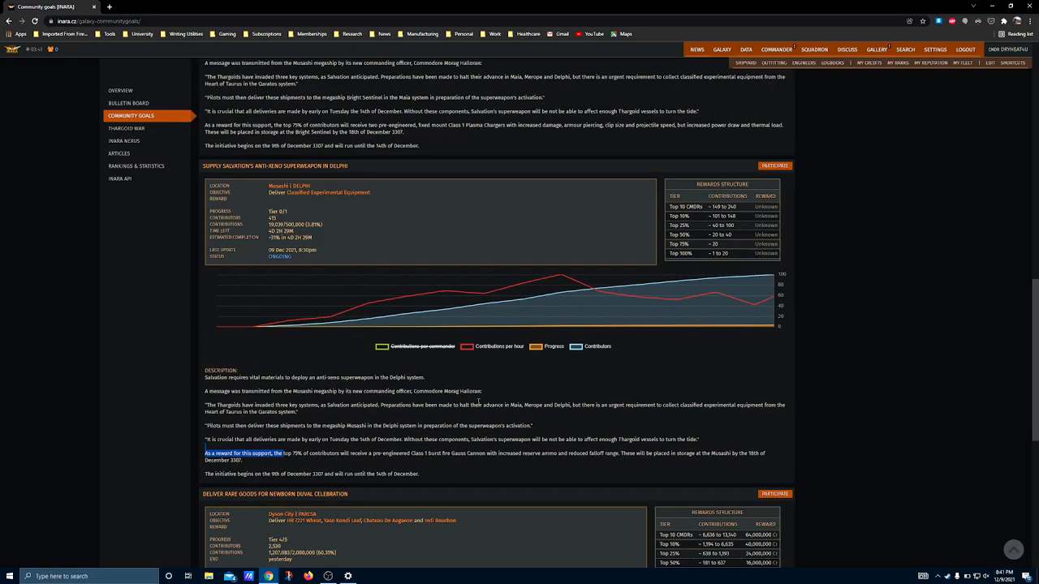
# Return to the Delphi description, Duval Celebration goal below, and drag across a phrase.
pyautogui.scroll(3)
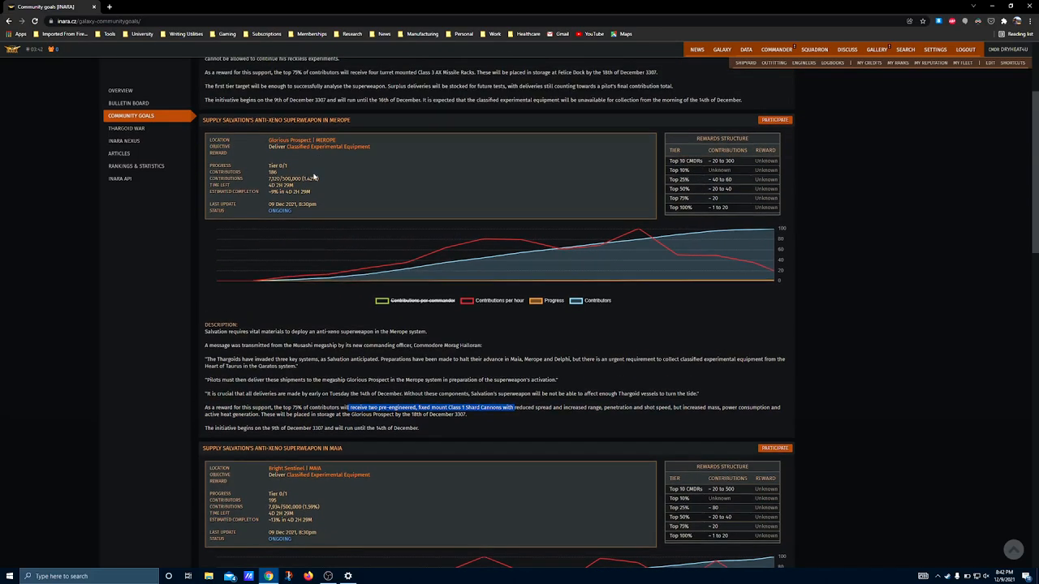
pyautogui.scroll(-3)
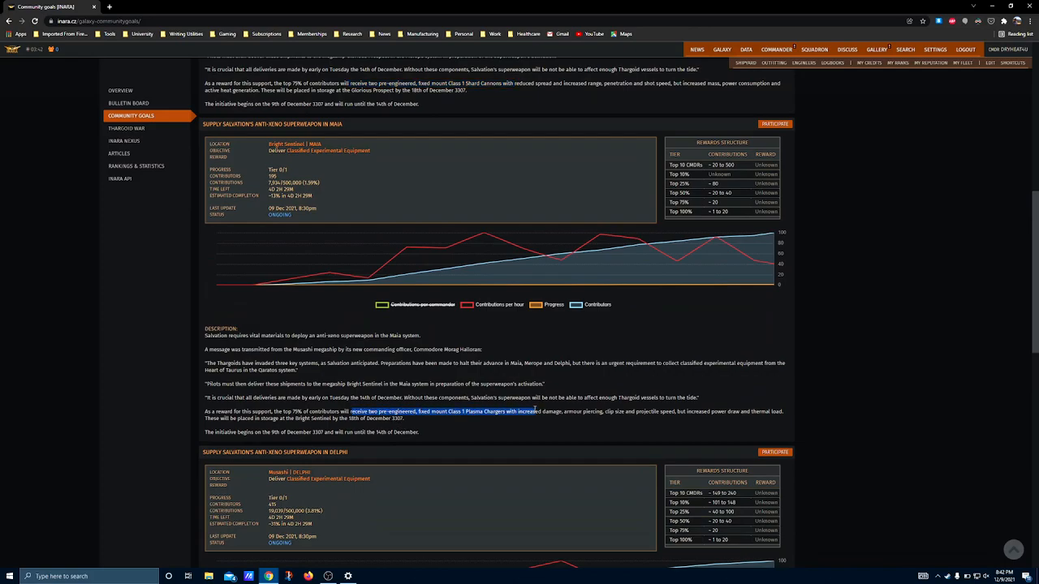
pyautogui.scroll(-3)
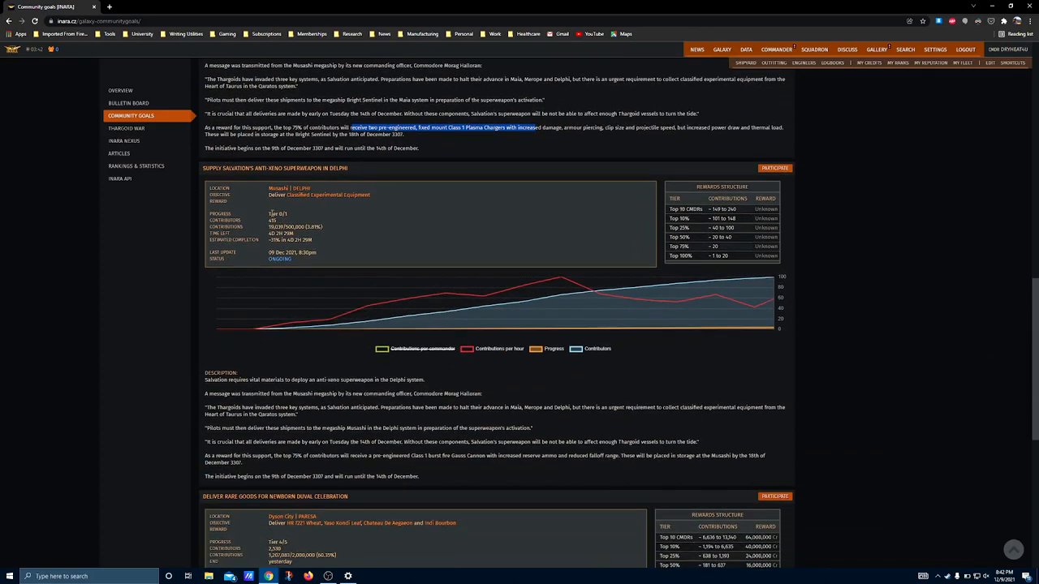
pyautogui.scroll(-3)
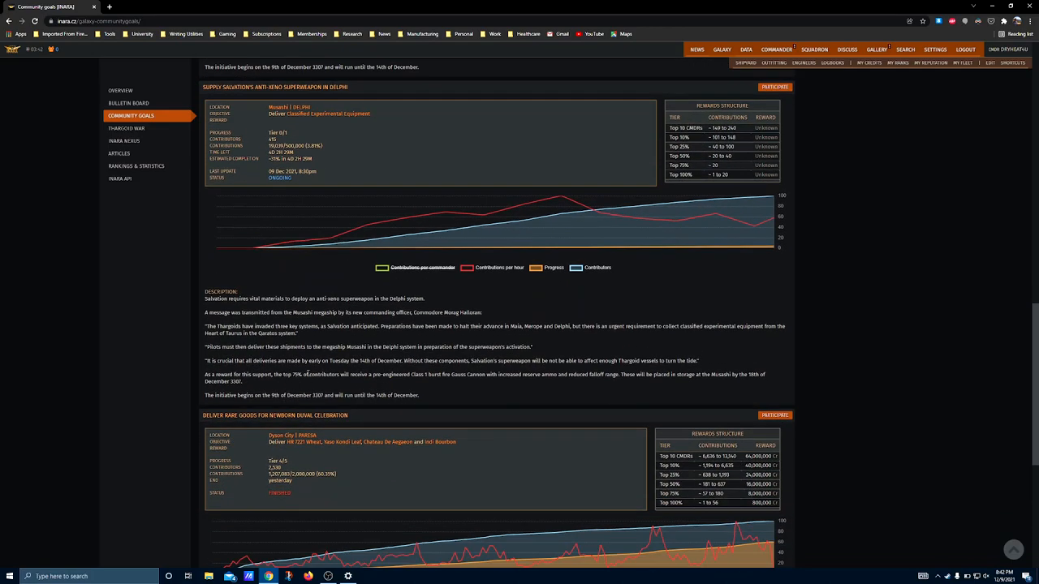
pyautogui.moveTo(350, 374); pyautogui.dragTo(457, 374)
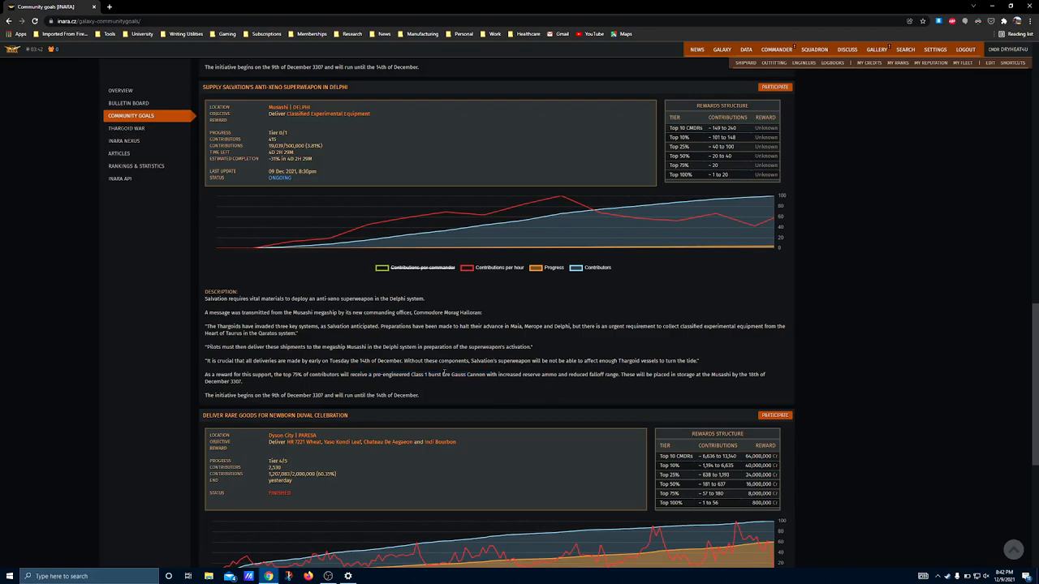
pyautogui.moveTo(461, 369)
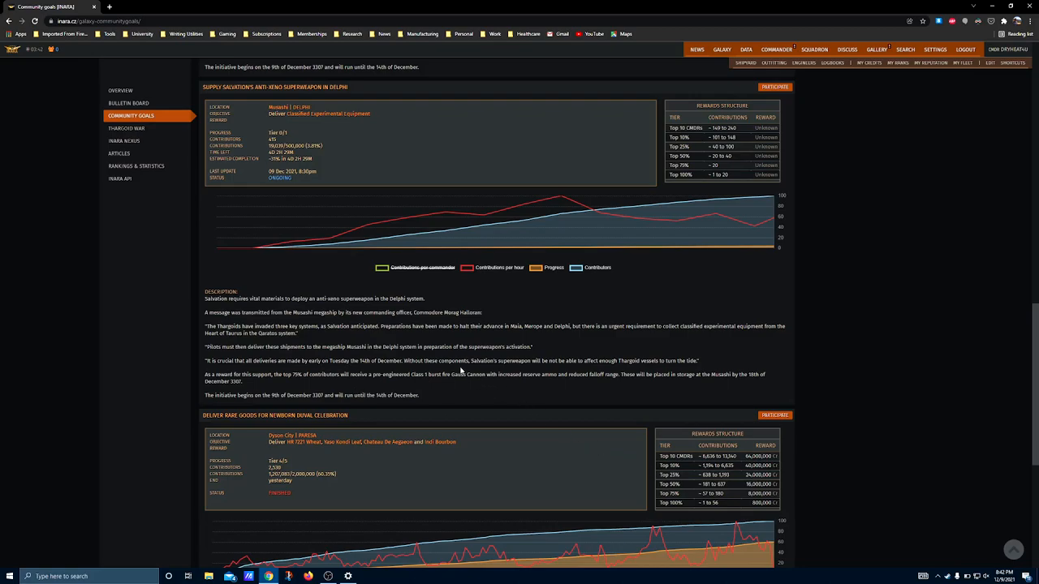
pyautogui.moveTo(463, 370)
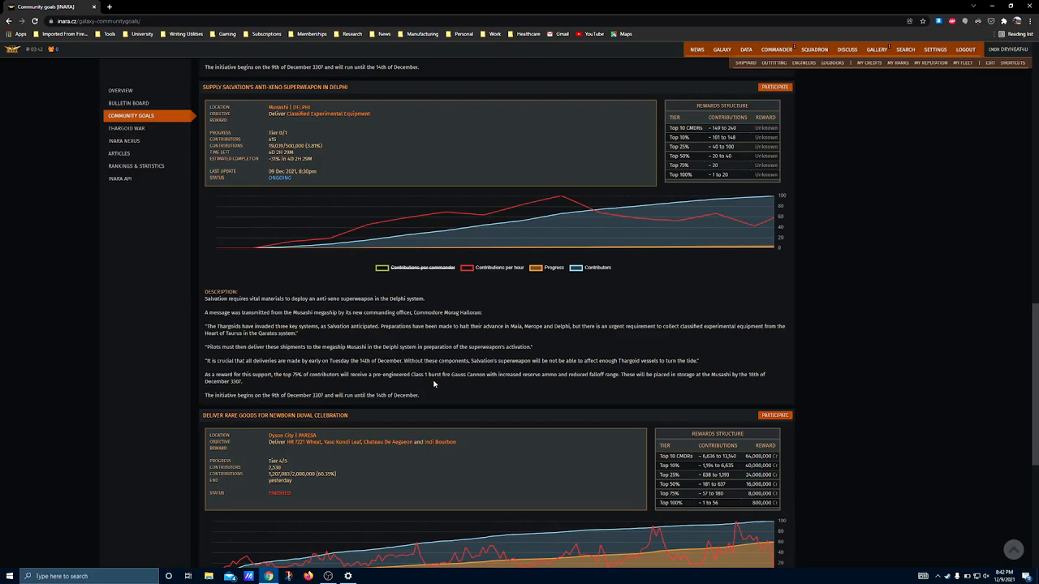
pyautogui.moveTo(431, 396)
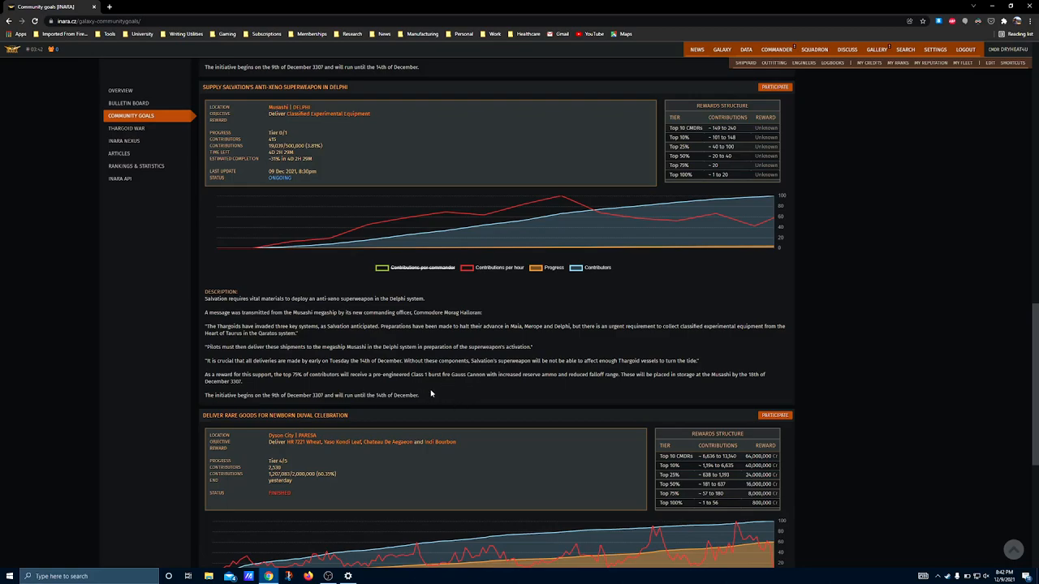
pyautogui.moveTo(355, 406)
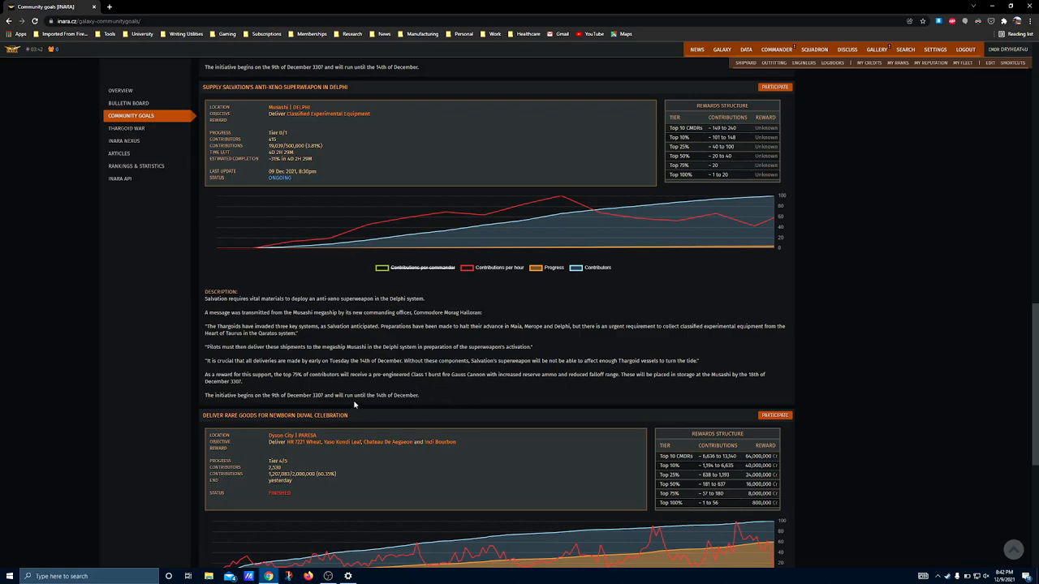
# Scroll up and back down to the Maia plasma-charger description and Delphi contributor stats.
pyautogui.scroll(-3)
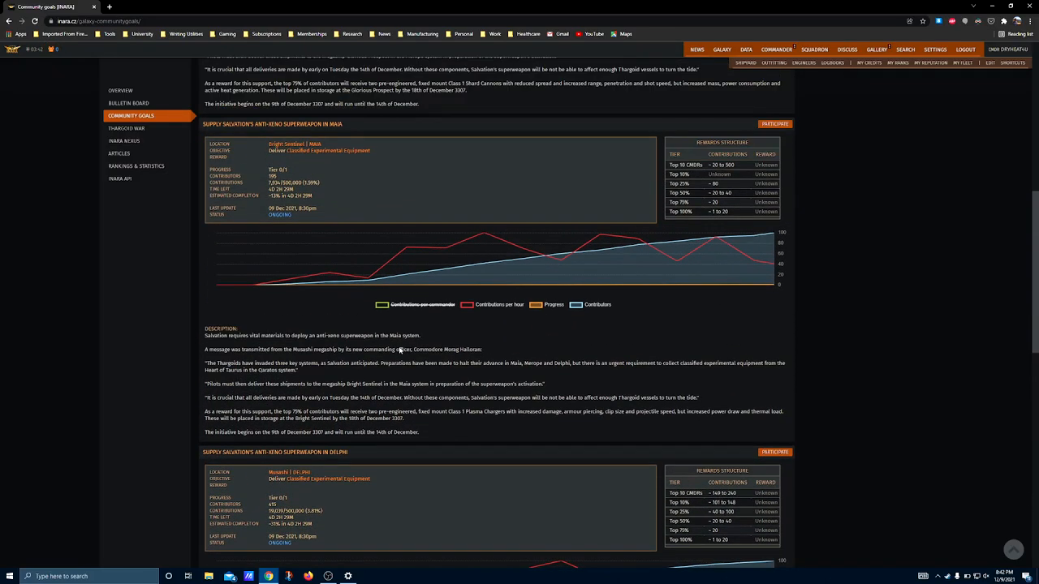
pyautogui.scroll(3)
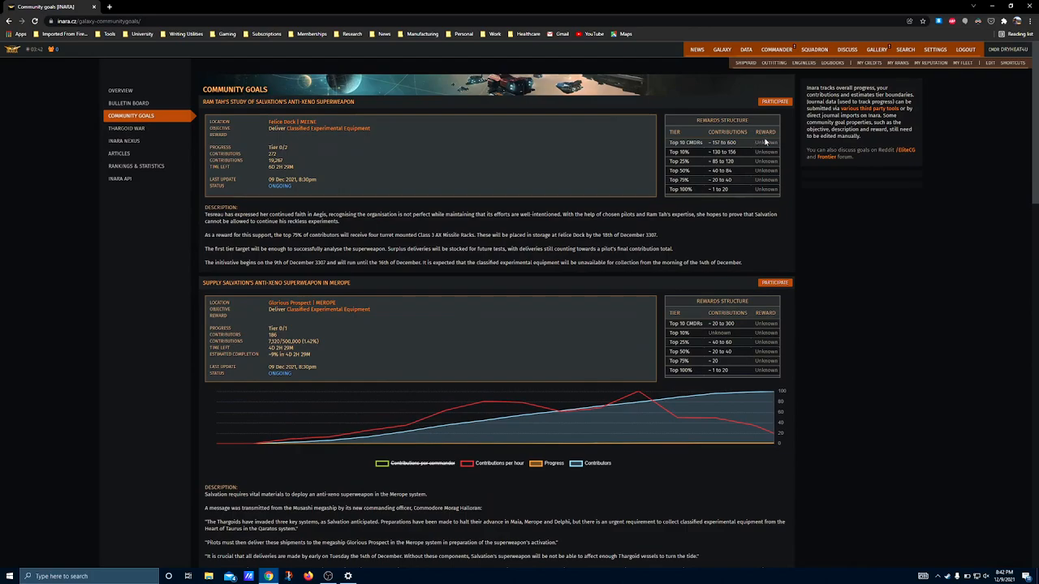
pyautogui.moveTo(353, 97)
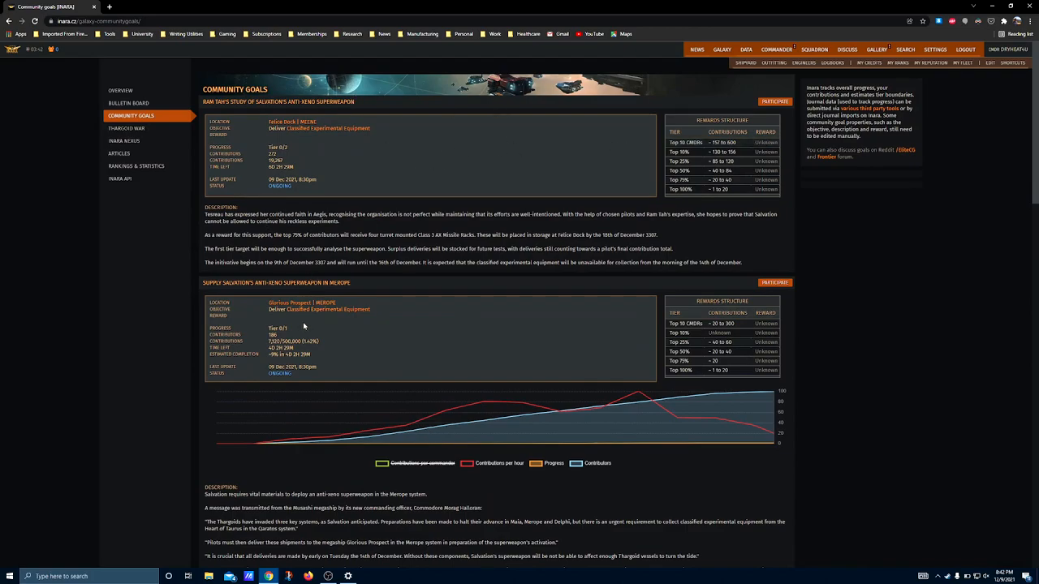
pyautogui.scroll(-3)
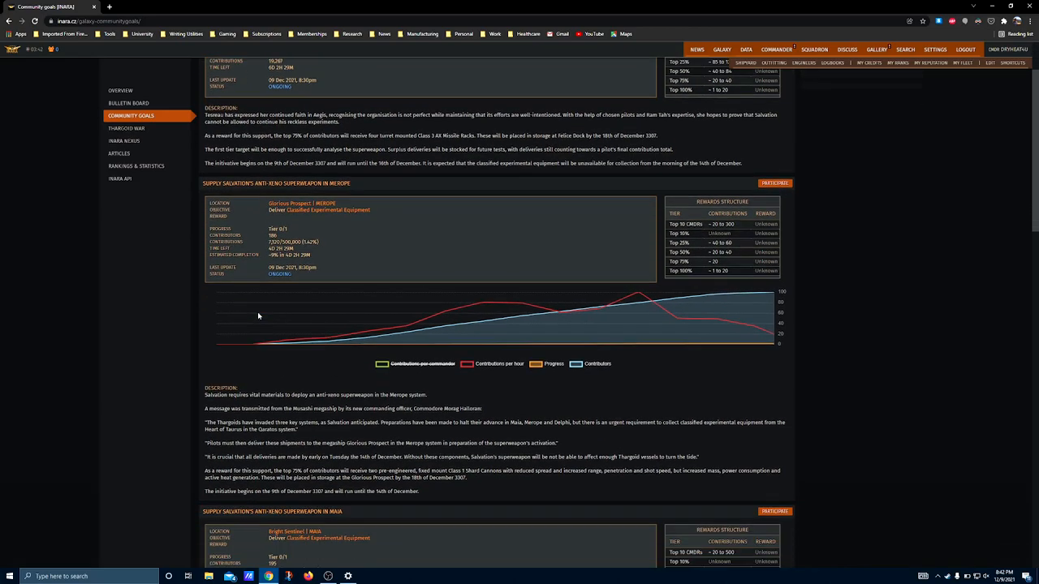
pyautogui.scroll(-3)
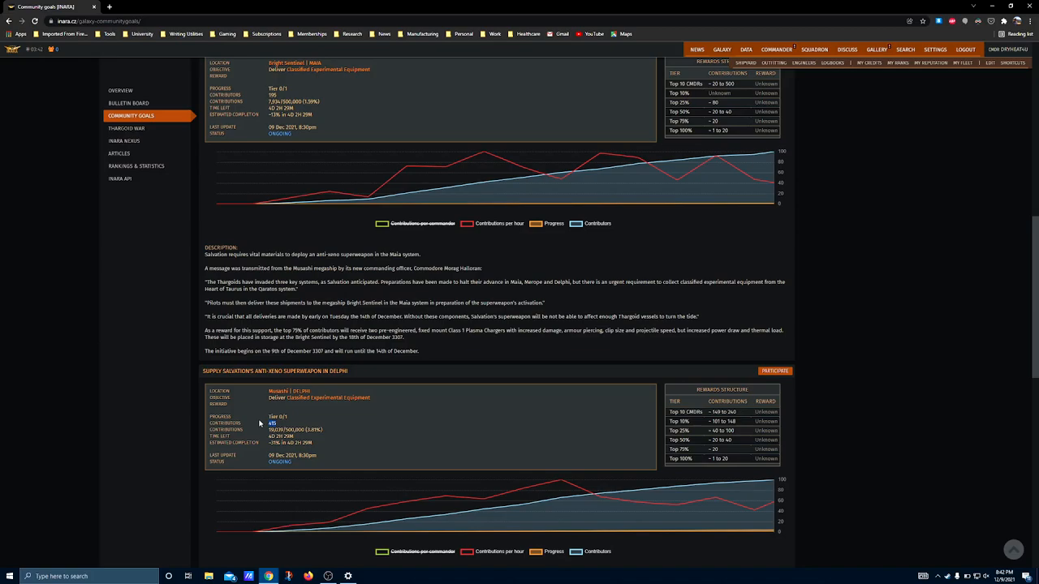
pyautogui.moveTo(322, 459)
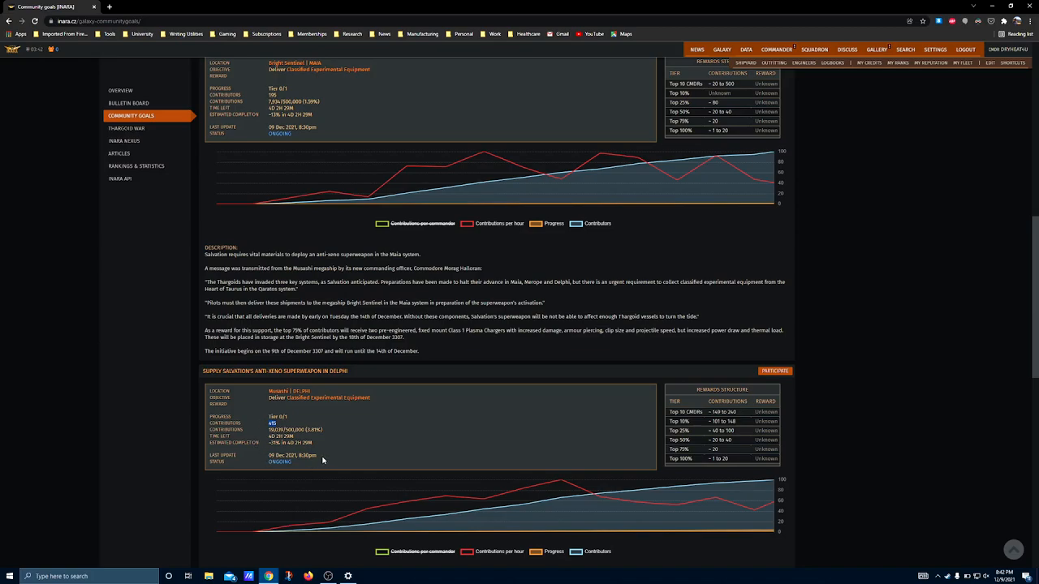
# Scroll to the Delphi goal's top-10 commanders' contribution range, roughly 149 to 240.
pyautogui.scroll(-3)
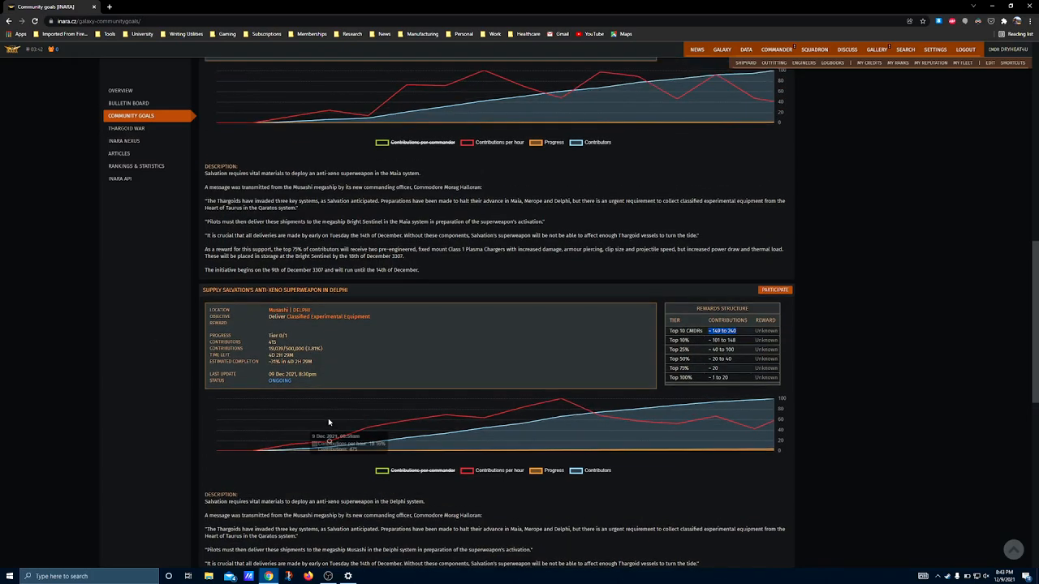
pyautogui.moveTo(329, 421)
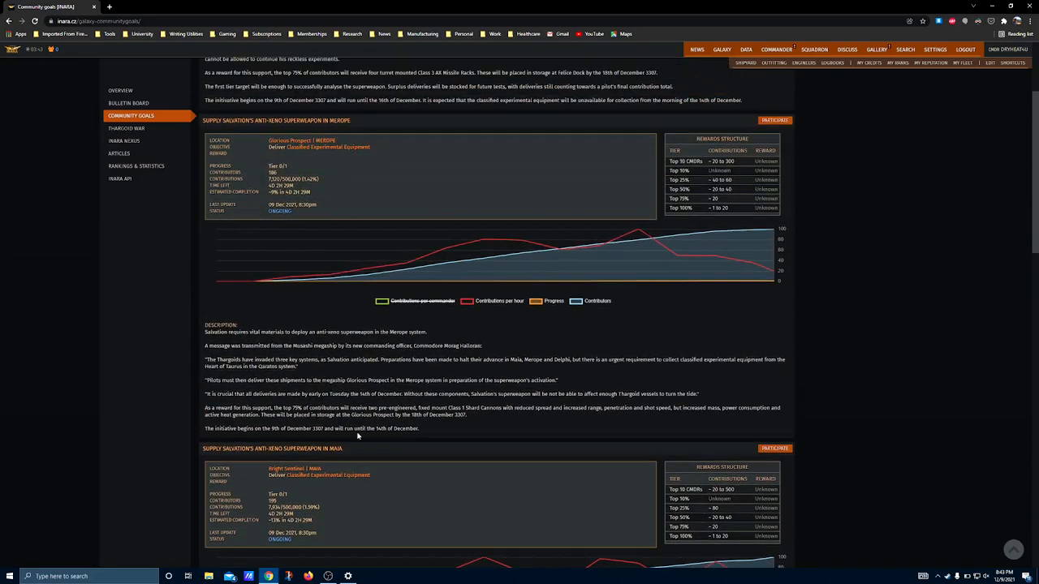
# Highlight the Merope goal's contributions total.
pyautogui.scroll(3)
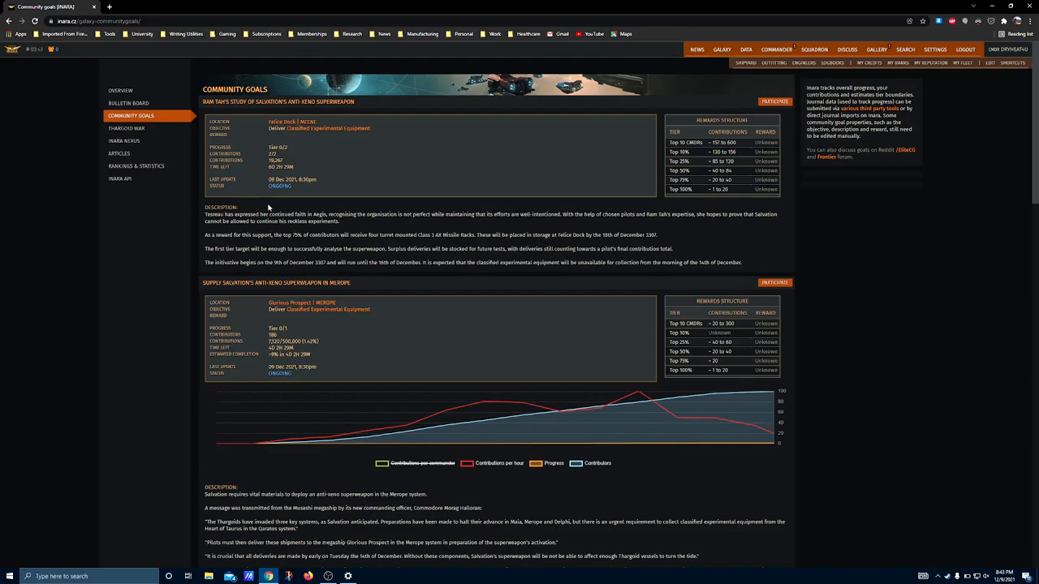
pyautogui.moveTo(320, 193)
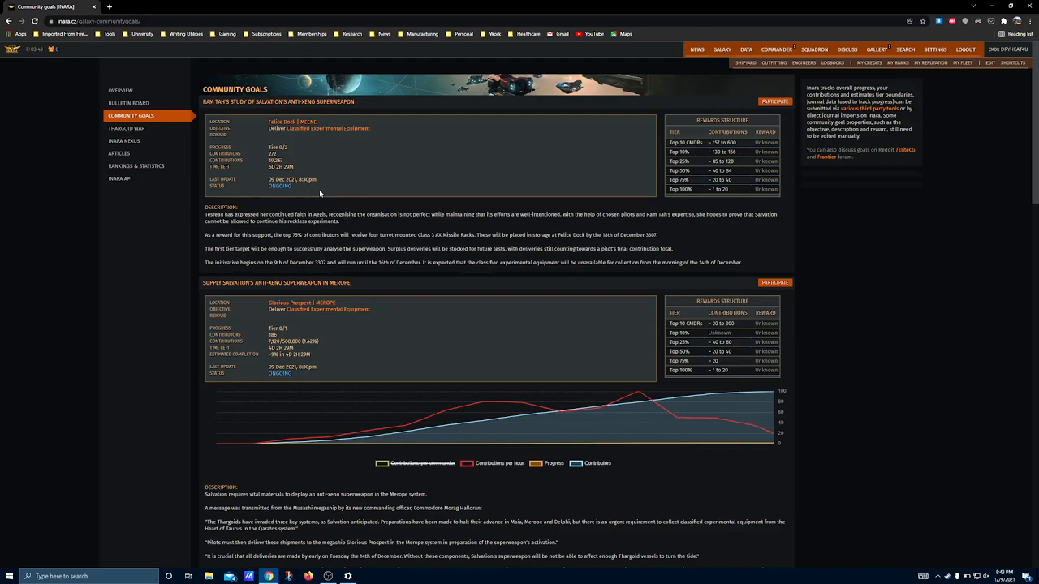
pyautogui.scroll(-3)
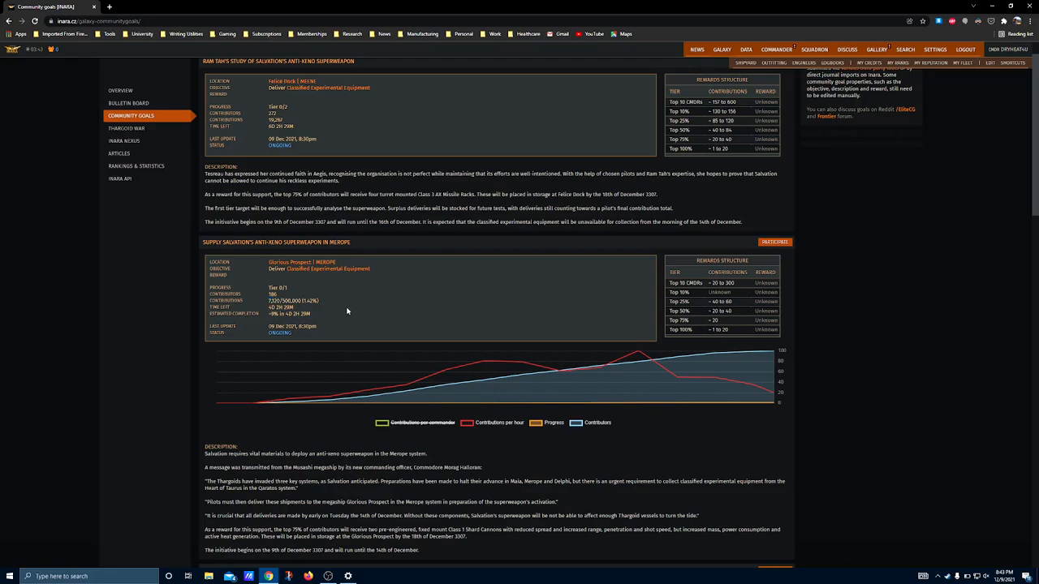
pyautogui.doubleClick(288, 301)
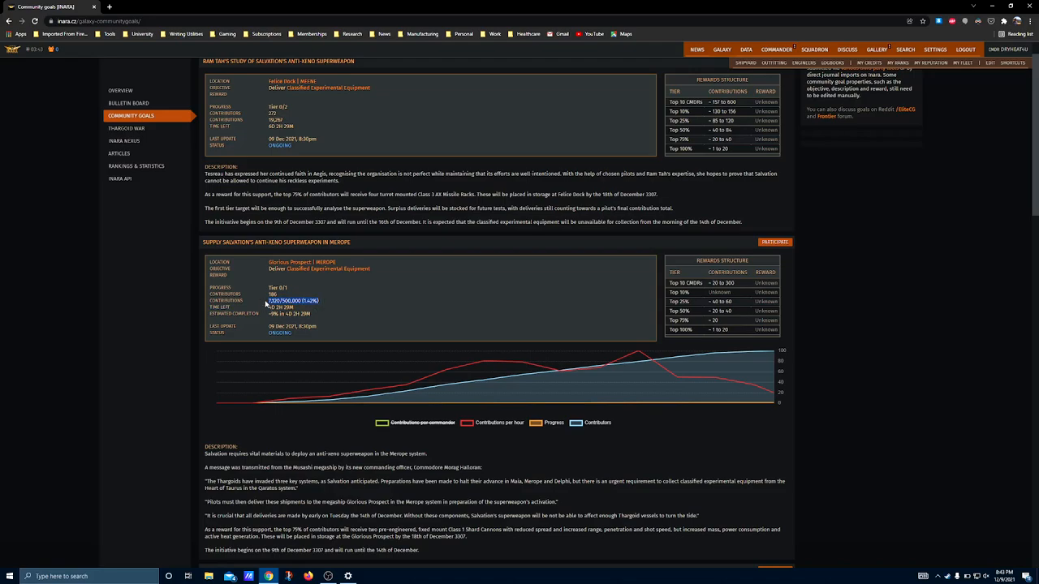
# Scroll through the Merope and Maia goal descriptions.
pyautogui.scroll(-3)
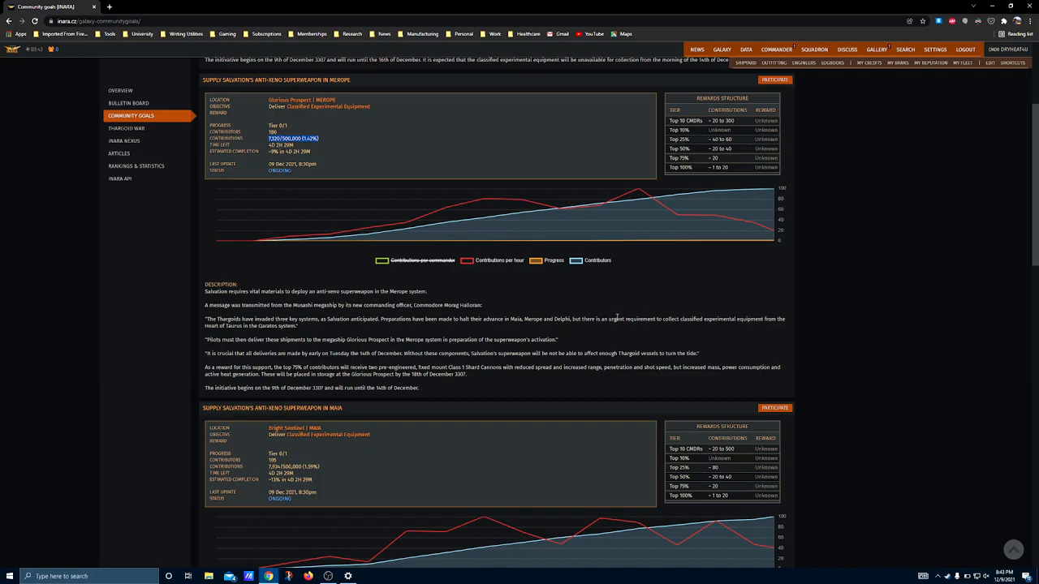
pyautogui.scroll(-3)
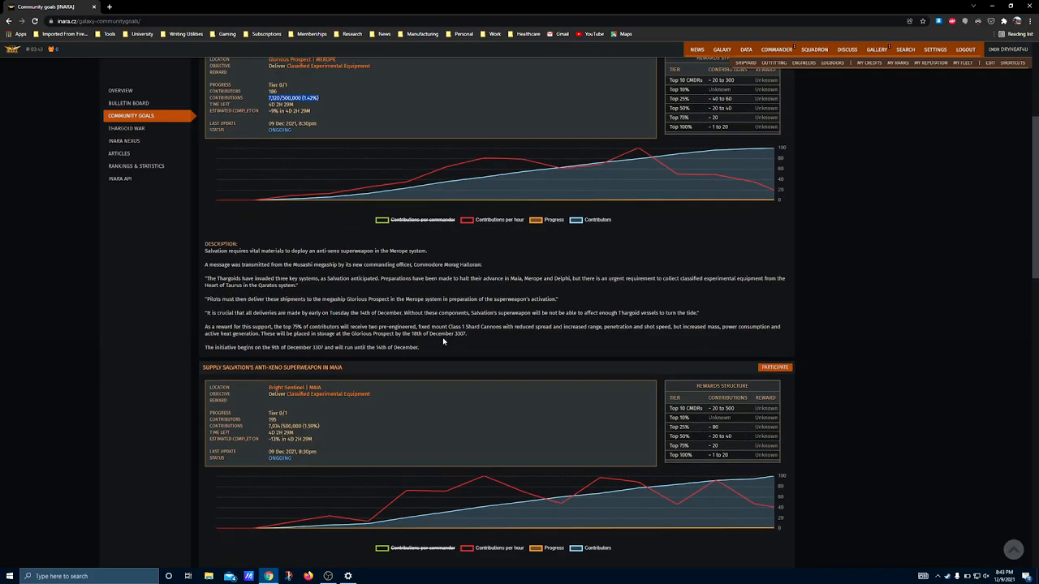
pyautogui.scroll(-3)
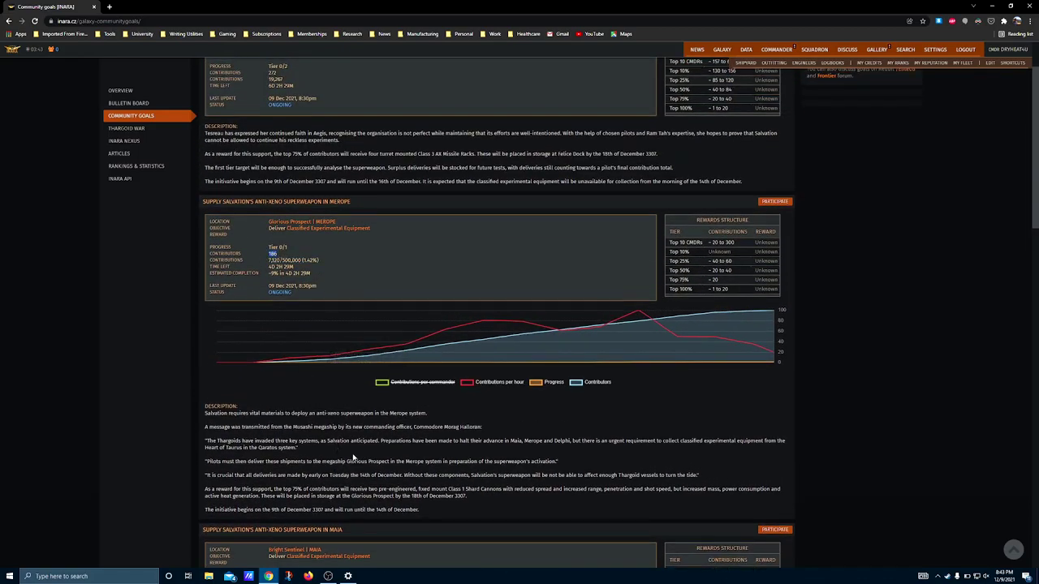
pyautogui.scroll(-3)
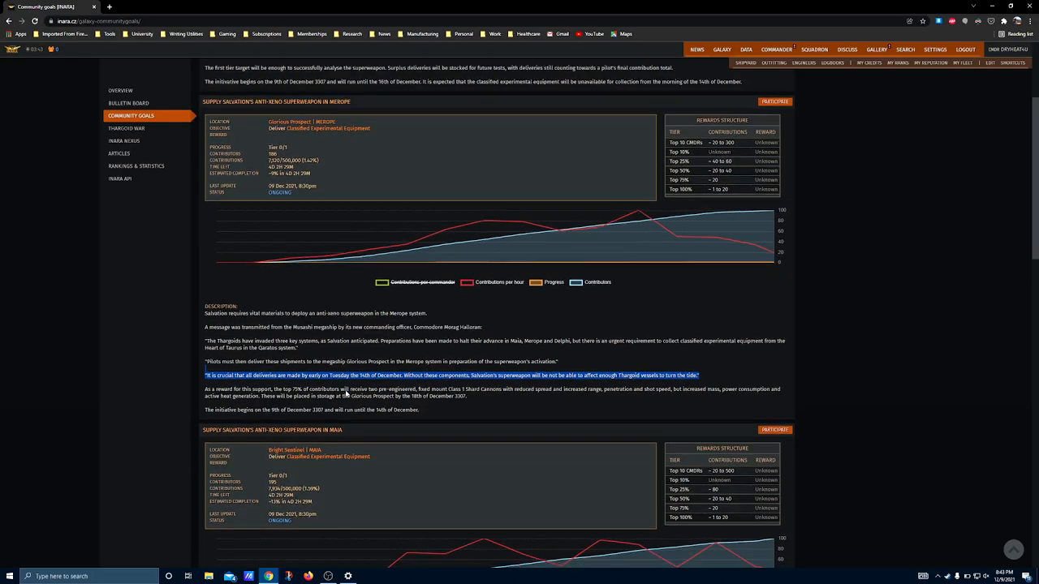
pyautogui.scroll(-3)
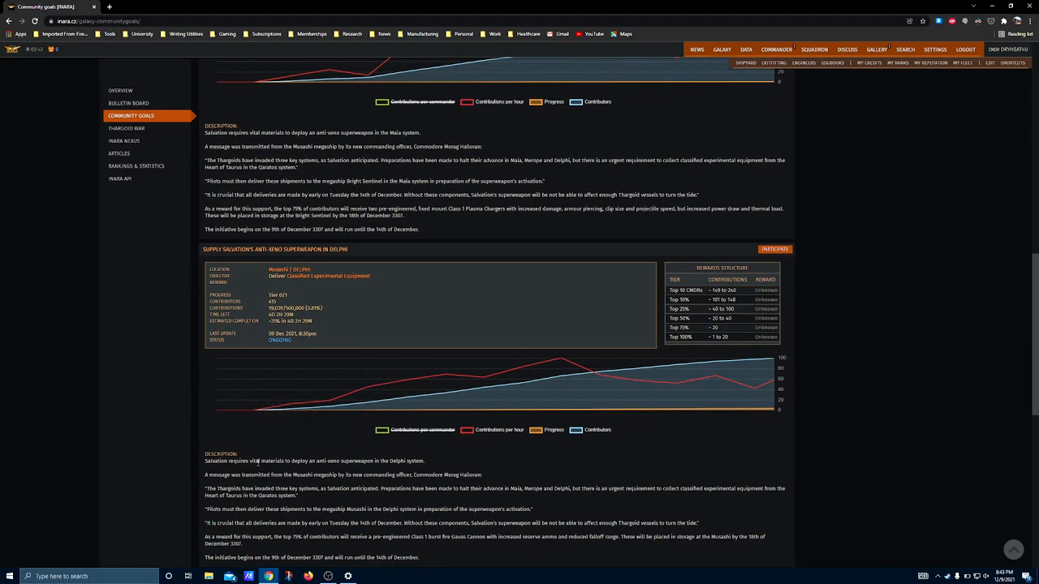
pyautogui.scroll(-3)
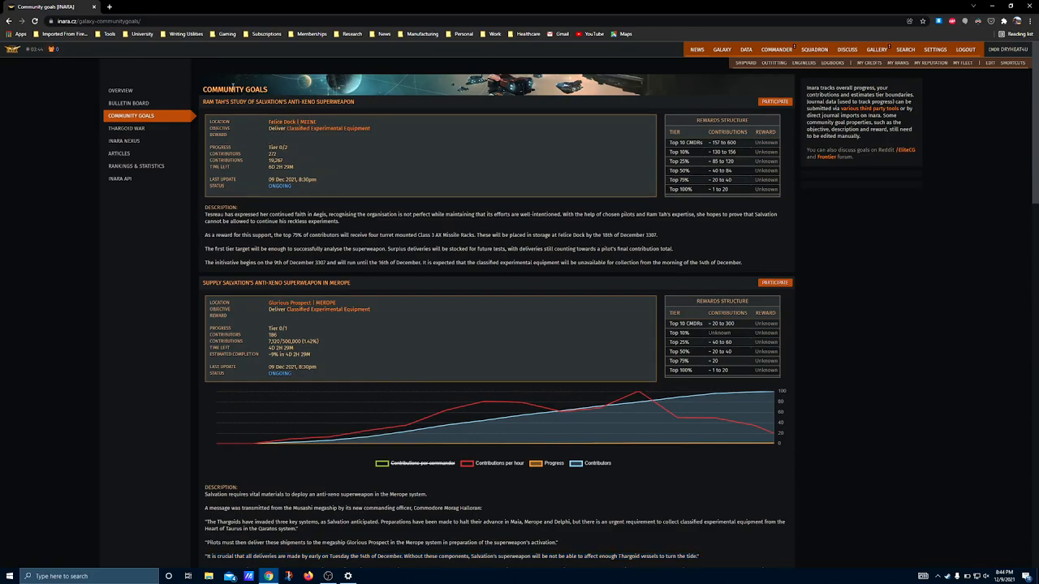
# Highlight Ram Tah's surplus-deliveries sentence, then scroll to Merope's top-10 figure, 300.
pyautogui.doubleClick(235, 102)
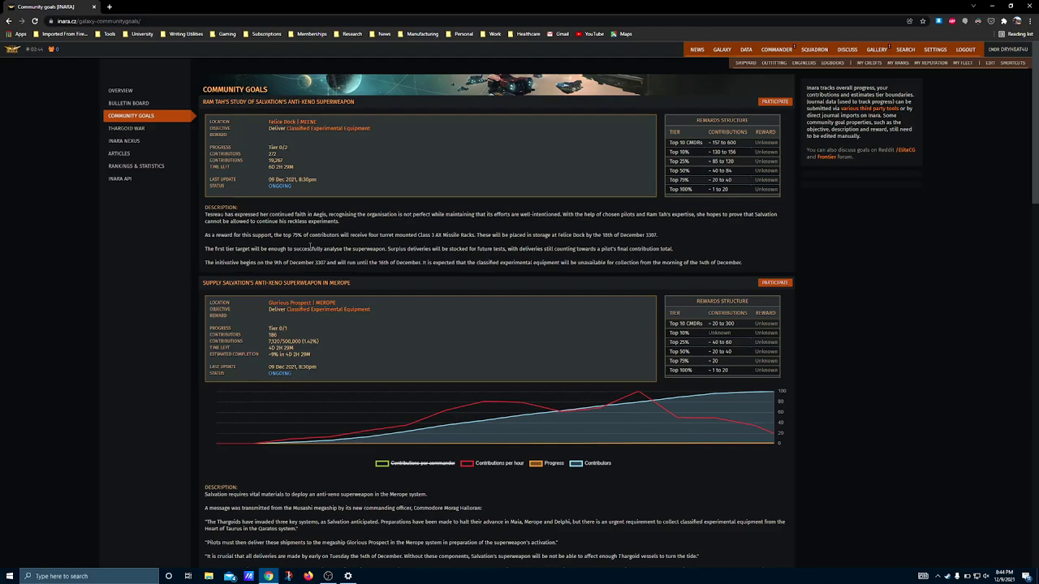
pyautogui.moveTo(387, 249); pyautogui.dragTo(596, 248)
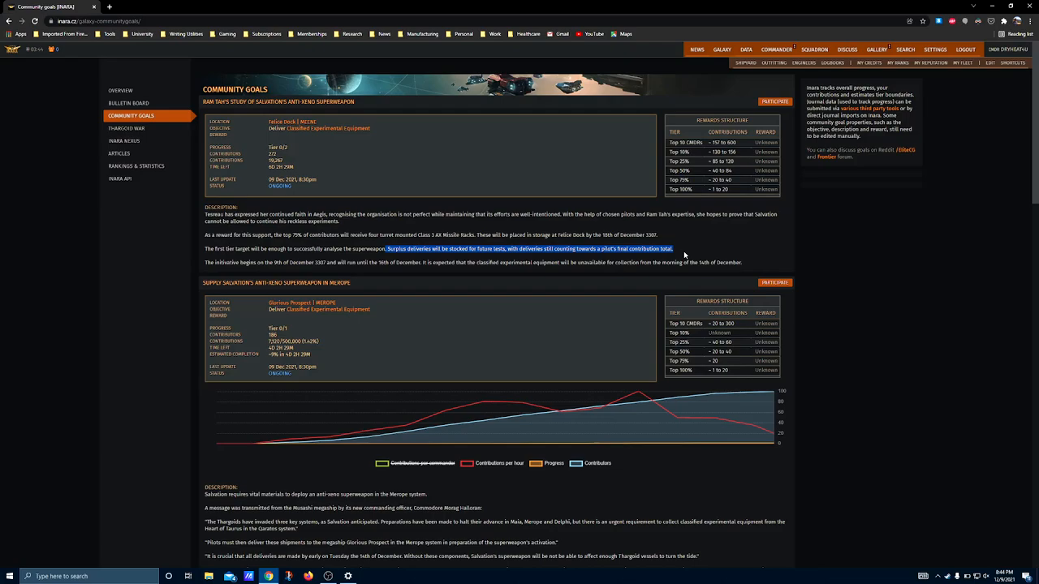
pyautogui.moveTo(255, 165)
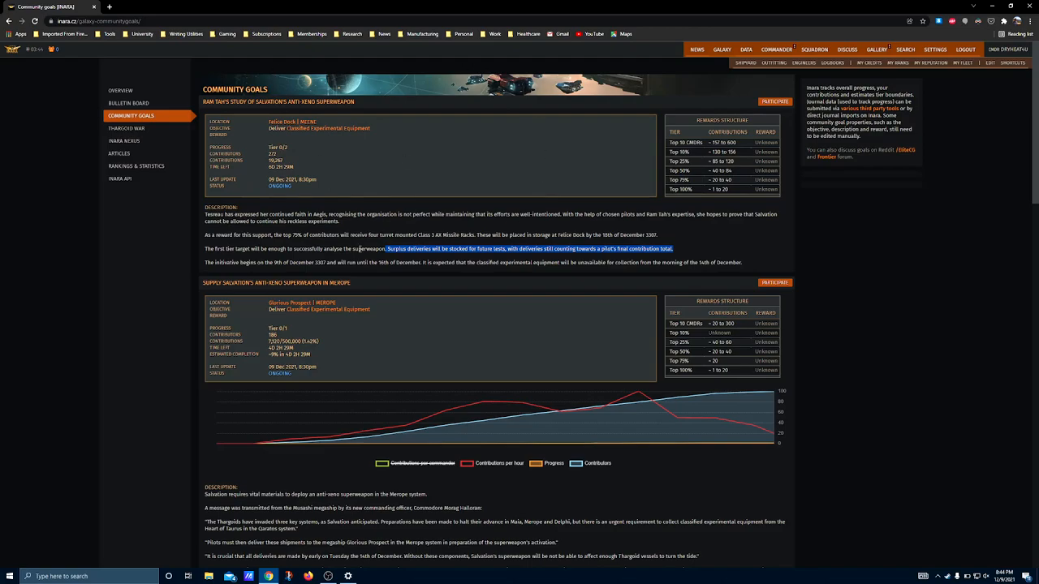
pyautogui.scroll(-3)
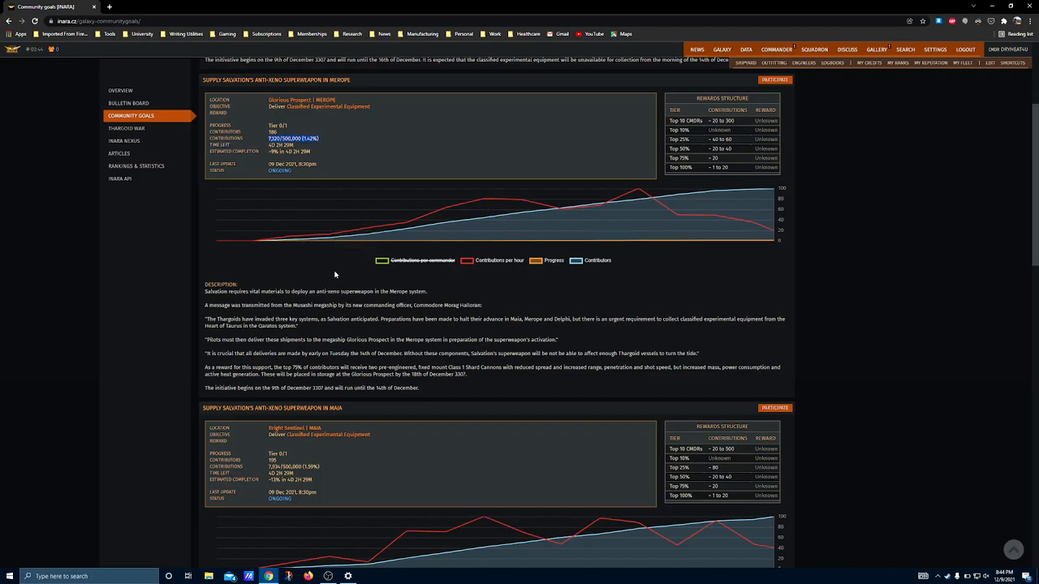
pyautogui.moveTo(342, 186)
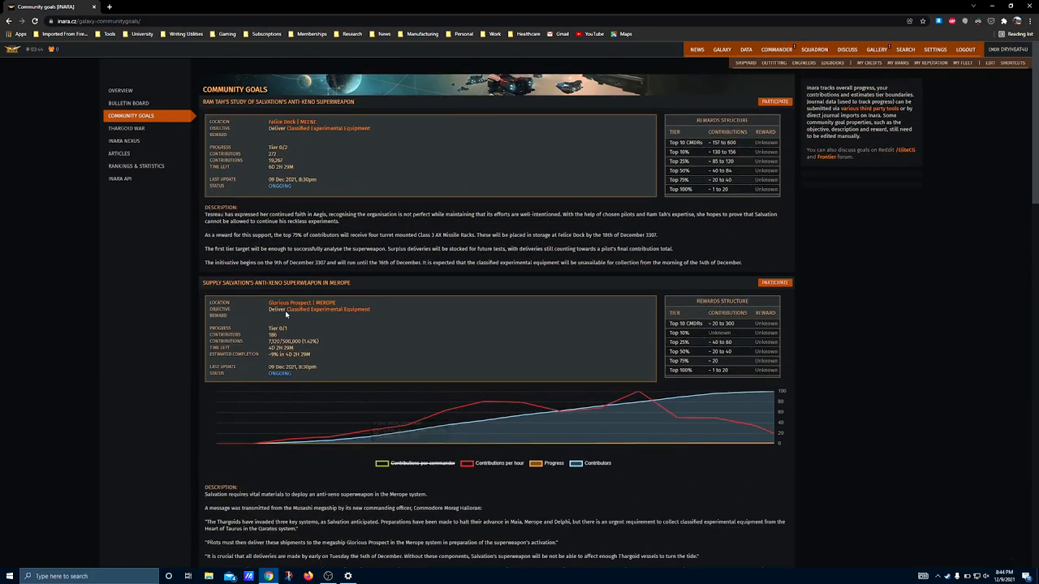
pyautogui.scroll(-3)
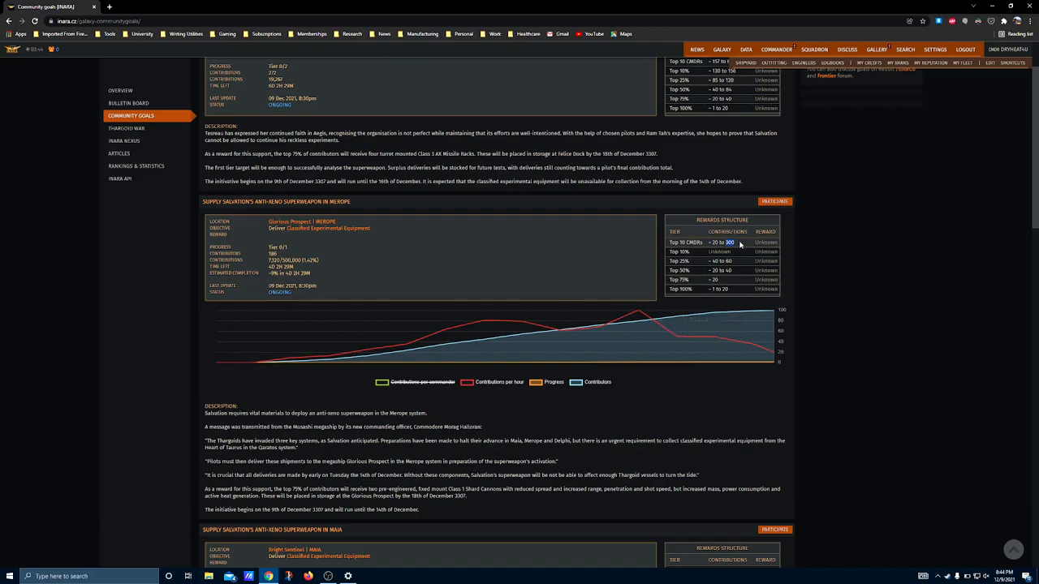
# Scroll past the Maia and Delphi goals, then return to the Ram Tah and Merope goals at the top.
pyautogui.scroll(-3)
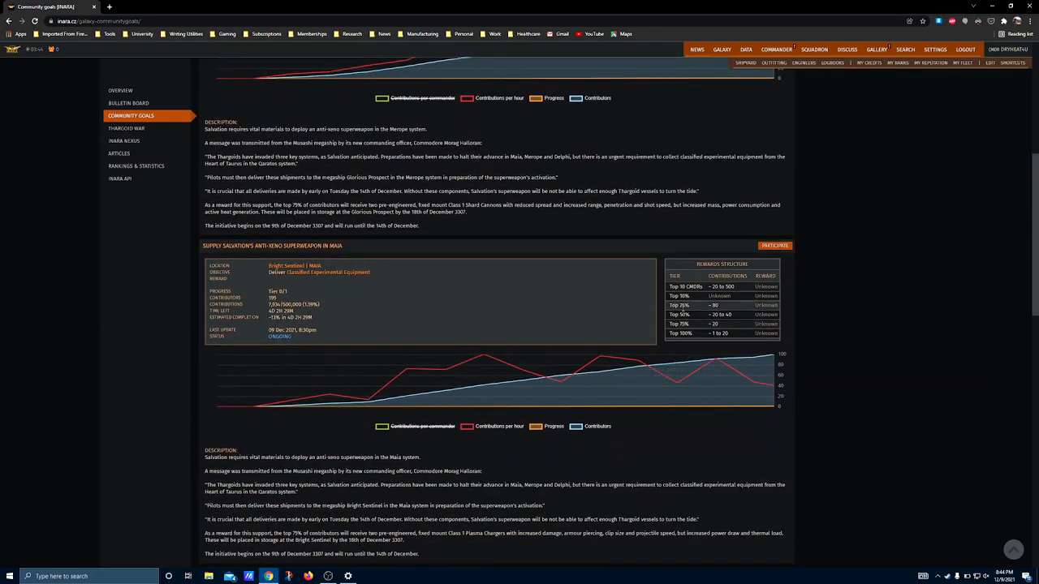
pyautogui.scroll(-3)
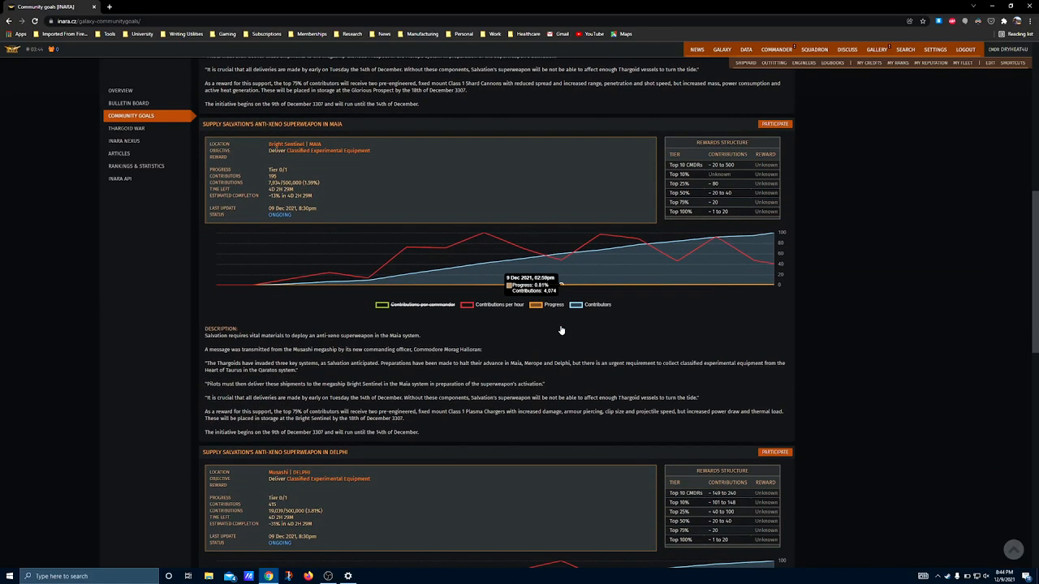
pyautogui.scroll(-3)
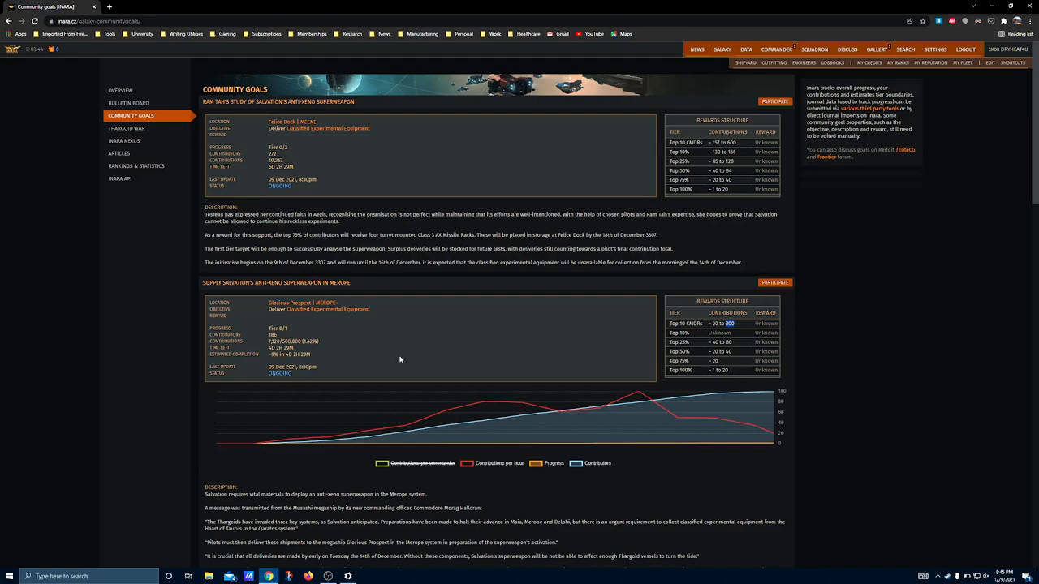
pyautogui.moveTo(447, 324)
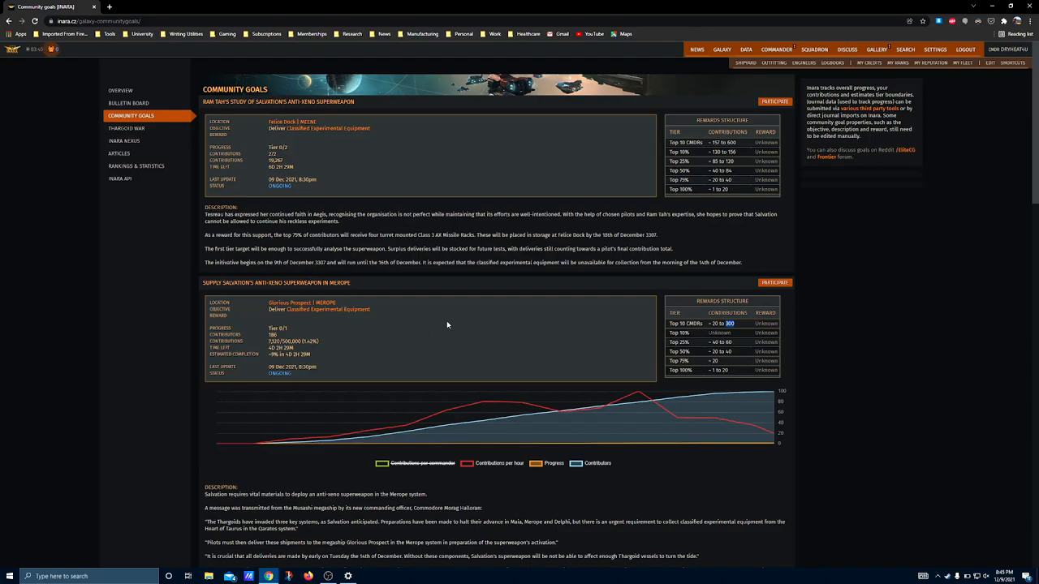
pyautogui.moveTo(386, 281)
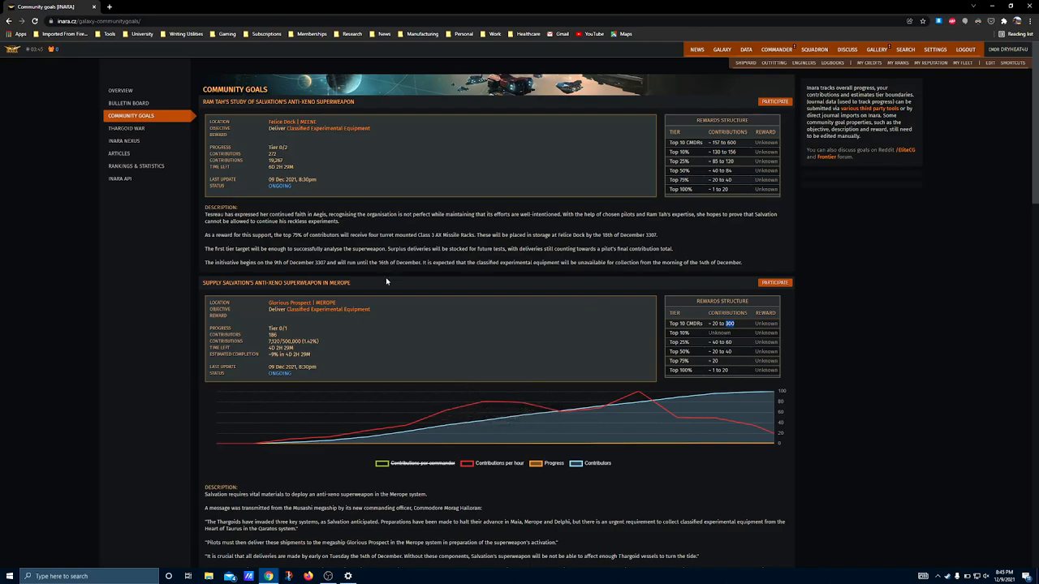
pyautogui.moveTo(260, 306)
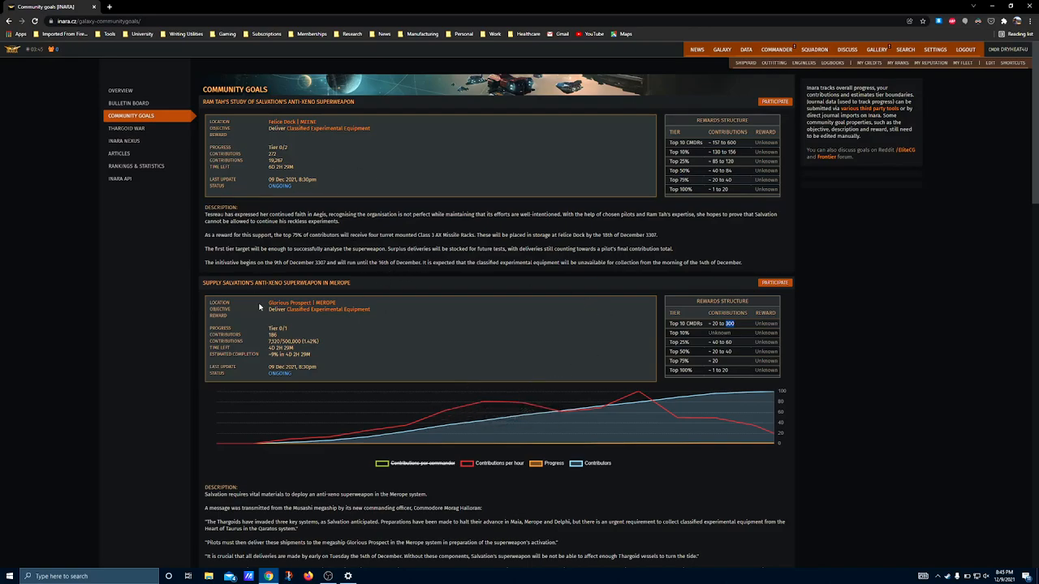
pyautogui.moveTo(335, 252)
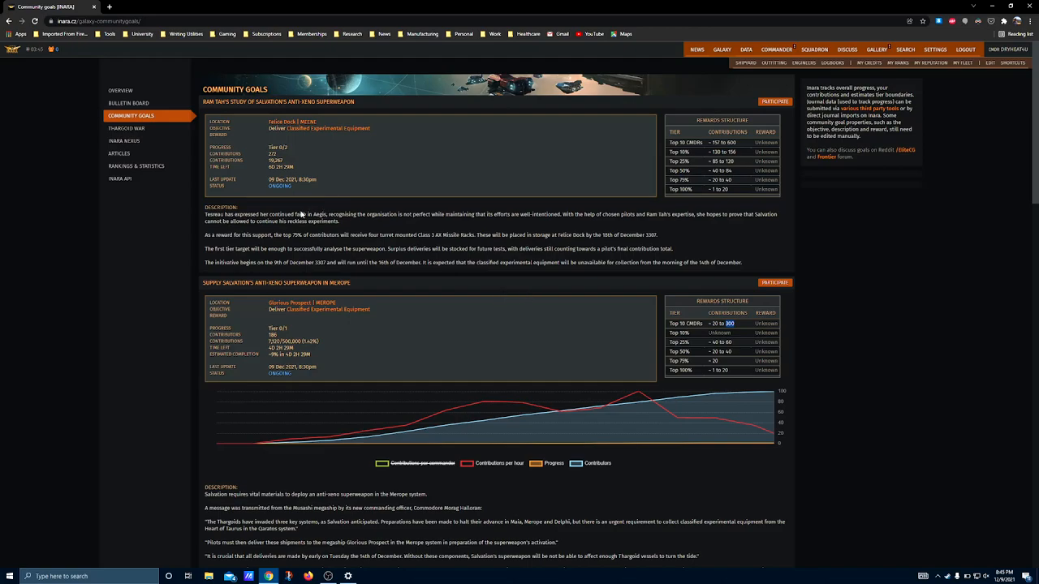
pyautogui.scroll(-3)
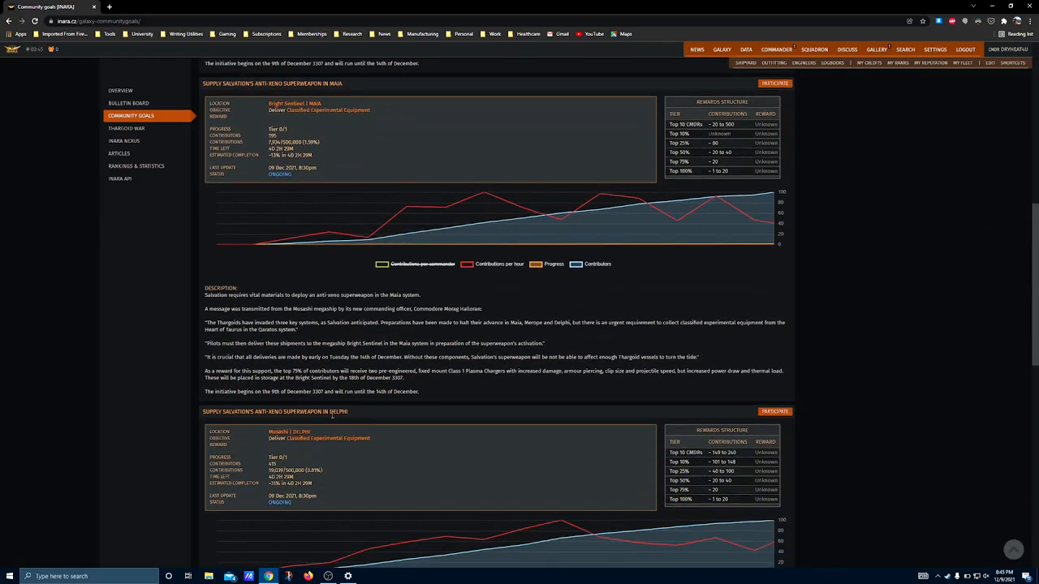
pyautogui.scroll(-3)
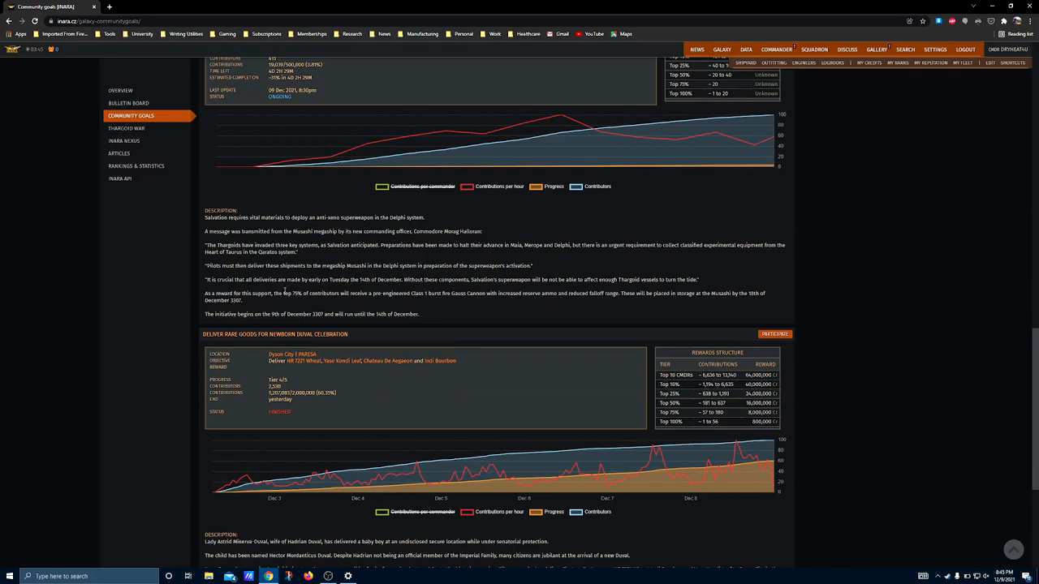
pyautogui.scroll(3)
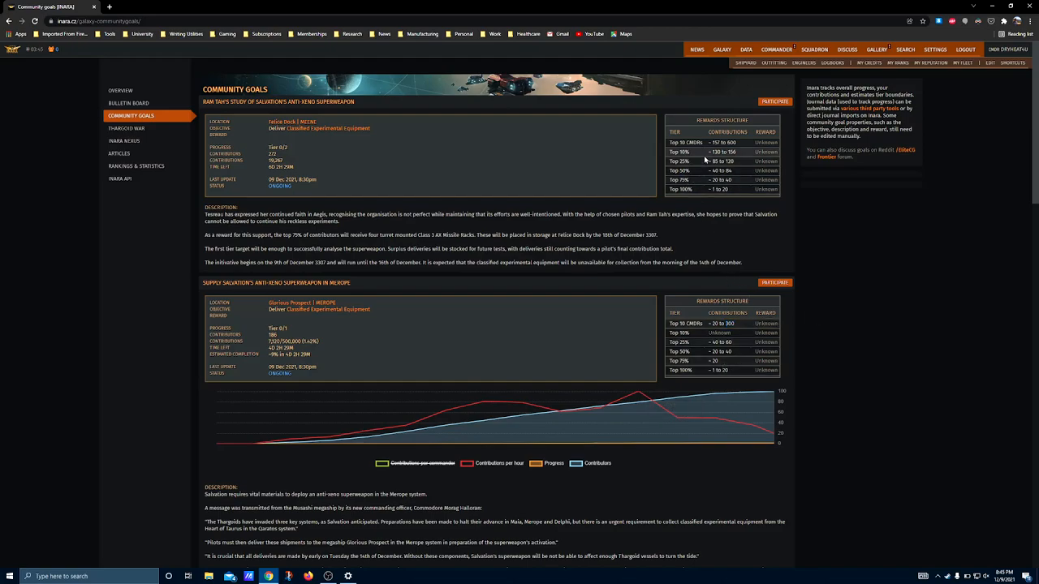
pyautogui.moveTo(678, 227)
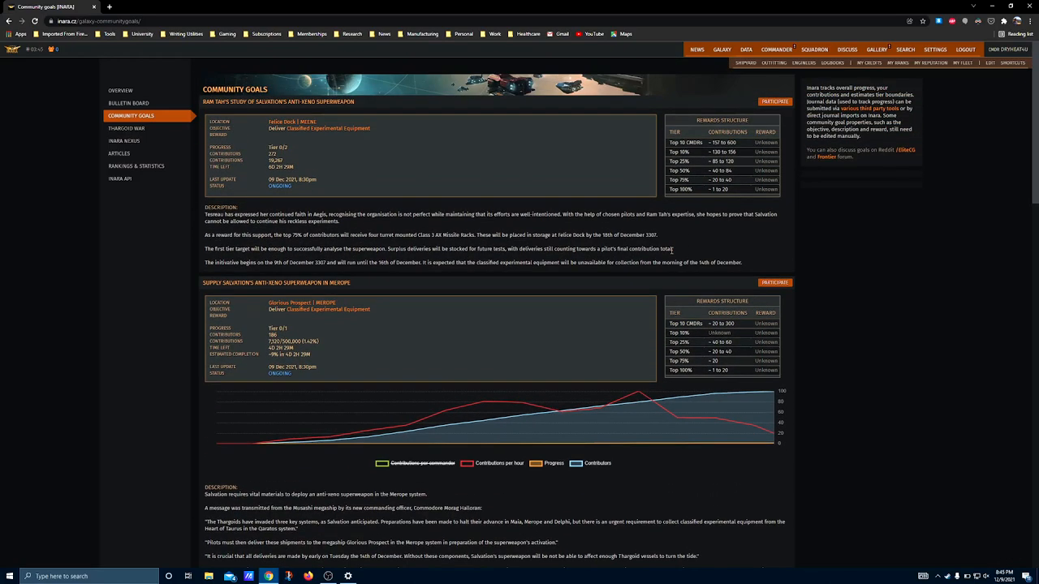
pyautogui.moveTo(655, 256)
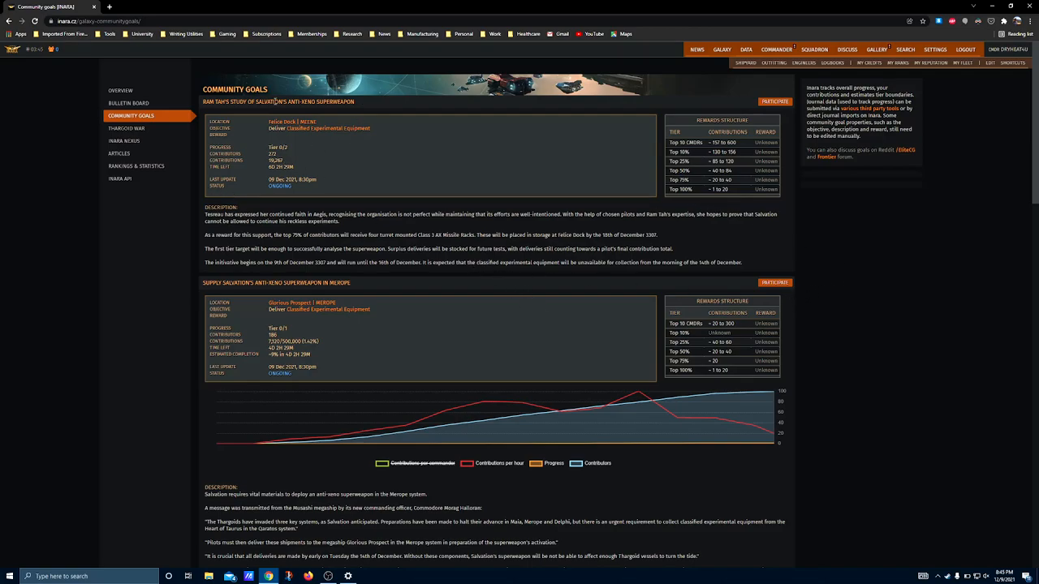
pyautogui.moveTo(504, 498)
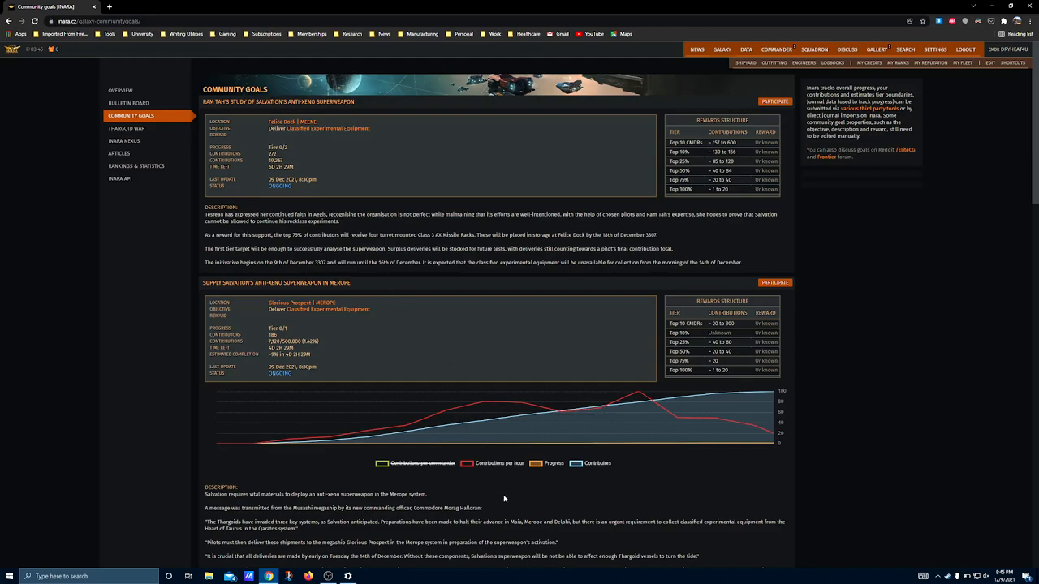
pyautogui.scroll(-3)
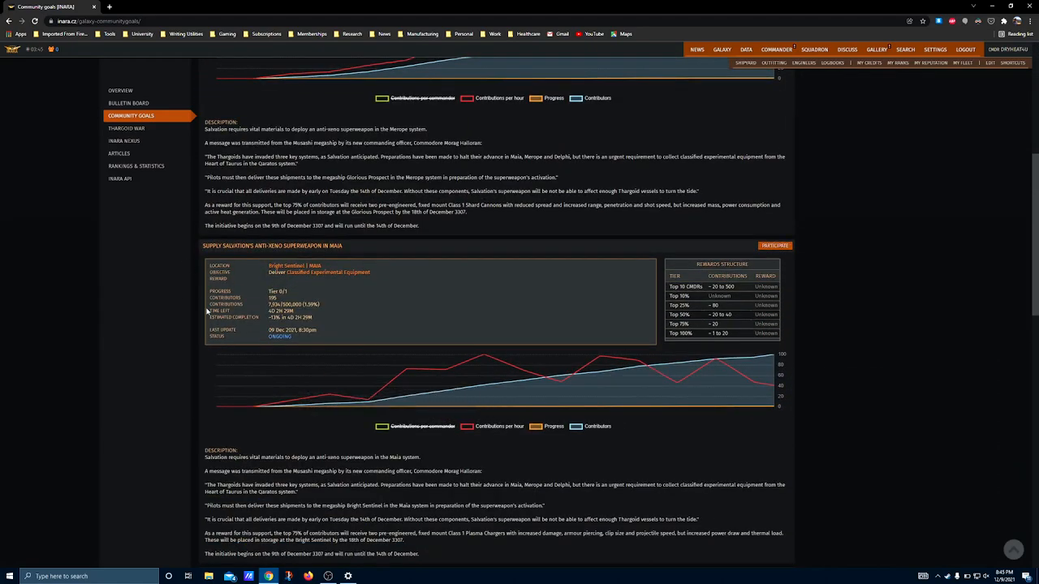
pyautogui.scroll(-3)
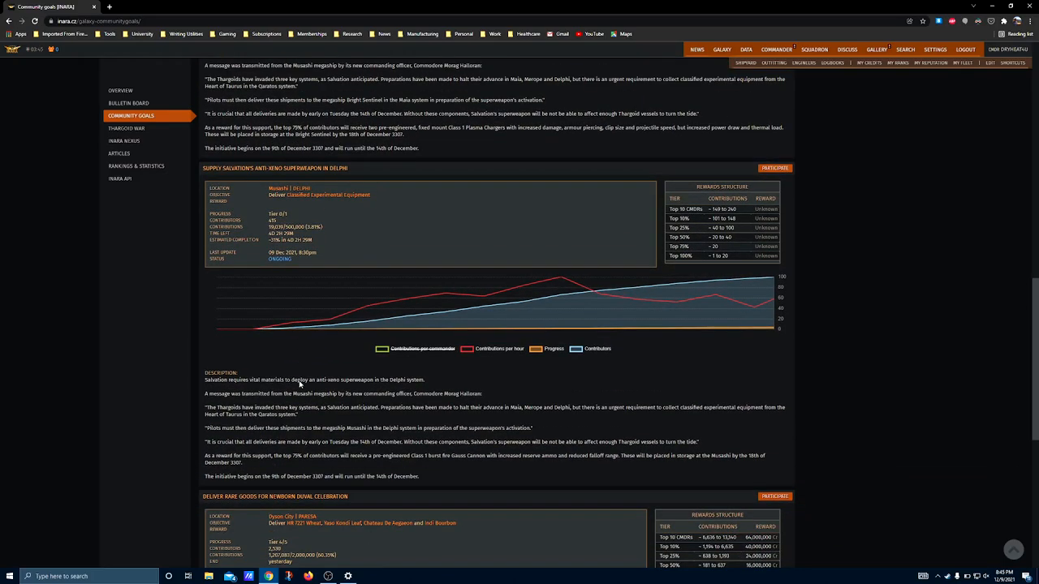
pyautogui.scroll(-3)
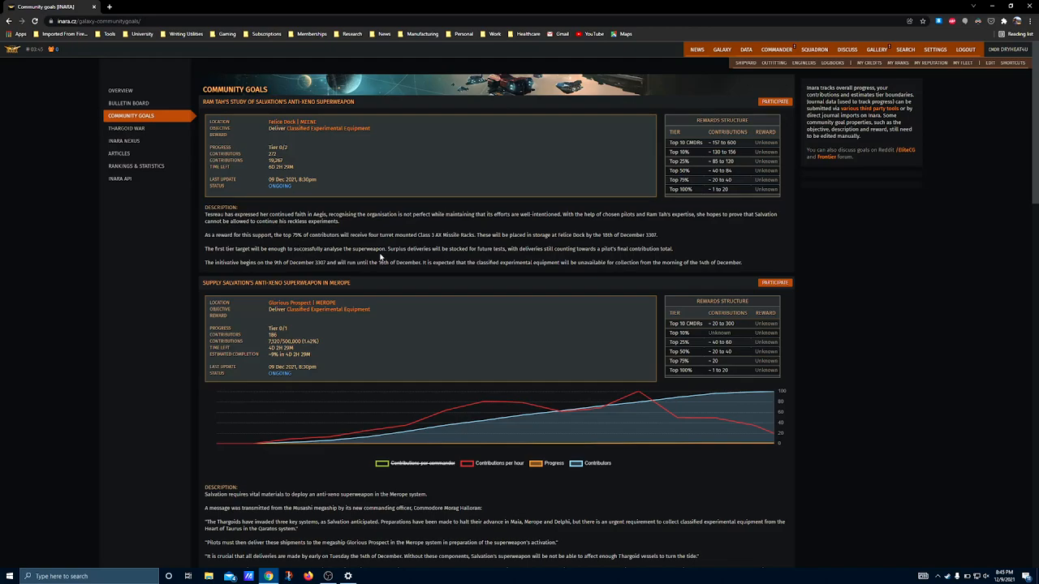
pyautogui.moveTo(411, 278)
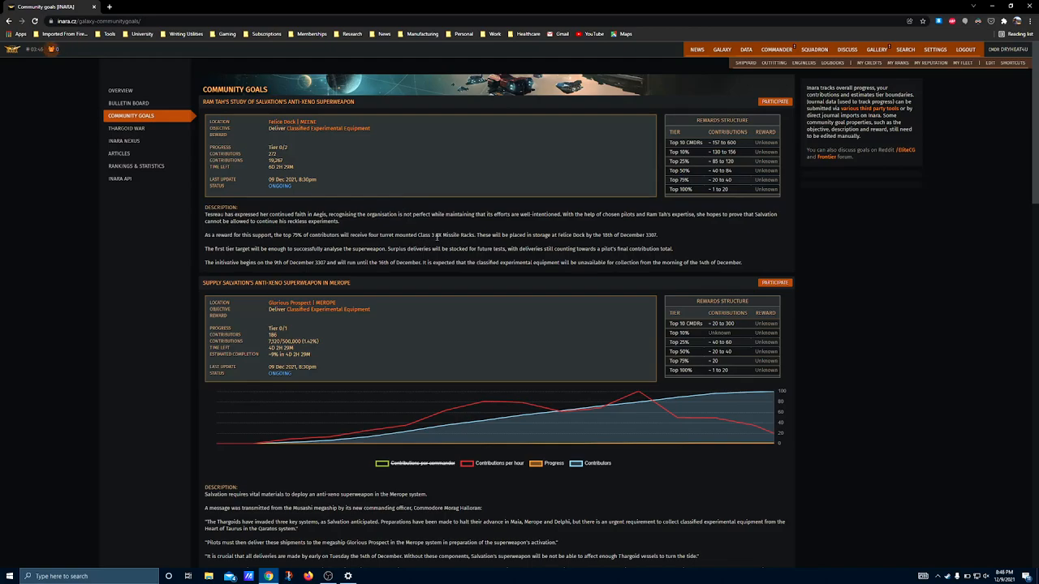
pyautogui.moveTo(596, 354)
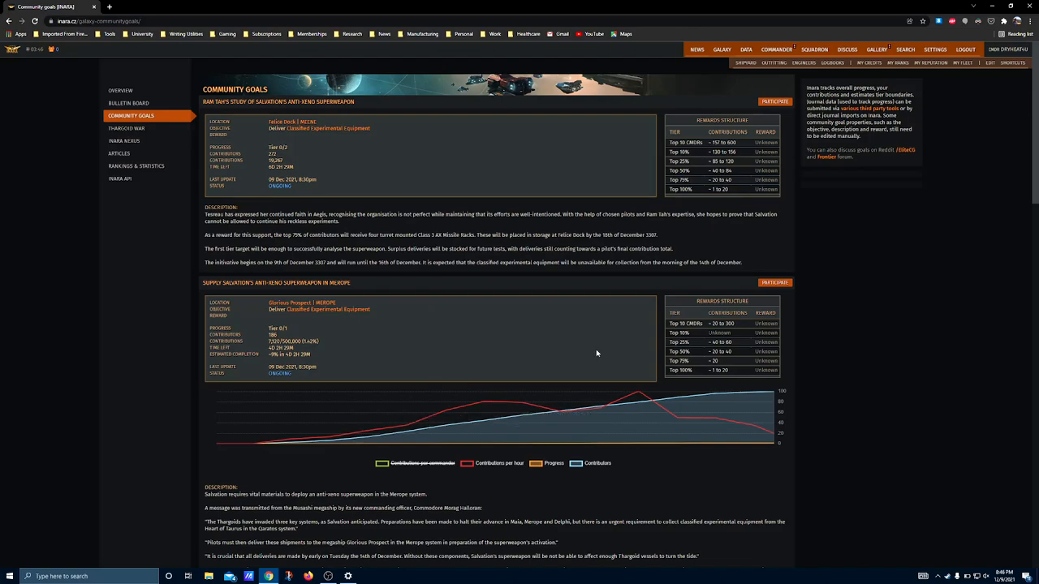
pyautogui.moveTo(364, 503)
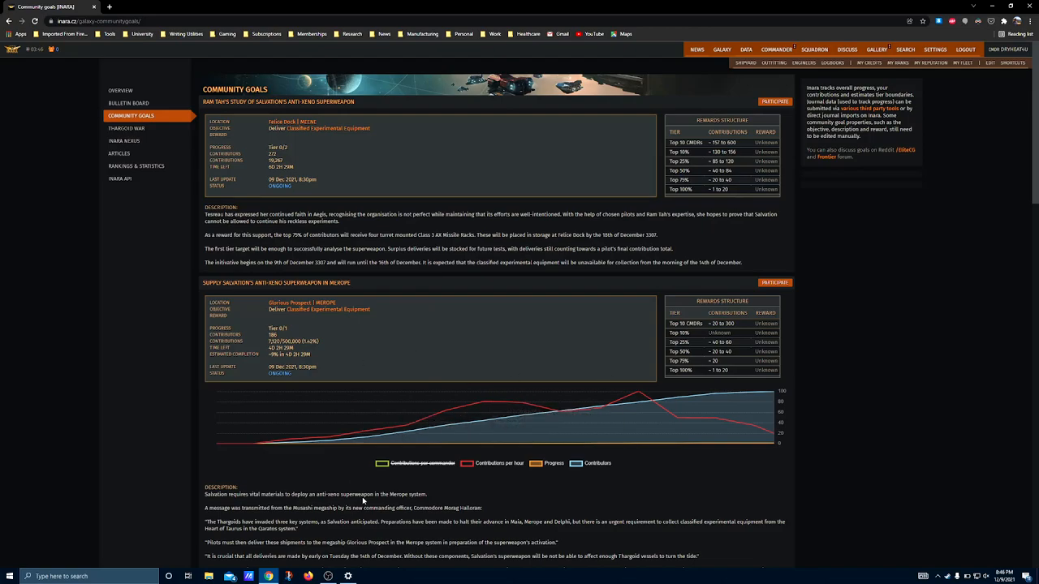
# Scroll down slightly to show the Merope goal's reward tiers, chart and shard-cannon description.
pyautogui.scroll(-3)
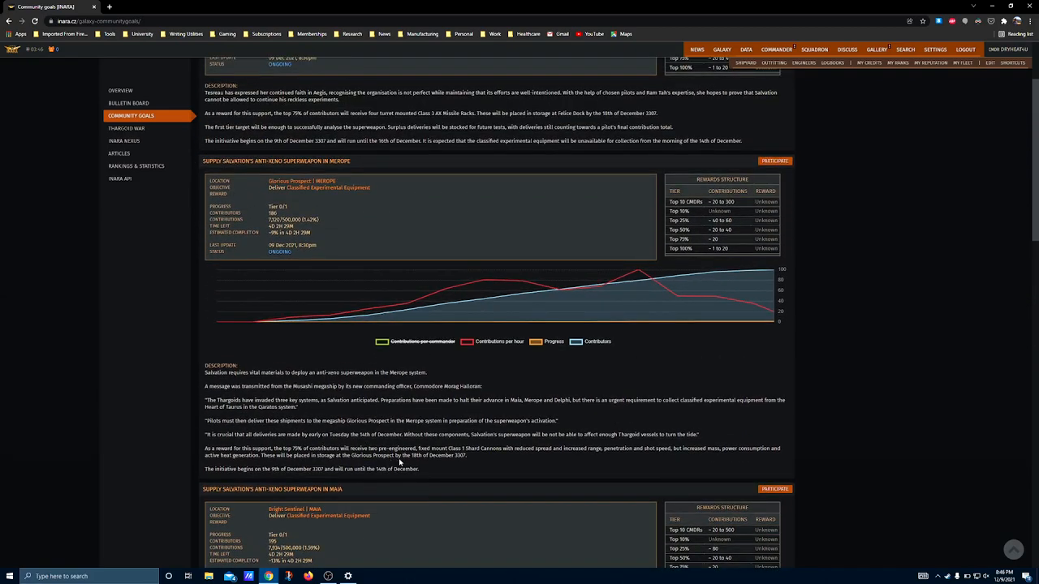
pyautogui.moveTo(442, 342)
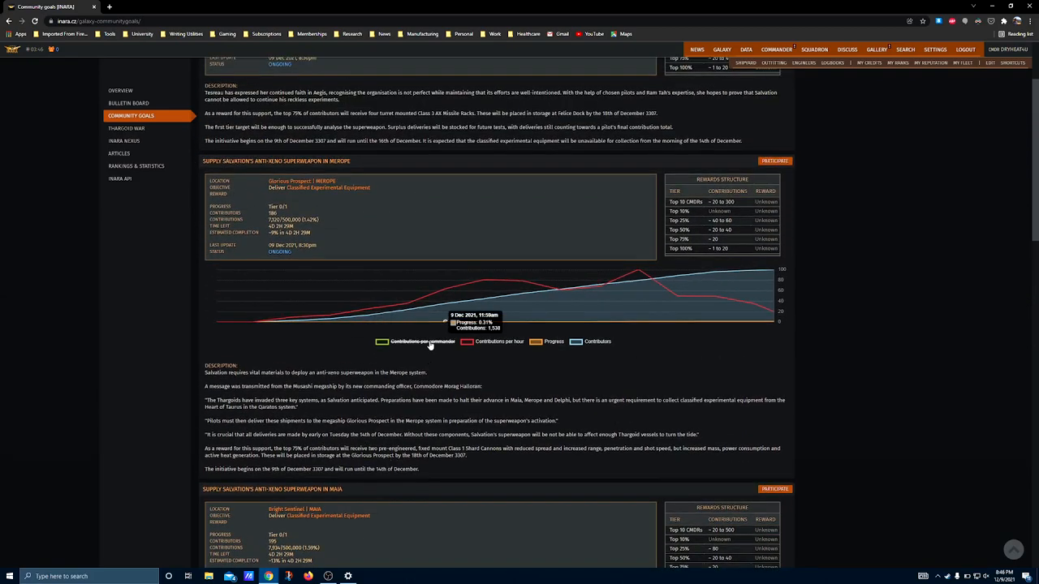
pyautogui.moveTo(613, 255)
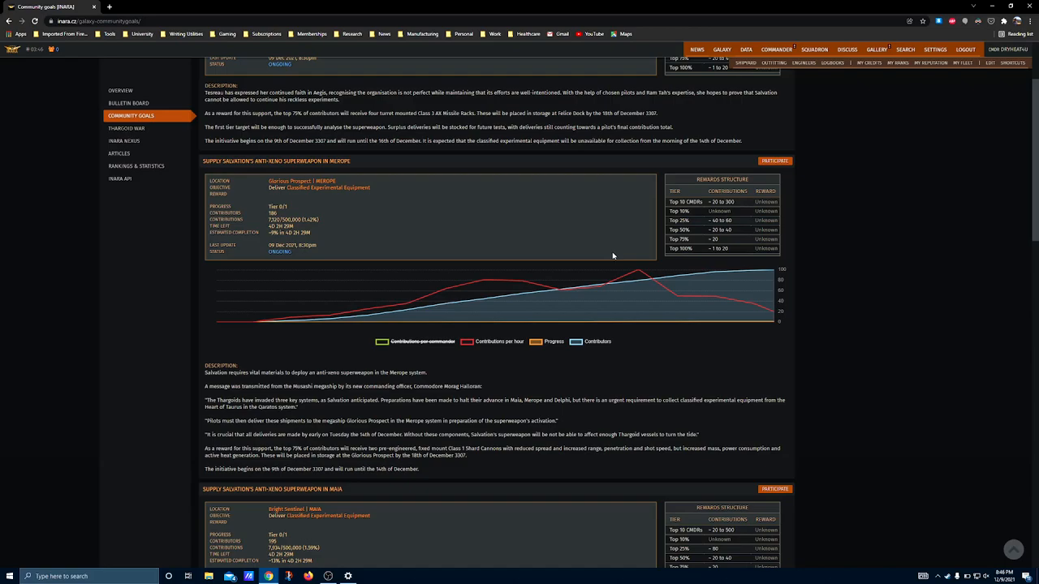
pyautogui.moveTo(807, 391)
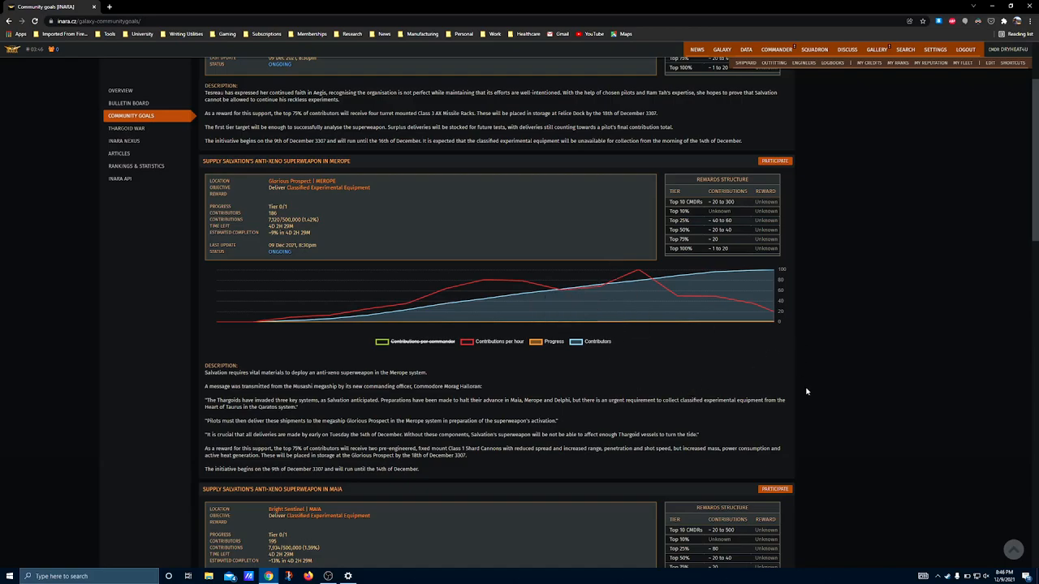